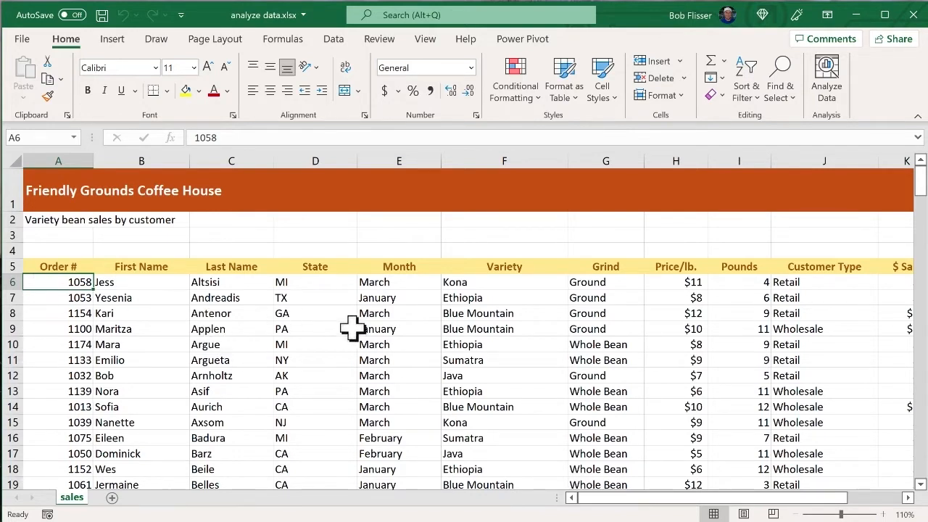
pyautogui.moveTo(352, 342)
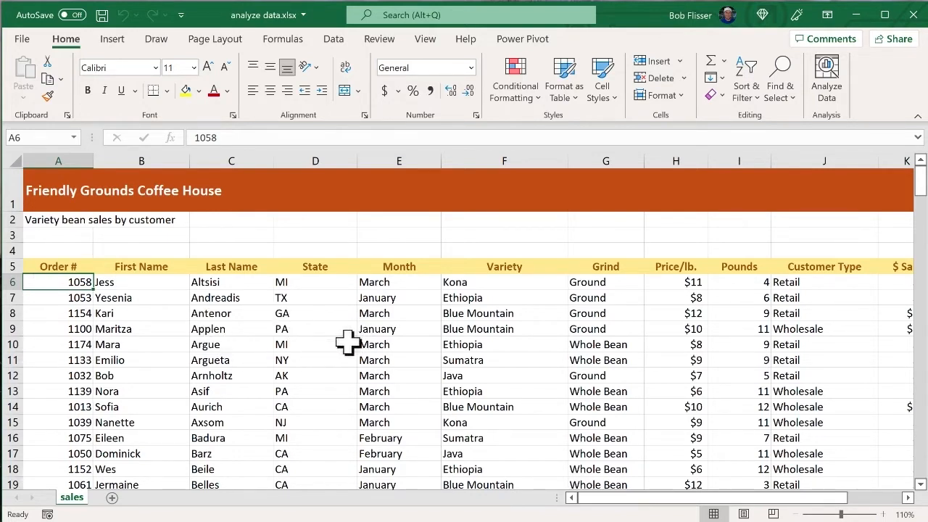
pyautogui.moveTo(453, 336)
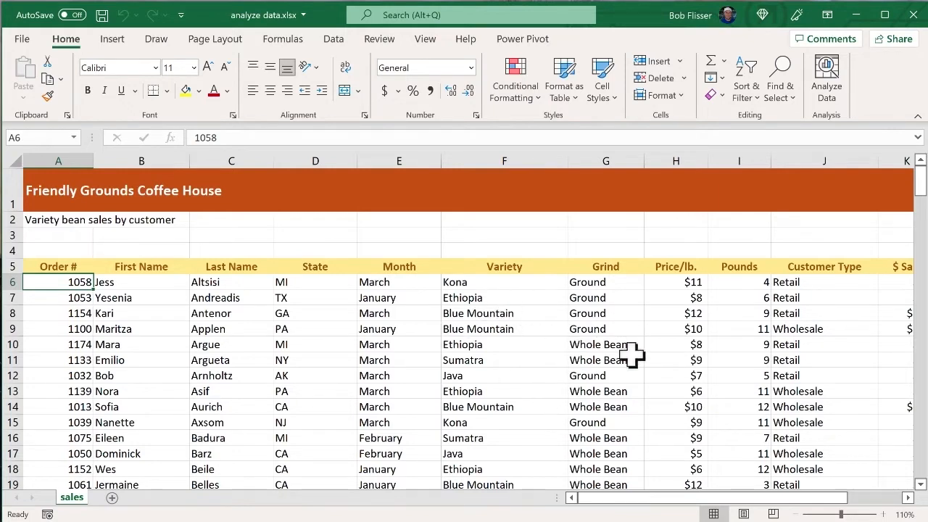
# Run Analyze Data on the coffee sales table and browse its suggested questions and insights
pyautogui.hscroll(3)
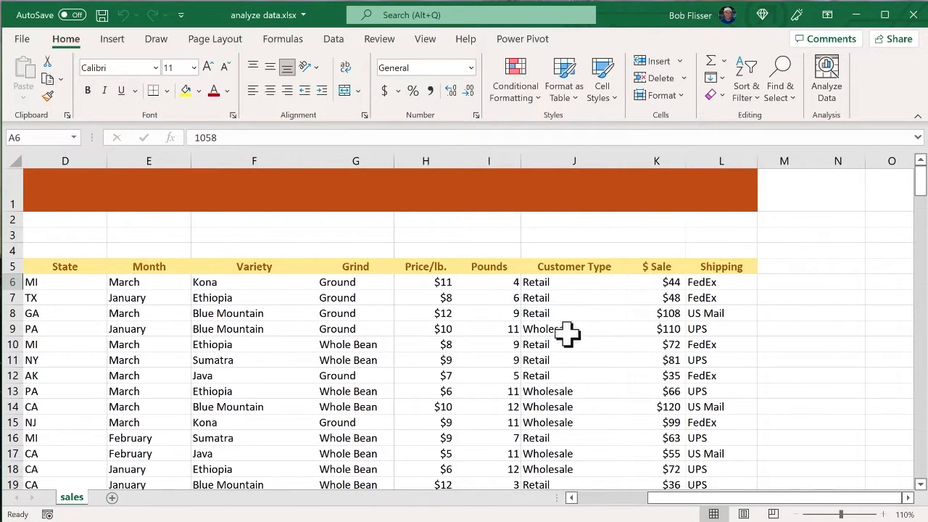
pyautogui.moveTo(482, 327)
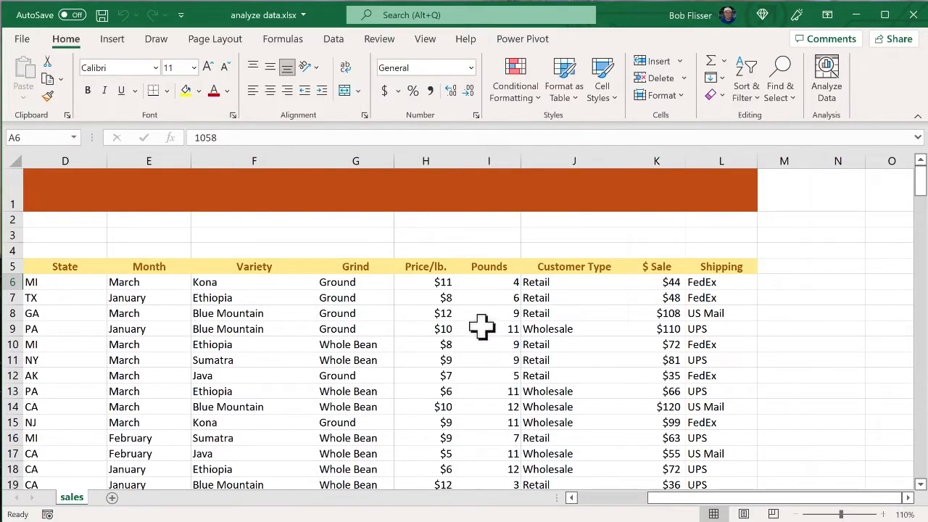
pyautogui.moveTo(608, 323)
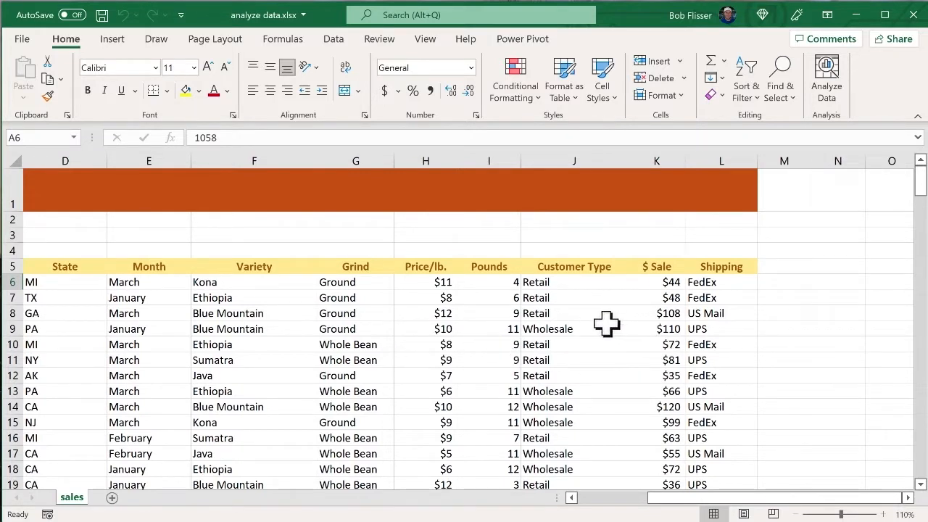
pyautogui.moveTo(670, 336)
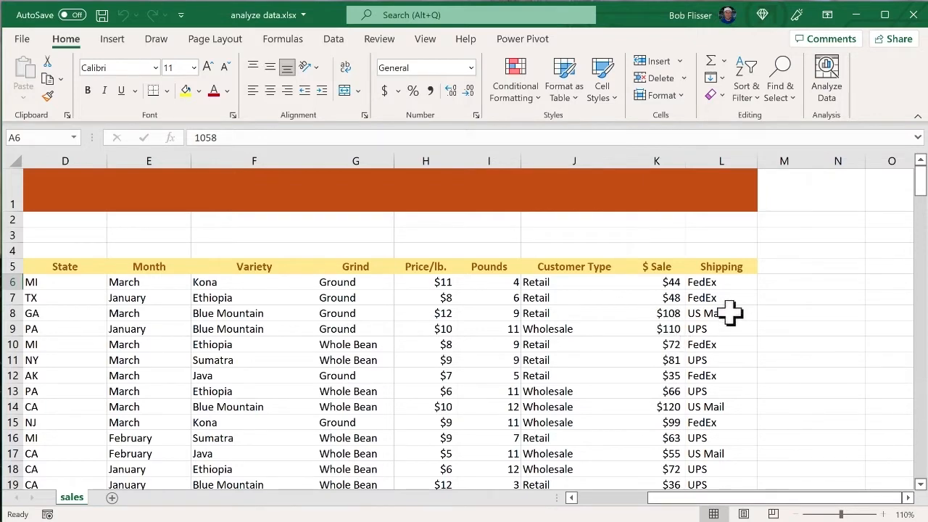
pyautogui.moveTo(680, 329)
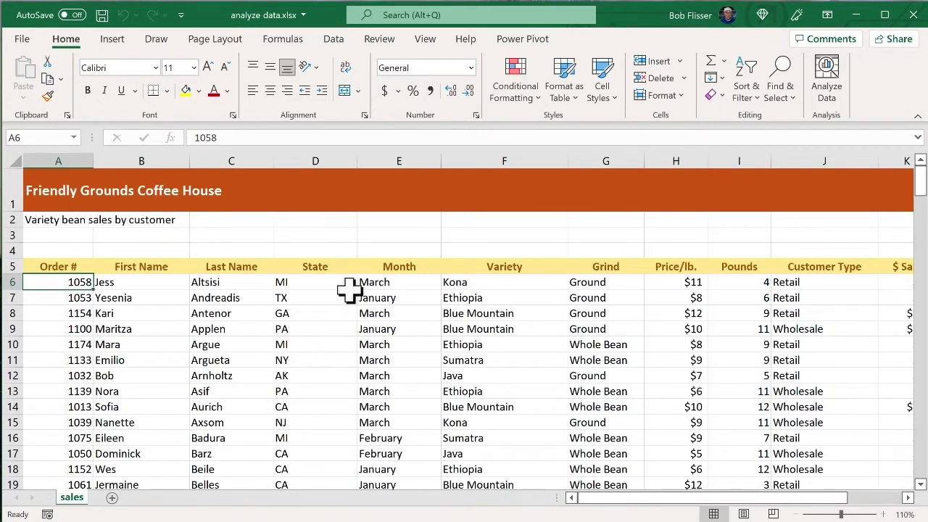
pyautogui.moveTo(296, 216)
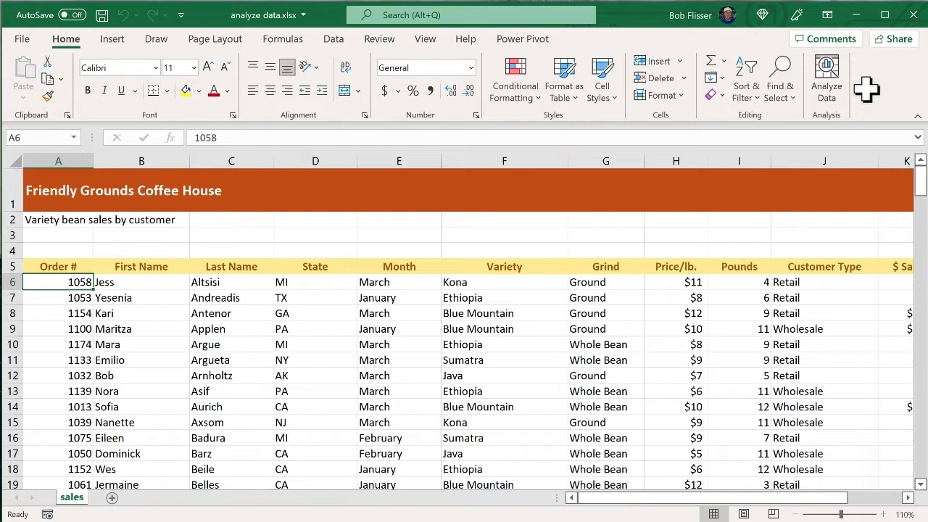
pyautogui.click(825, 78)
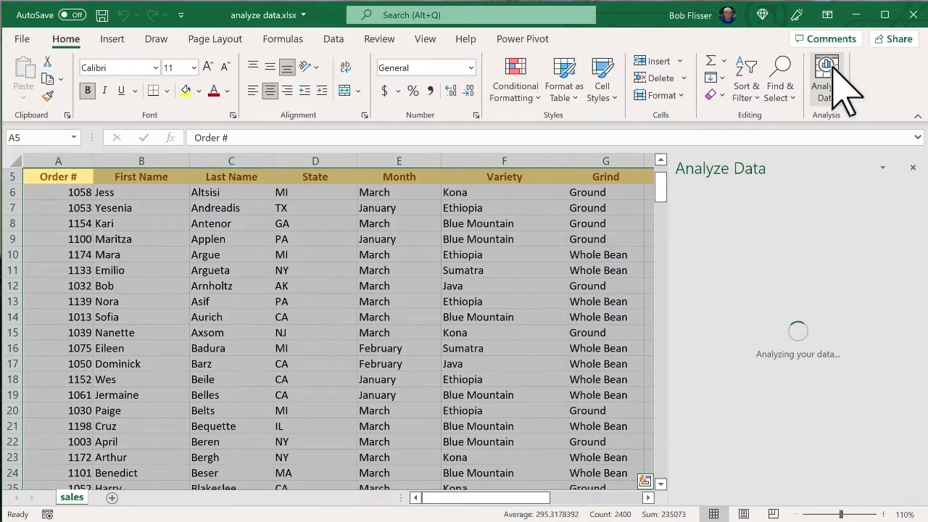
pyautogui.moveTo(845, 232)
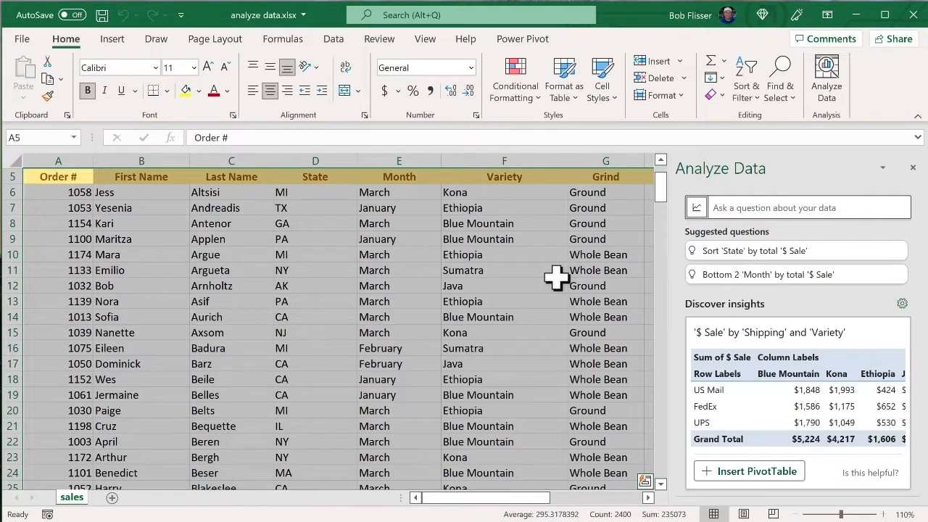
pyautogui.moveTo(805, 210)
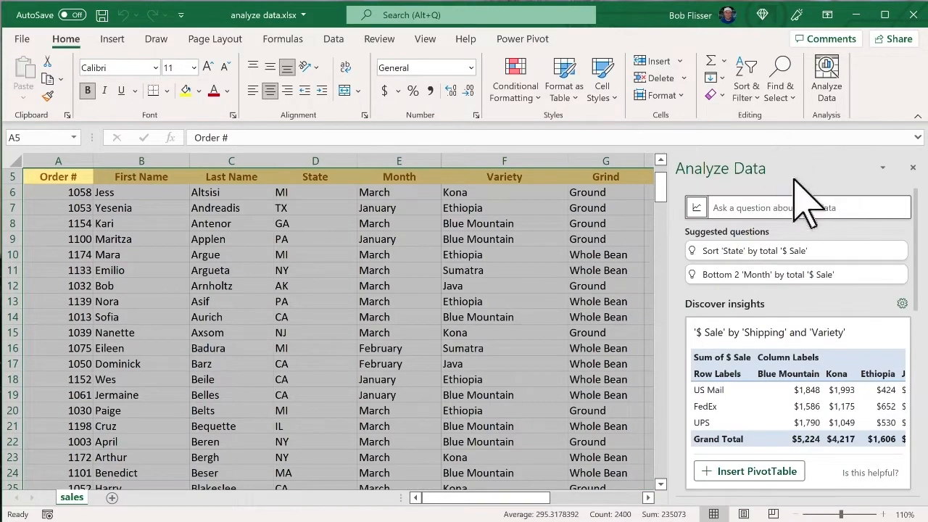
pyautogui.moveTo(830, 326)
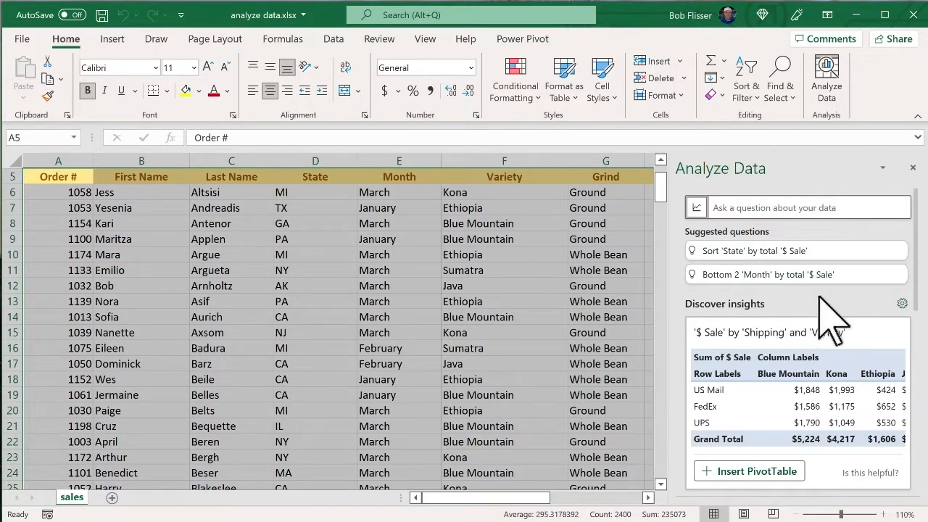
pyautogui.scroll(-3)
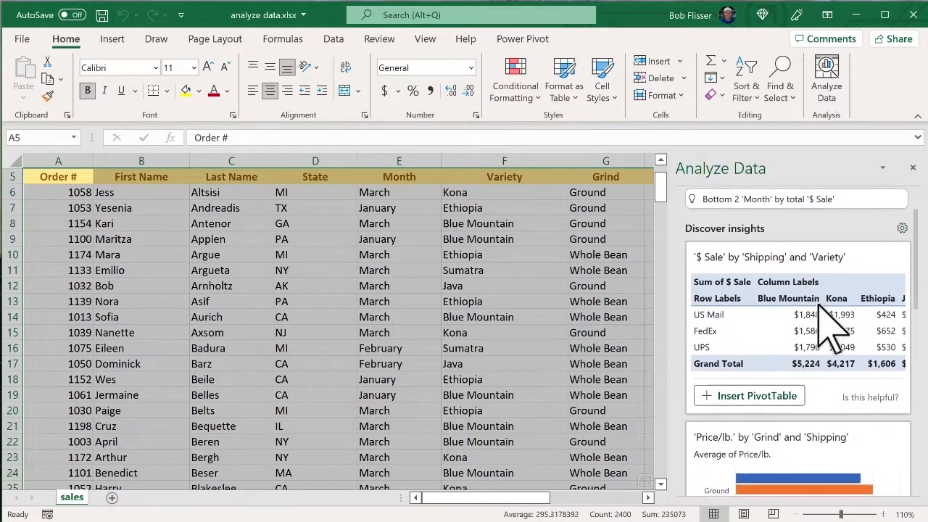
pyautogui.scroll(-3)
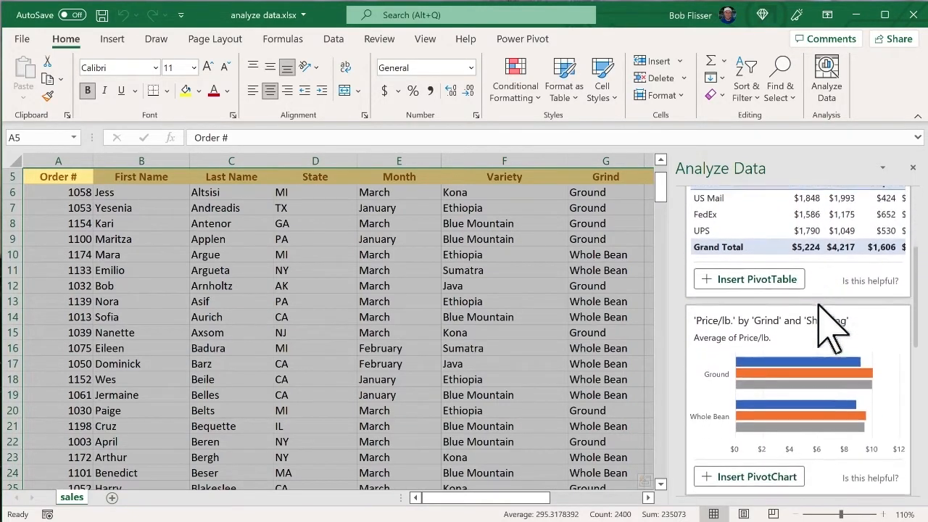
pyautogui.scroll(3)
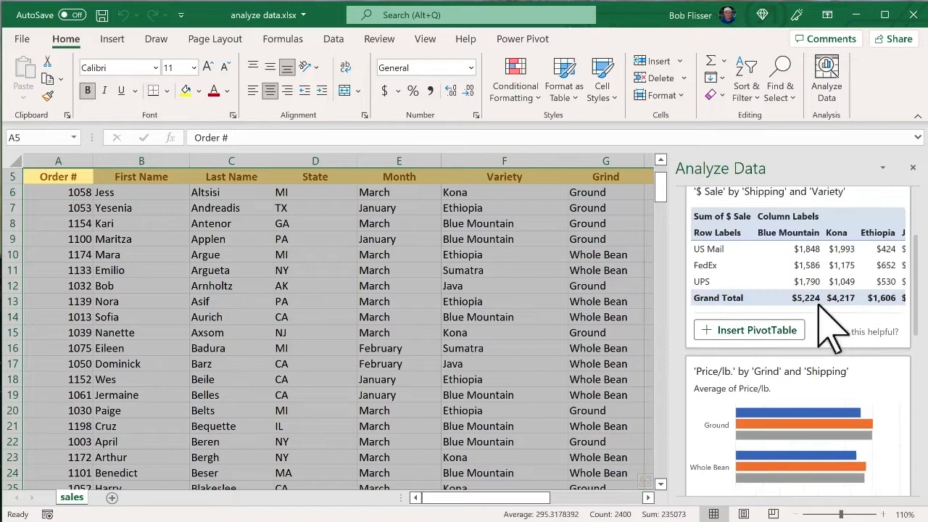
pyautogui.scroll(-3)
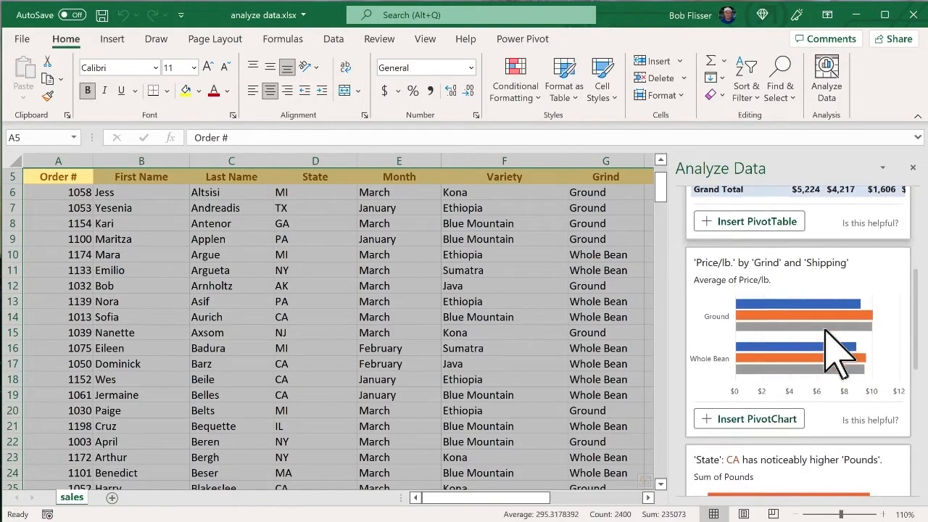
pyautogui.scroll(-3)
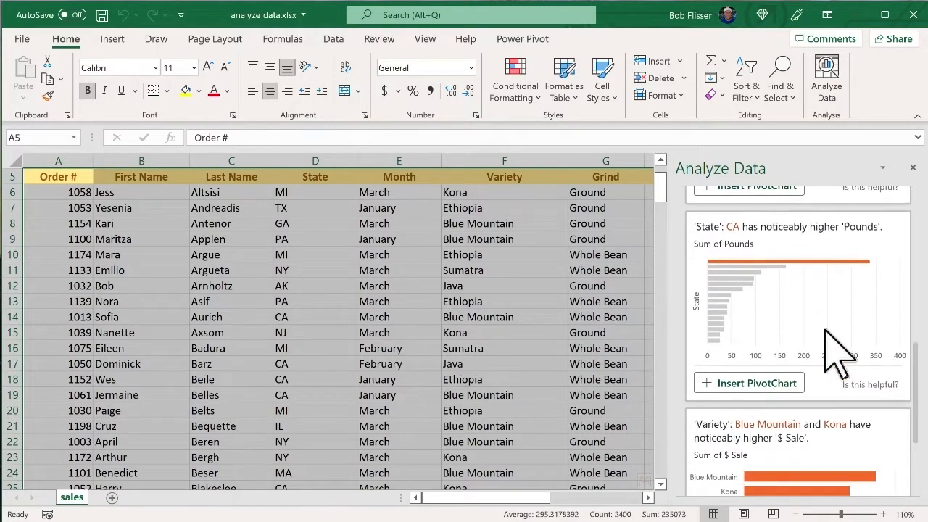
pyautogui.scroll(3)
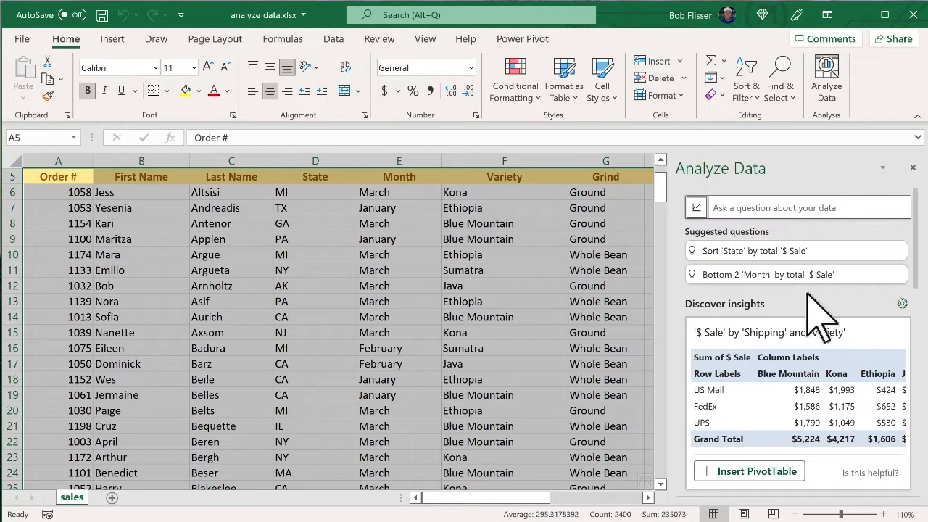
pyautogui.moveTo(787, 250)
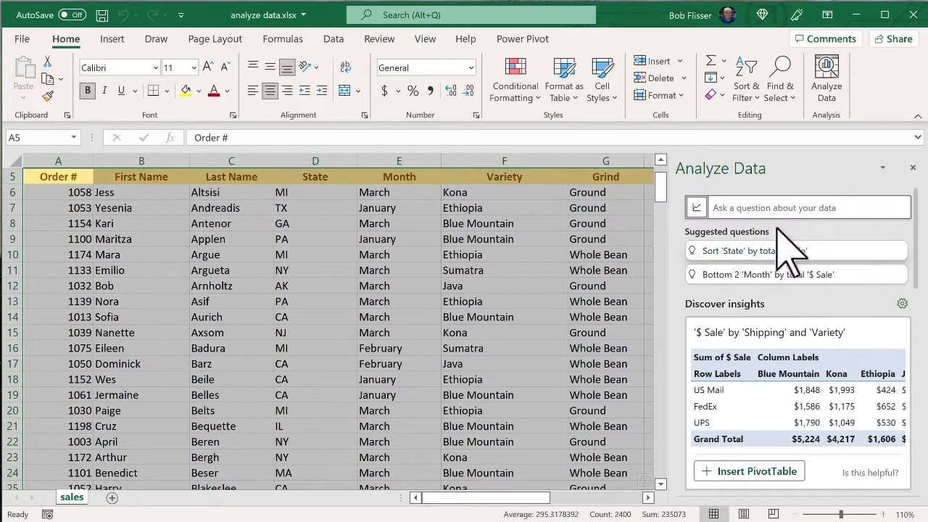
# Ask Analyze Data 'how much sumatra was sold in march', getting $338
pyautogui.click(795, 207)
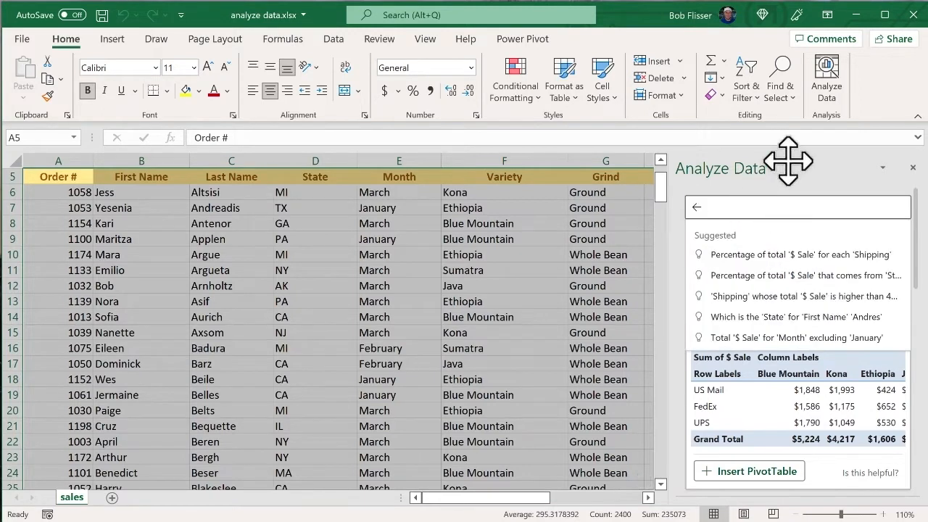
pyautogui.write('how much sumatra was sold in march')
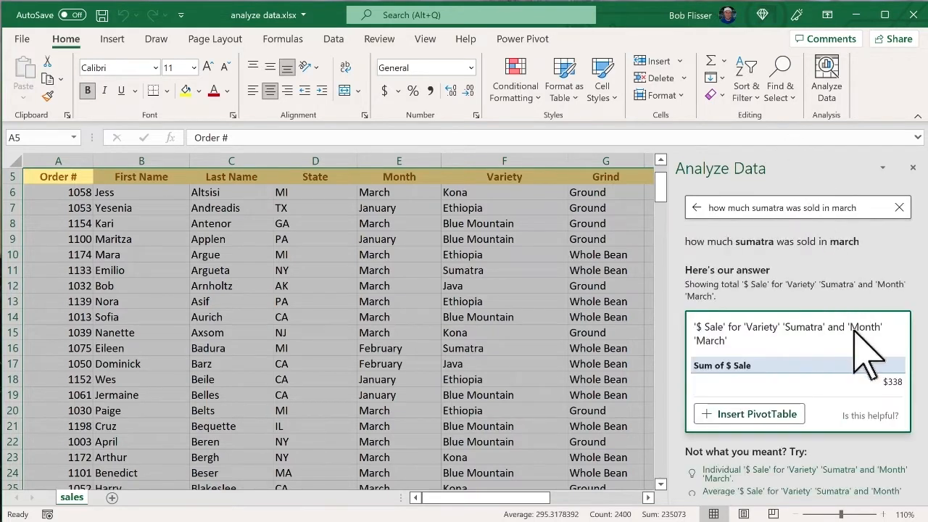
pyautogui.moveTo(898, 413)
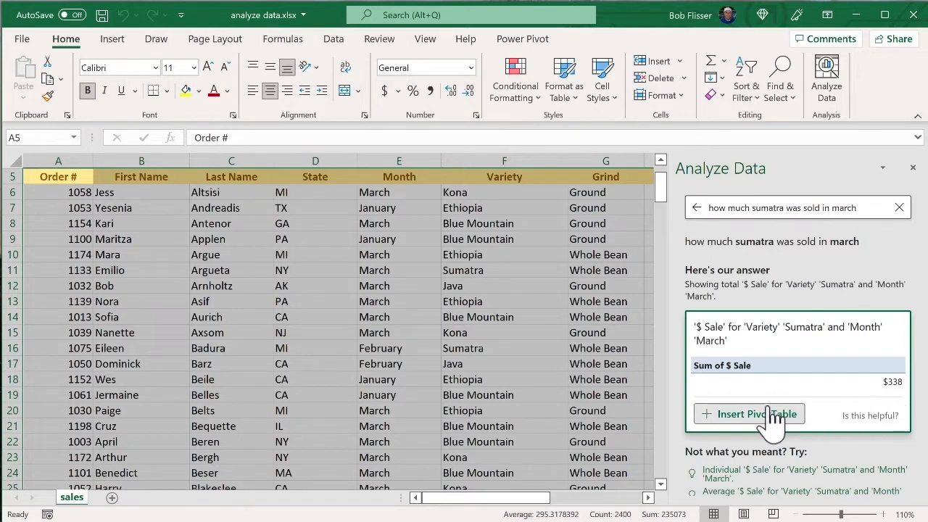
pyautogui.moveTo(867, 435)
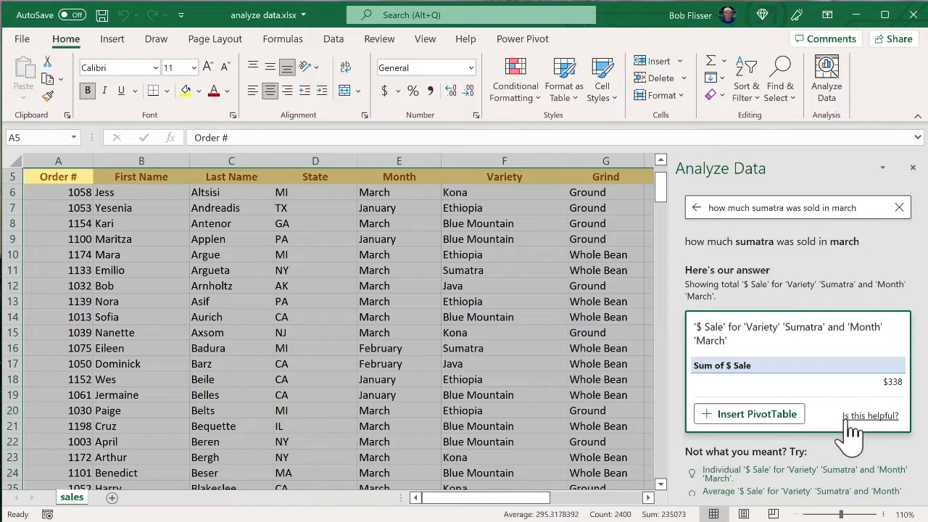
pyautogui.moveTo(863, 431)
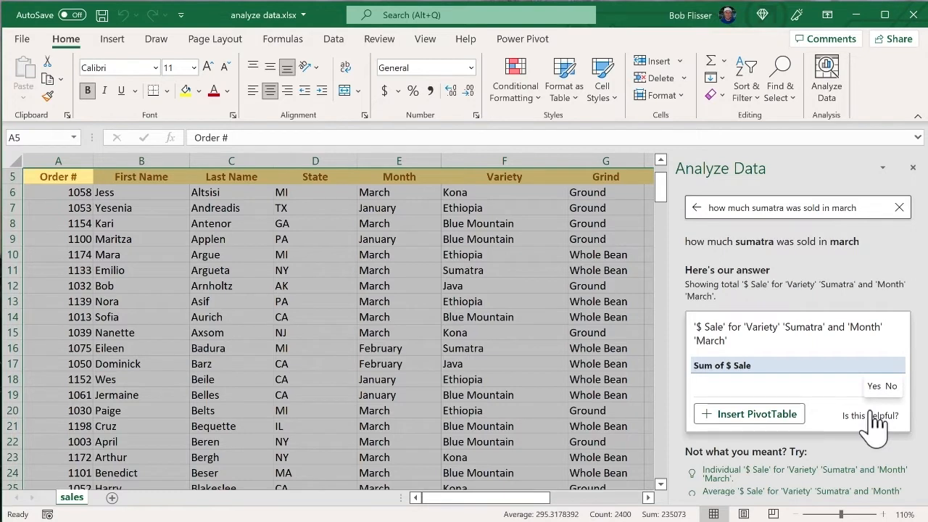
pyautogui.moveTo(877, 395)
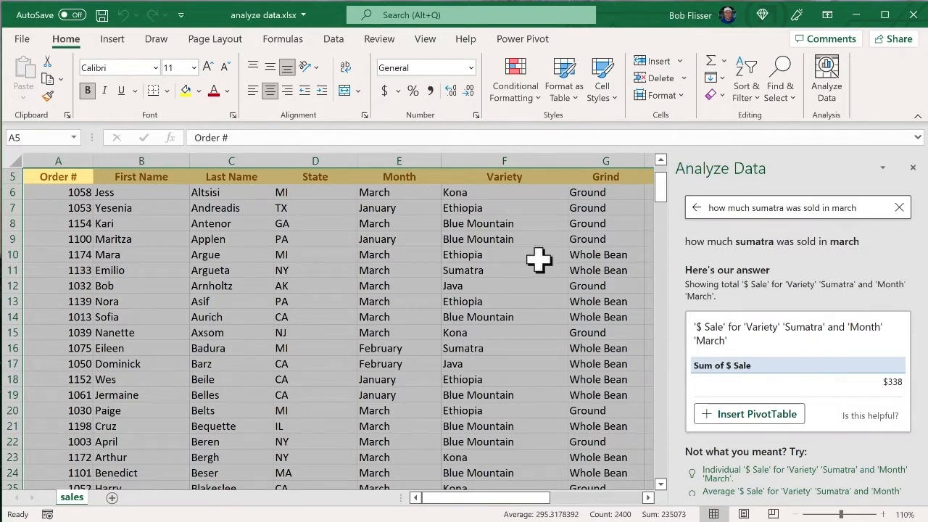
pyautogui.moveTo(868, 207)
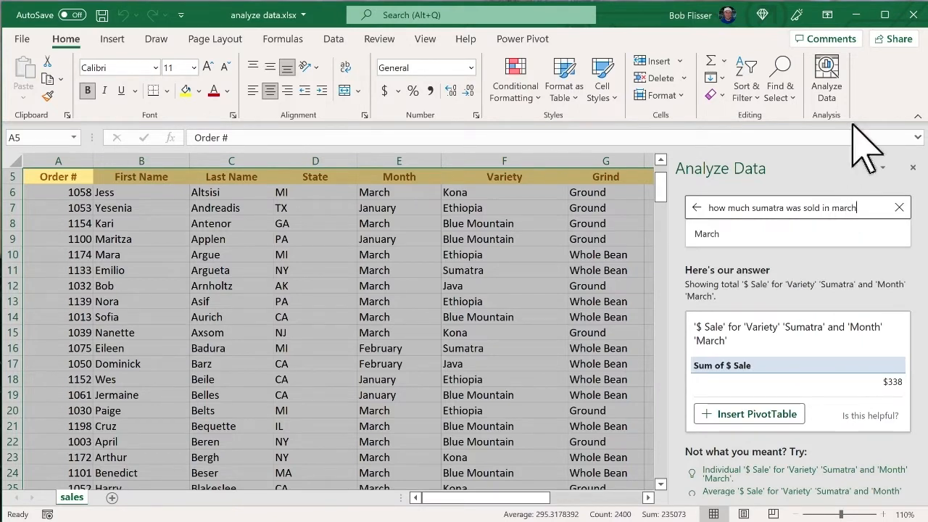
pyautogui.write('wholesale')
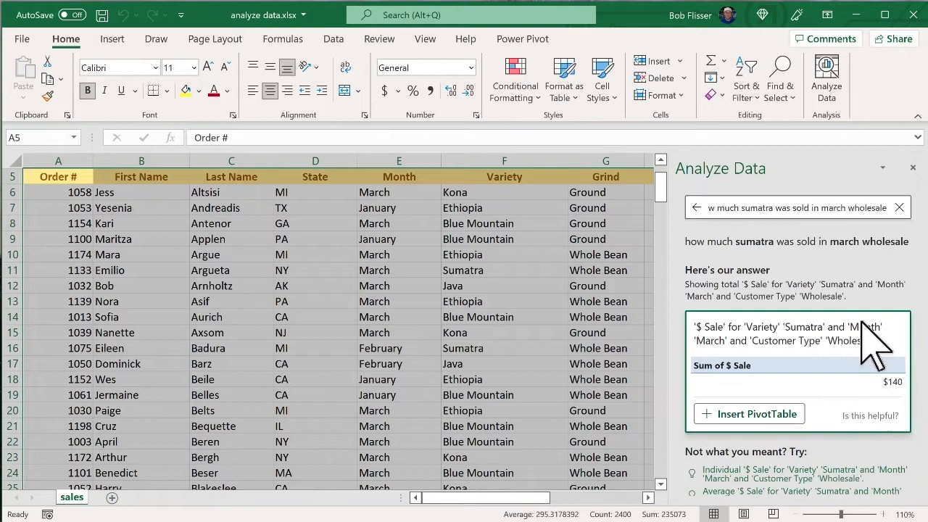
pyautogui.moveTo(880, 406)
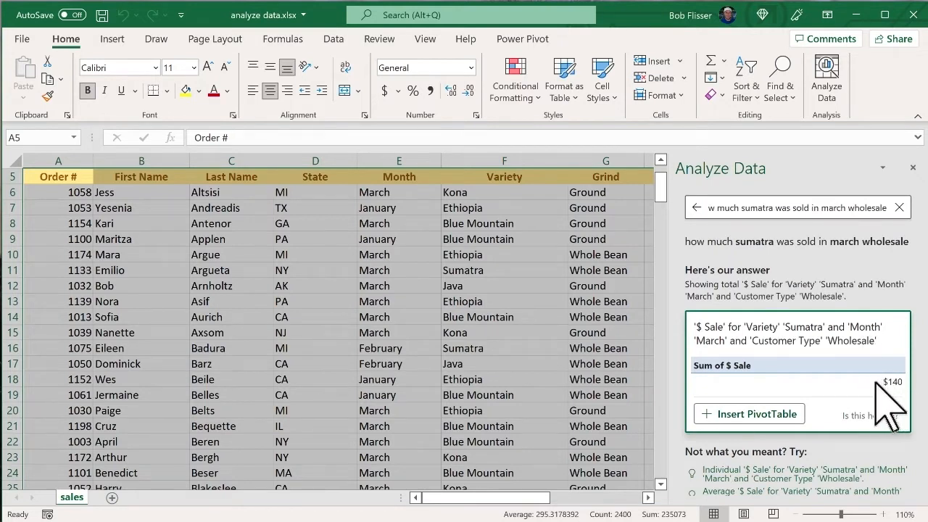
pyautogui.moveTo(841, 406)
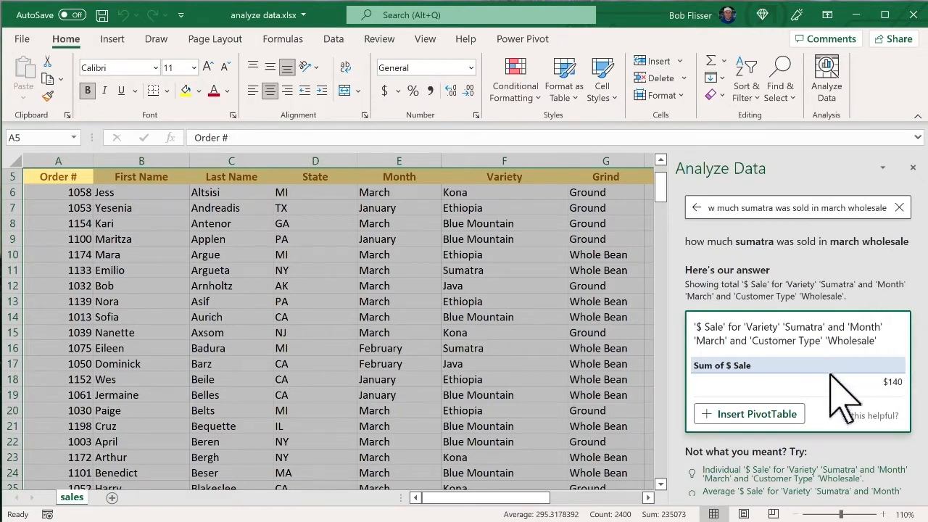
pyautogui.moveTo(869, 355)
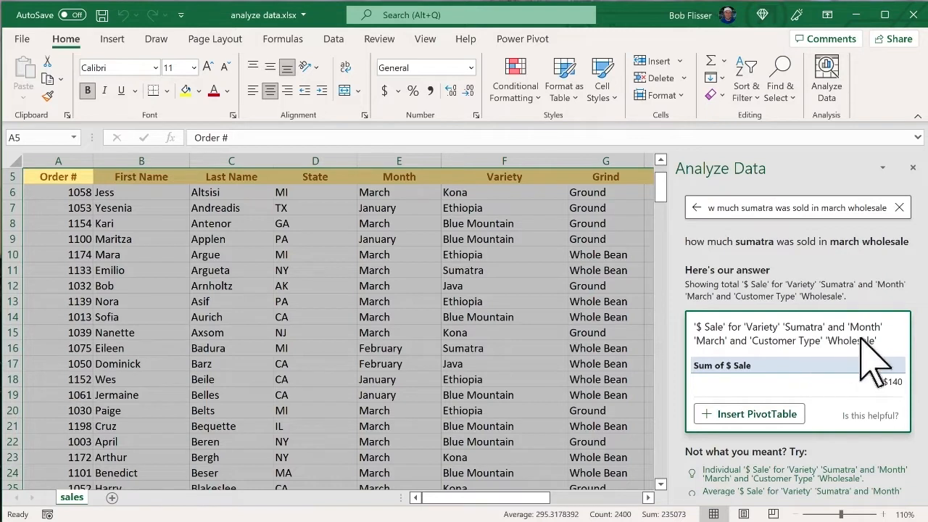
pyautogui.moveTo(841, 406)
pyautogui.write('how much java was shipped by ups')
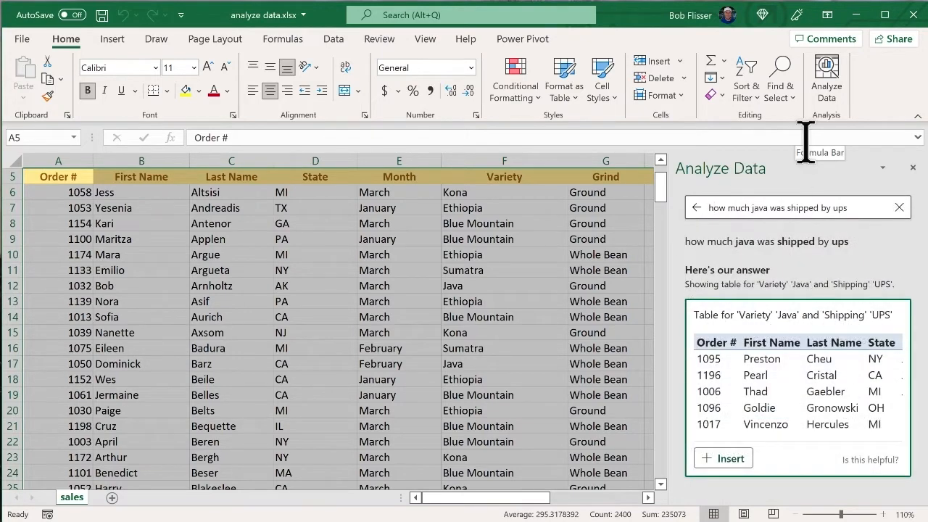
pyautogui.moveTo(819, 391)
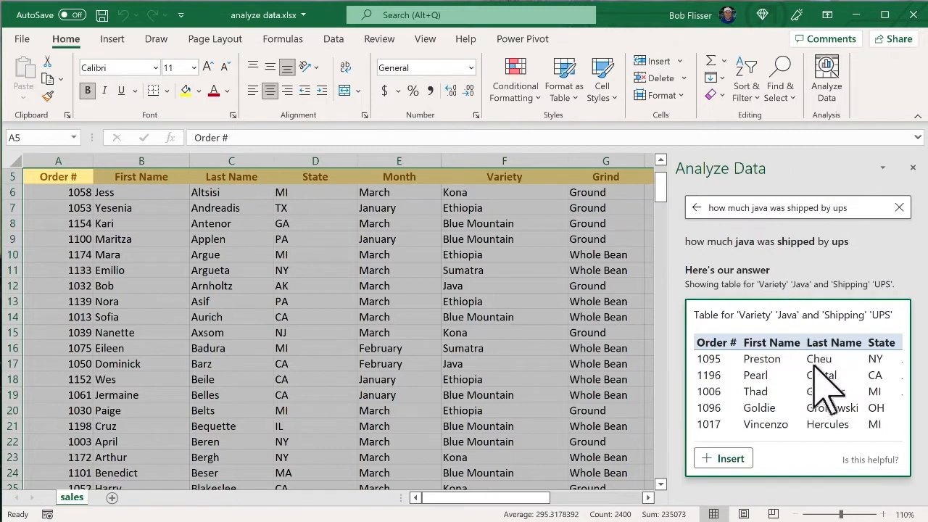
pyautogui.moveTo(822, 391)
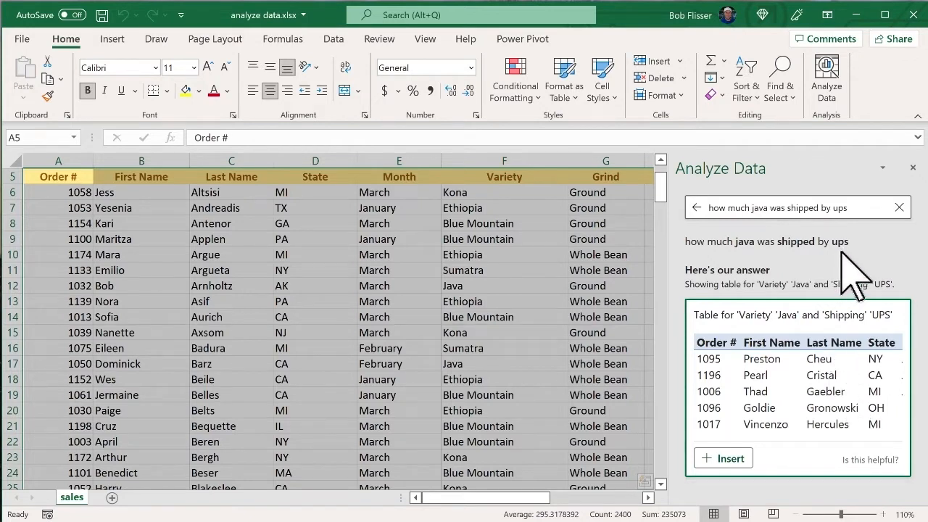
pyautogui.moveTo(779, 464)
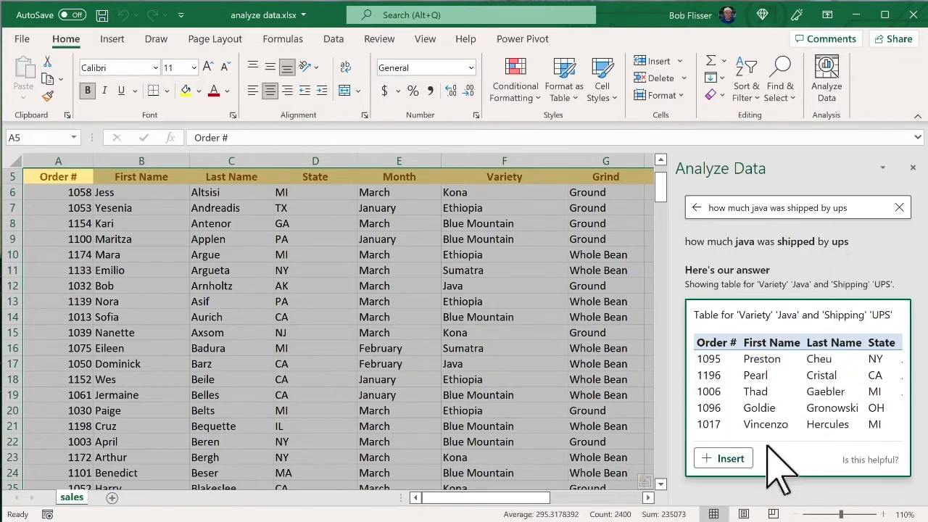
pyautogui.moveTo(797, 471)
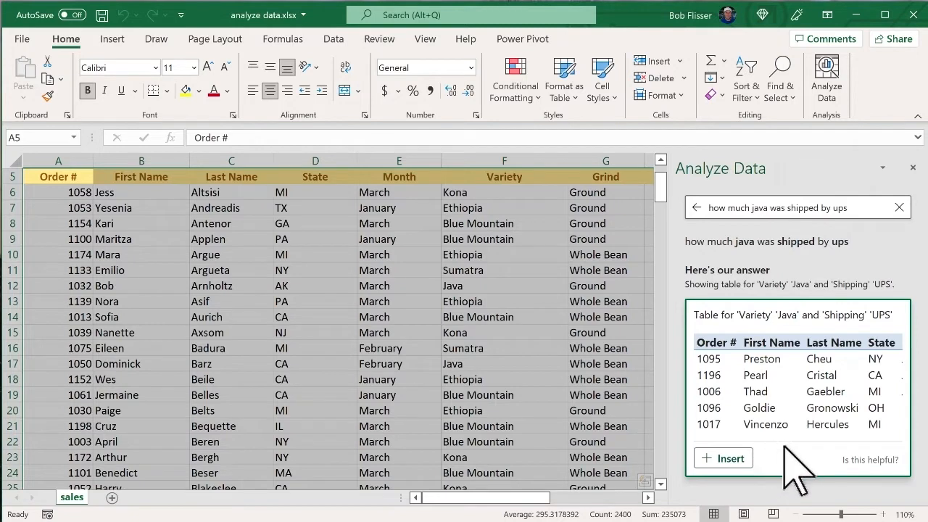
pyautogui.moveTo(902, 229)
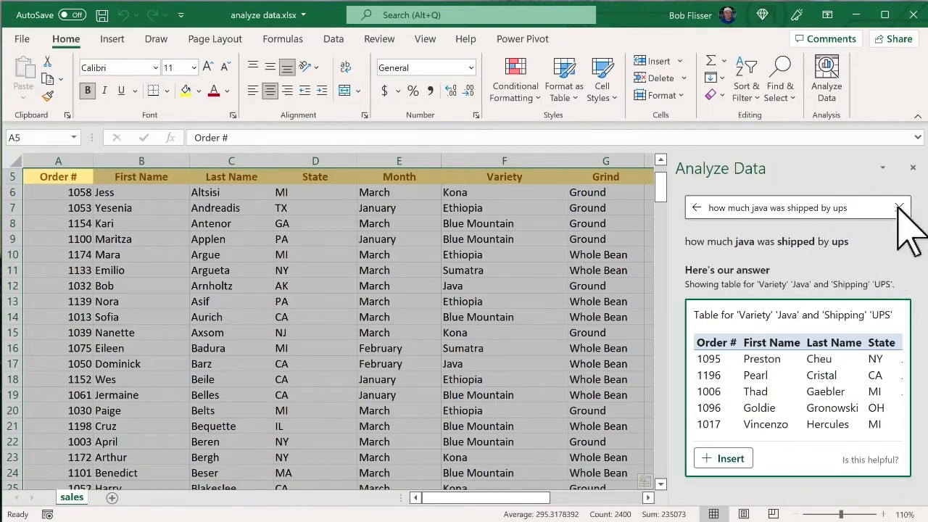
# Clear the Java shipped by UPS question from the Analyze Data search box
pyautogui.click(901, 207)
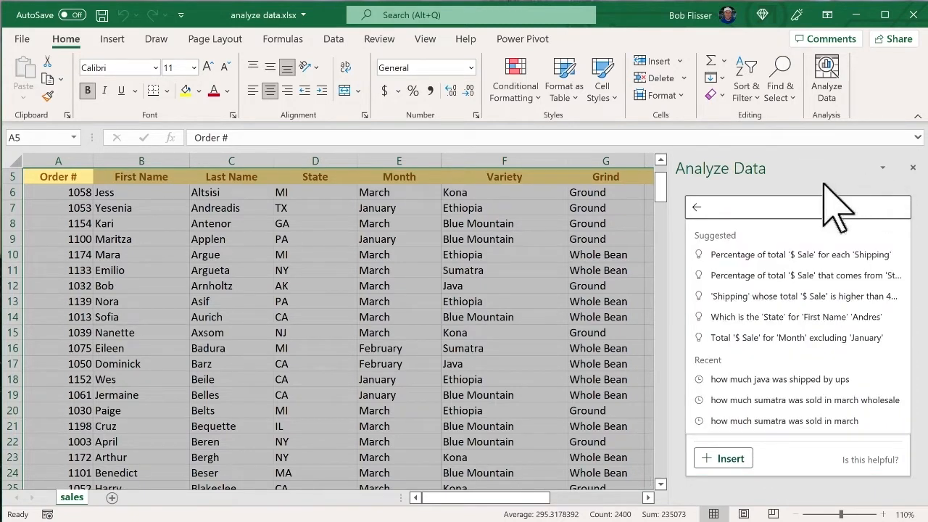
pyautogui.moveTo(685, 304)
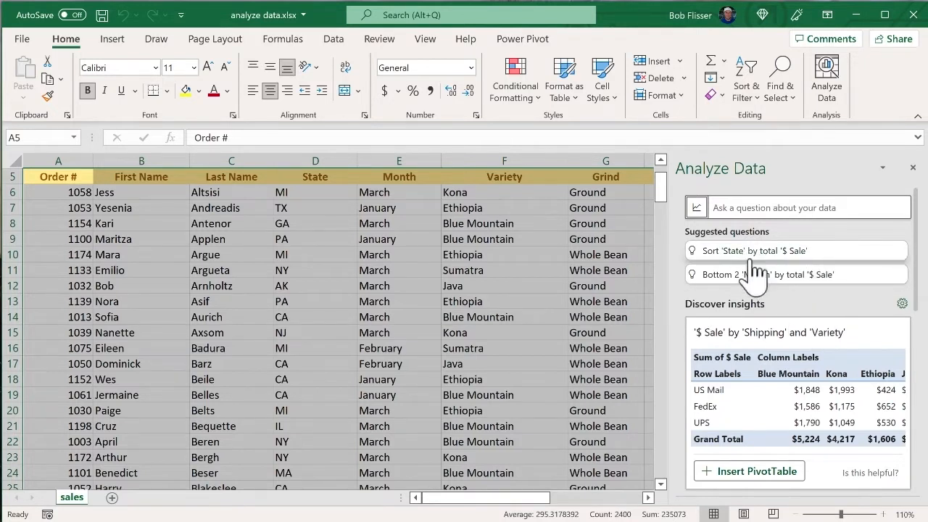
pyautogui.moveTo(689, 326)
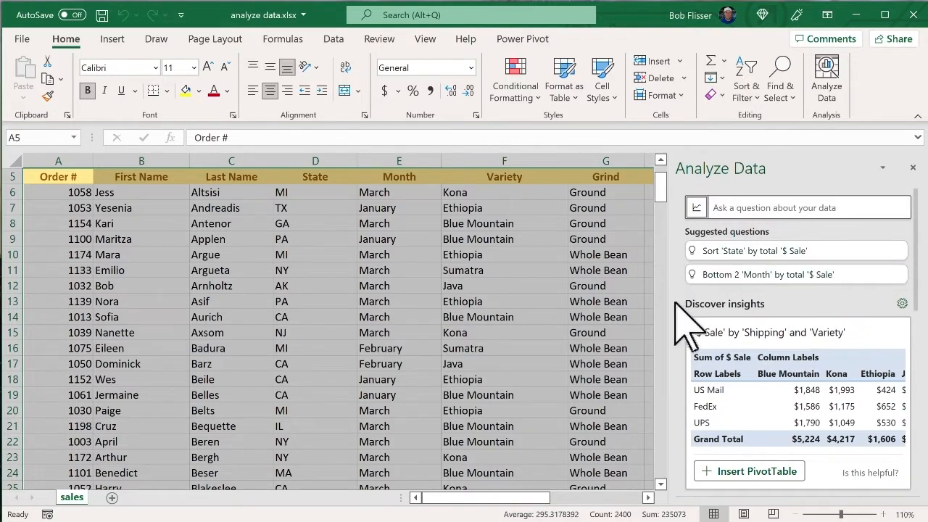
pyautogui.moveTo(725, 261)
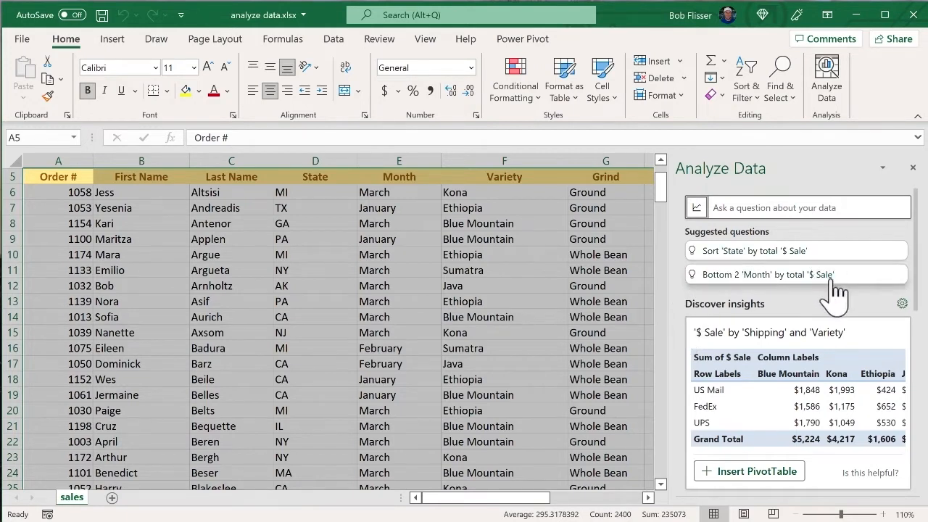
pyautogui.moveTo(841, 319)
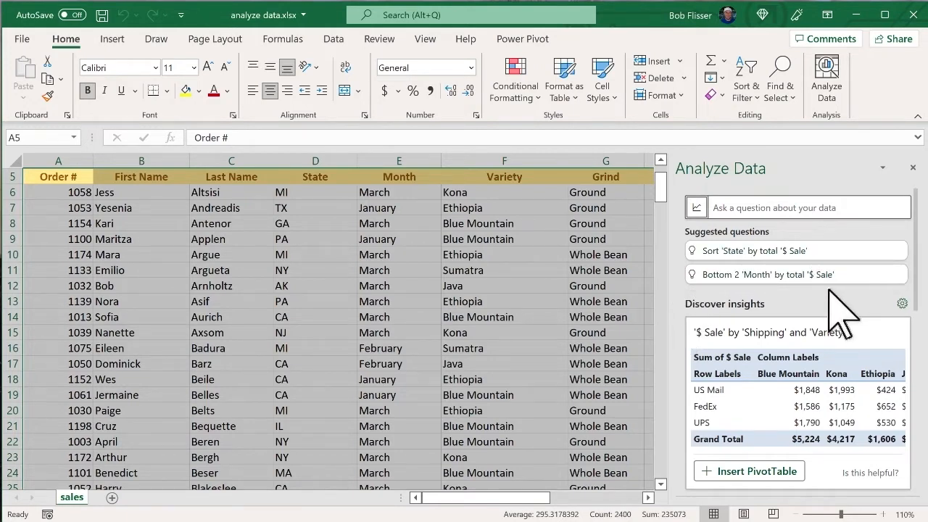
pyautogui.moveTo(667, 260)
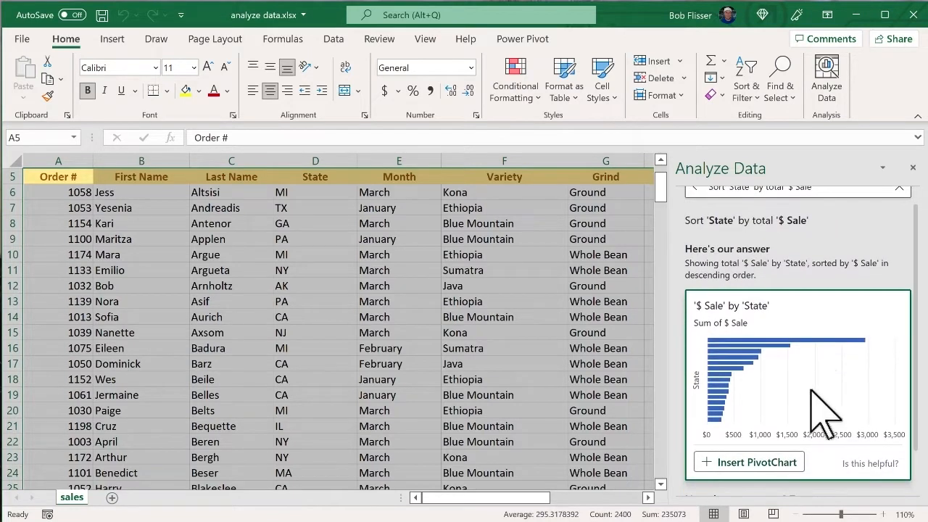
pyautogui.scroll(-3)
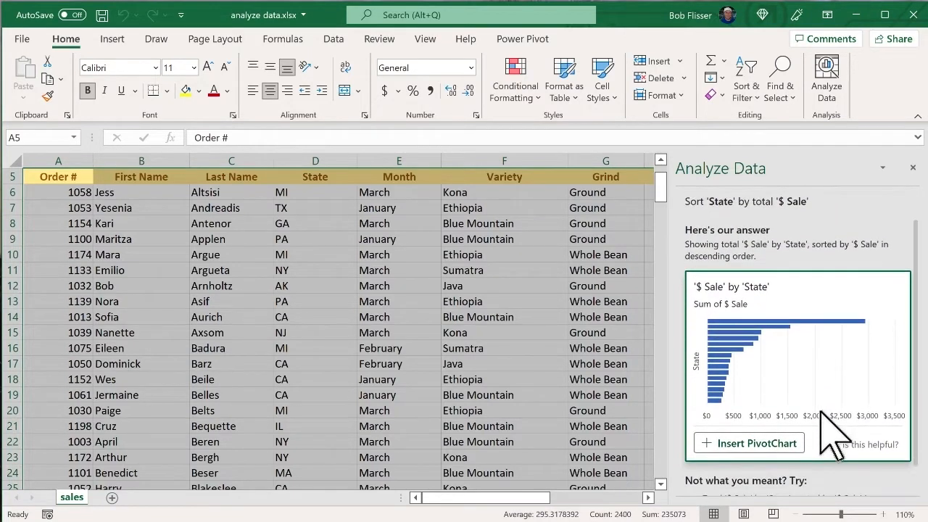
pyautogui.moveTo(805, 384)
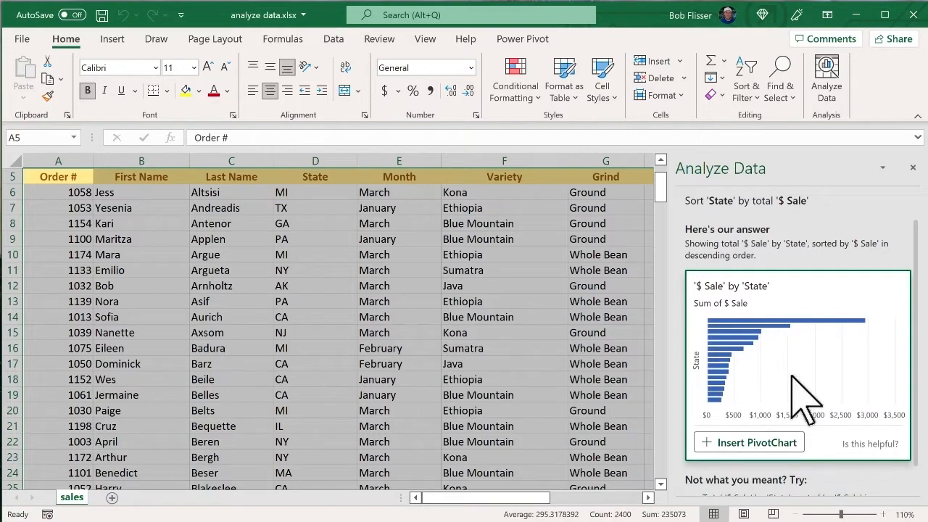
pyautogui.scroll(-3)
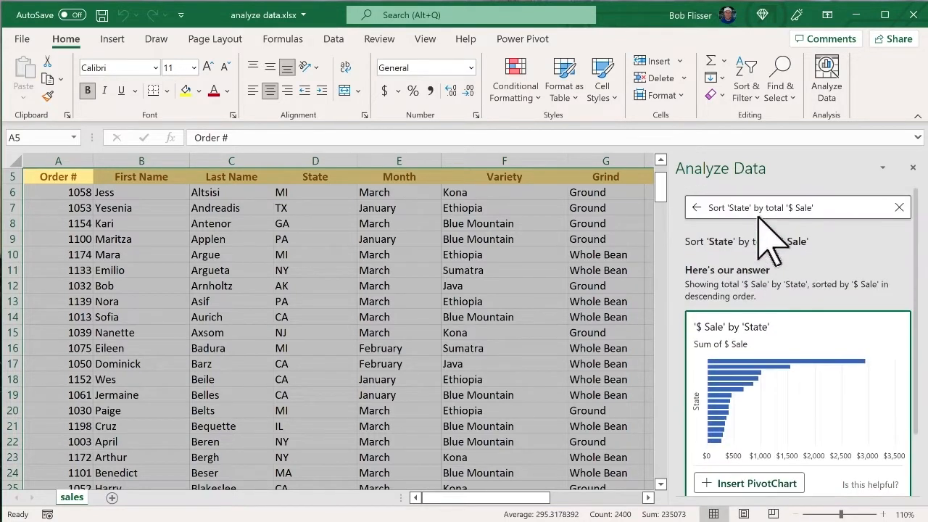
pyautogui.moveTo(714, 236)
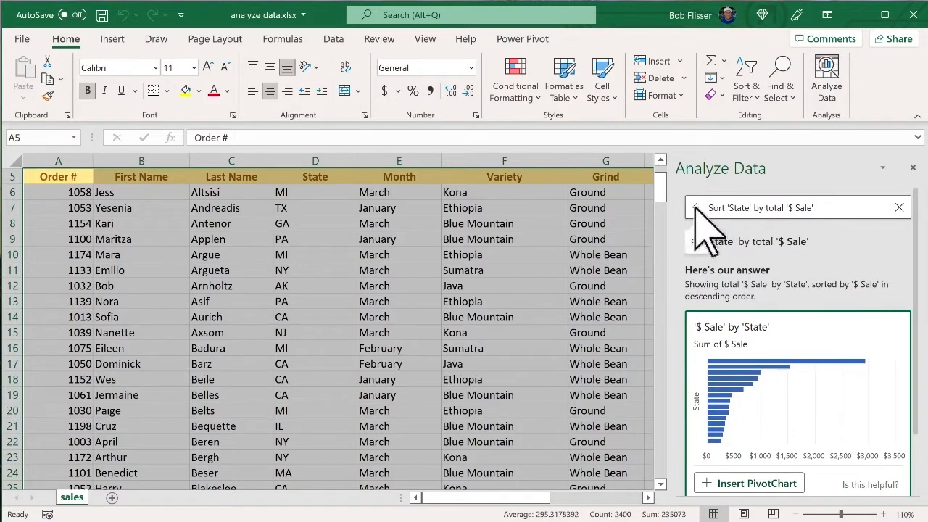
pyautogui.click(900, 207)
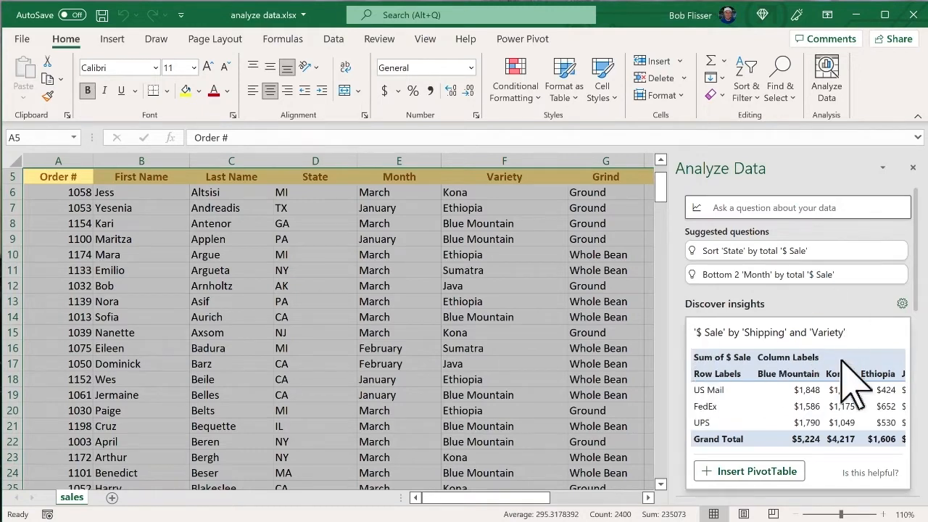
pyautogui.scroll(-3)
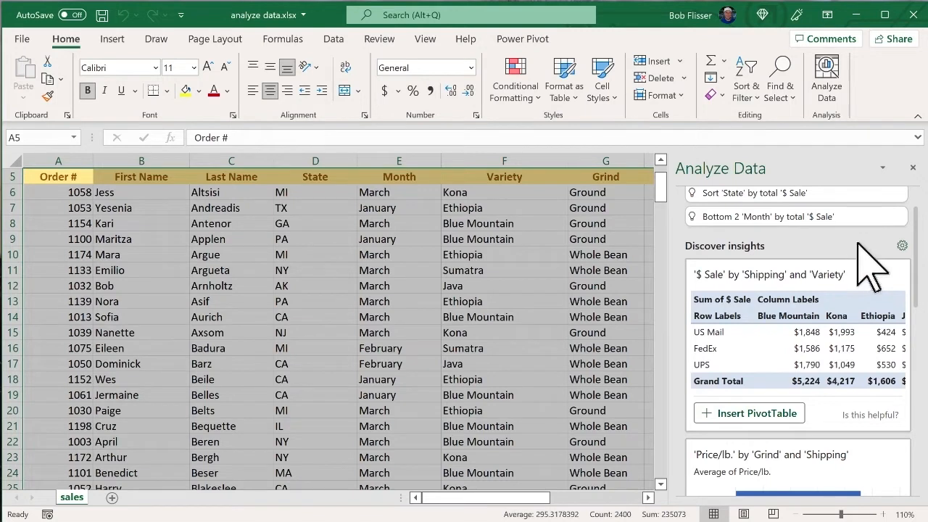
pyautogui.moveTo(863, 297)
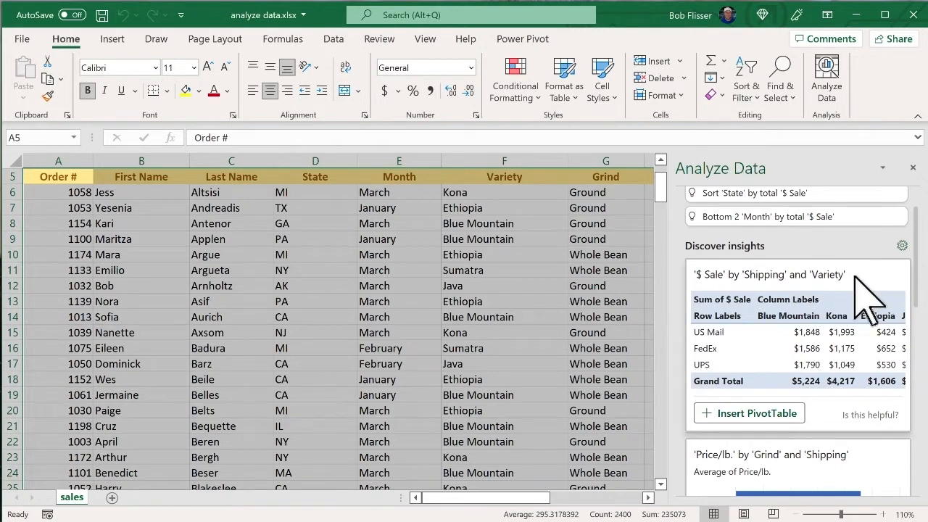
pyautogui.scroll(-3)
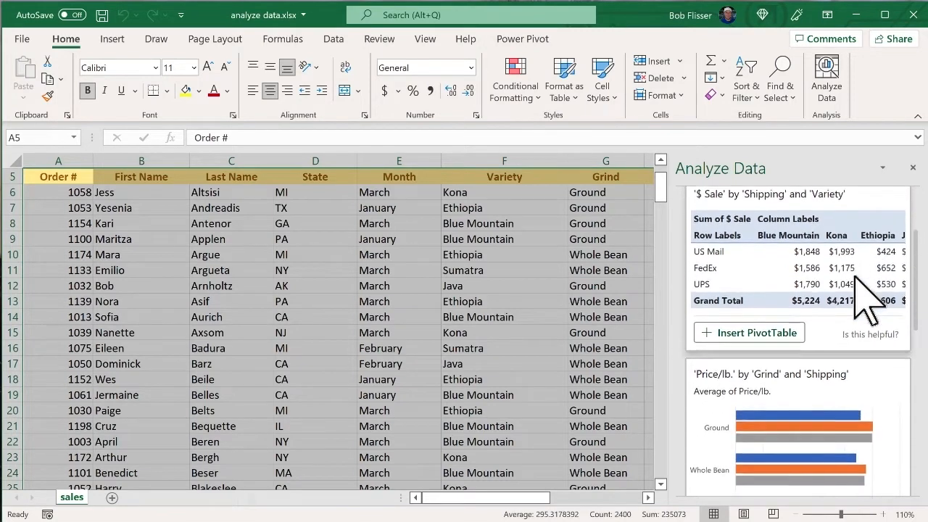
pyautogui.scroll(-3)
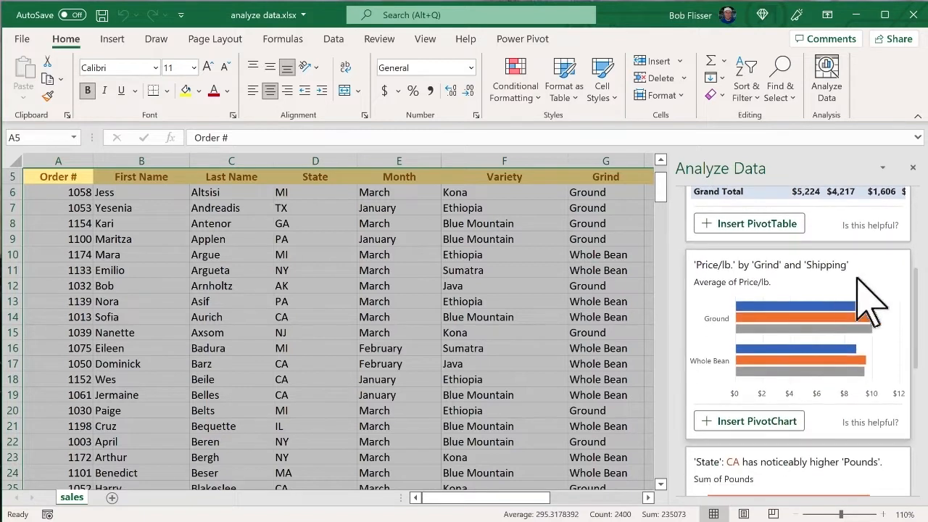
pyautogui.moveTo(884, 348)
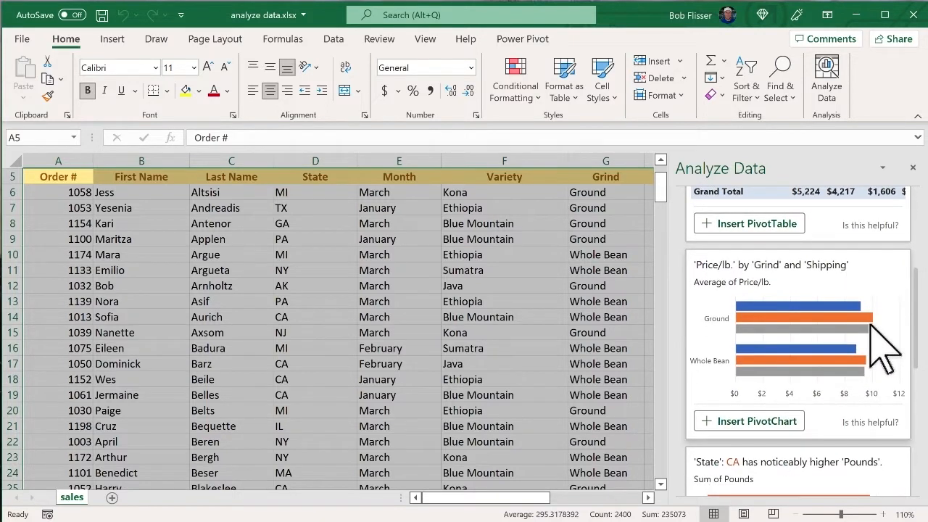
pyautogui.scroll(-3)
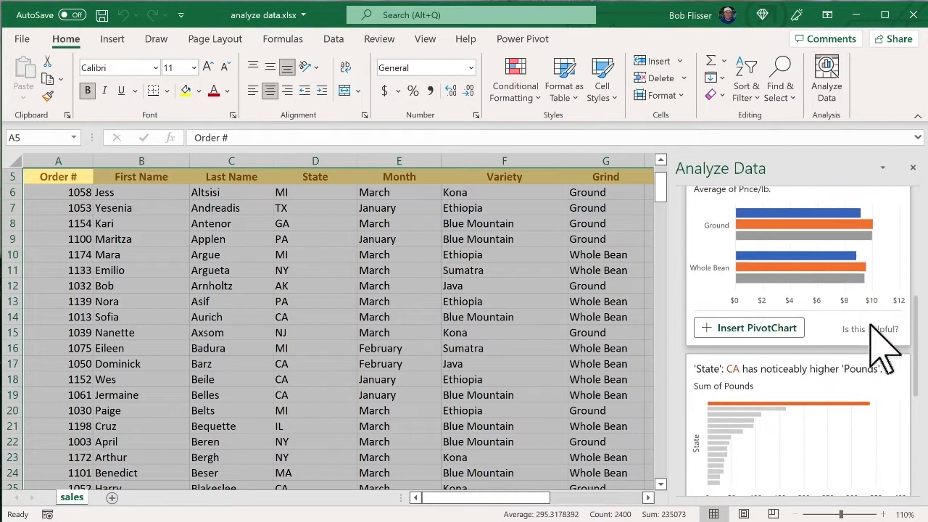
pyautogui.scroll(-3)
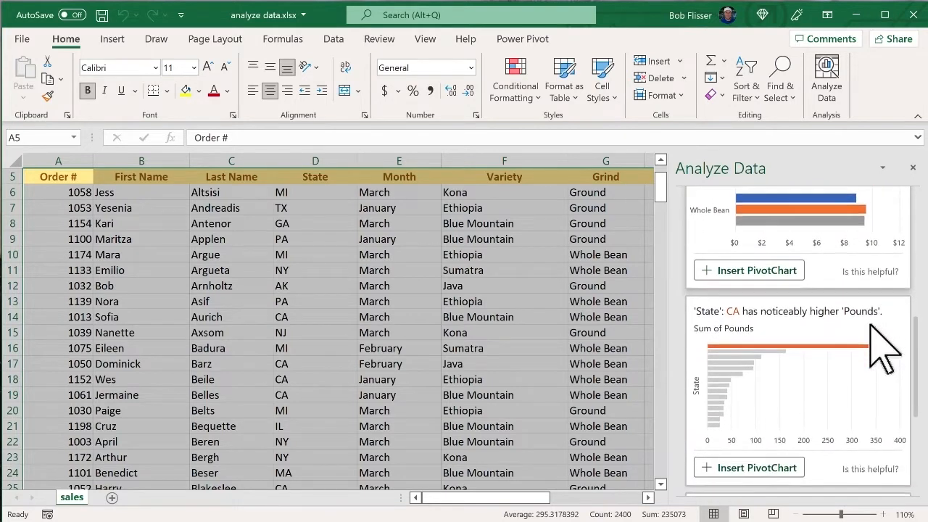
pyautogui.scroll(-3)
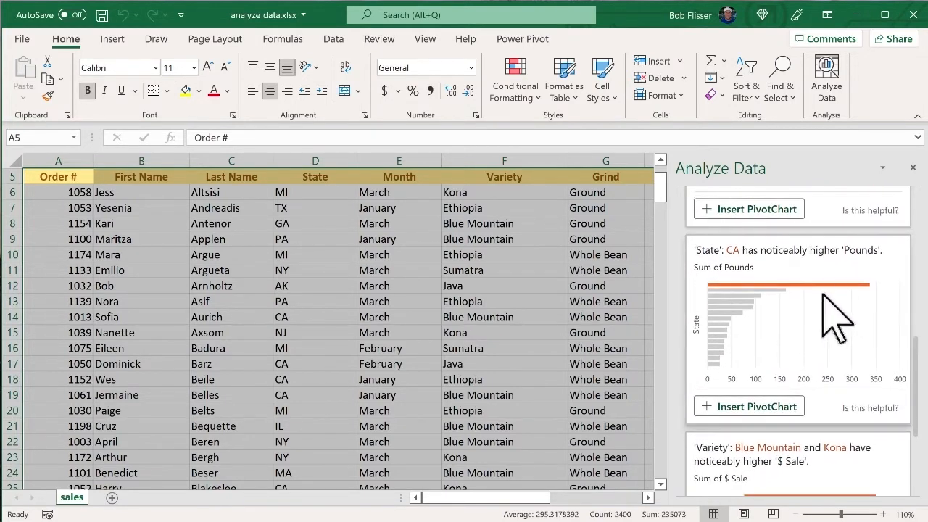
pyautogui.moveTo(717, 309)
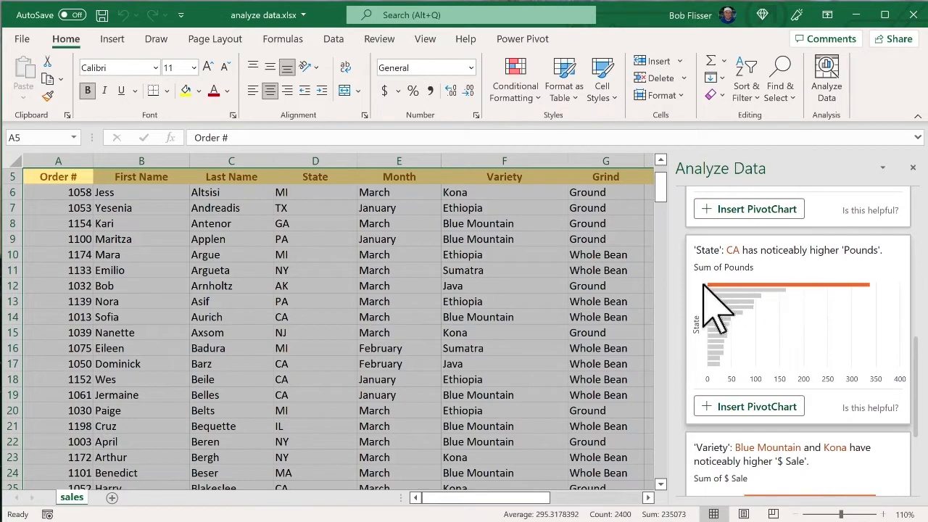
pyautogui.moveTo(845, 322)
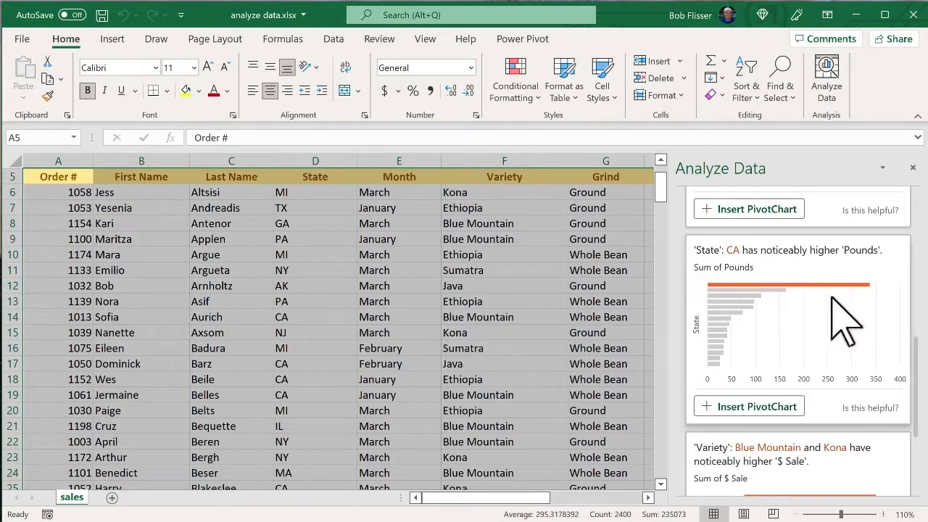
pyautogui.moveTo(681, 297)
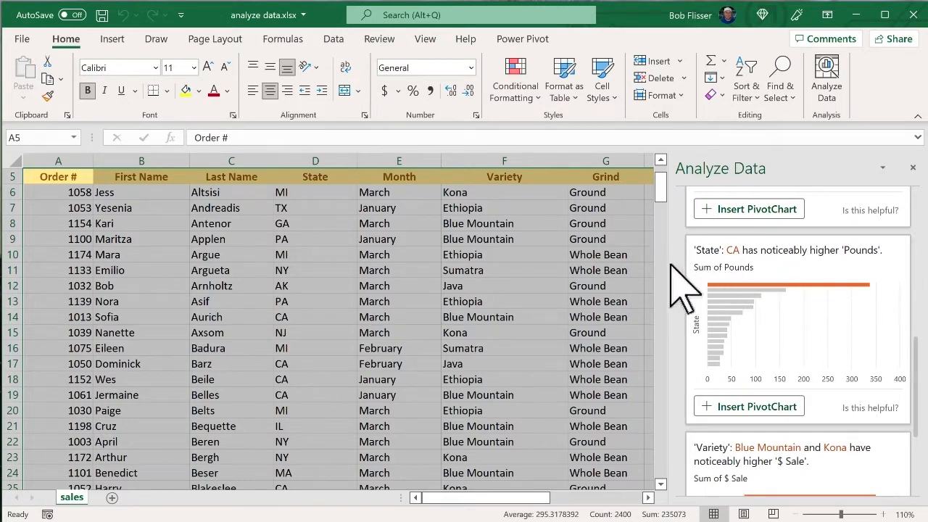
pyautogui.moveTo(696, 276)
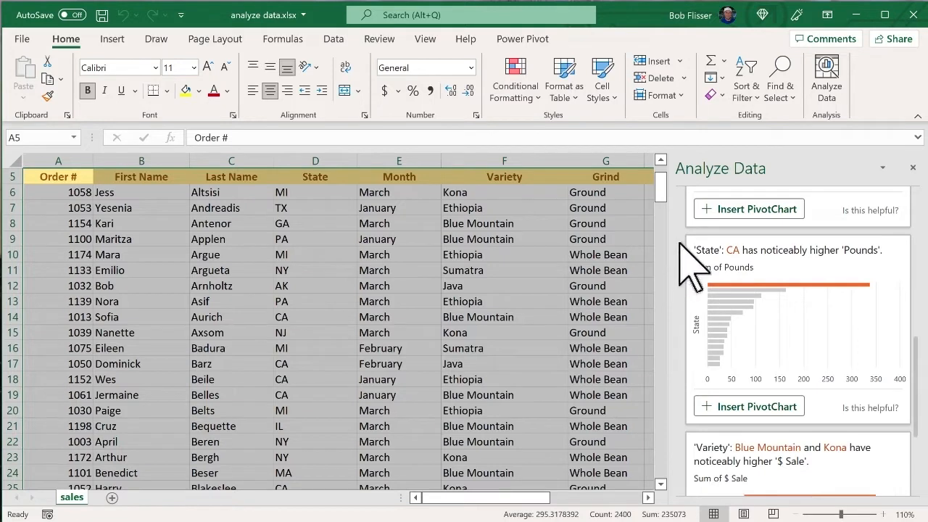
pyautogui.moveTo(794, 405)
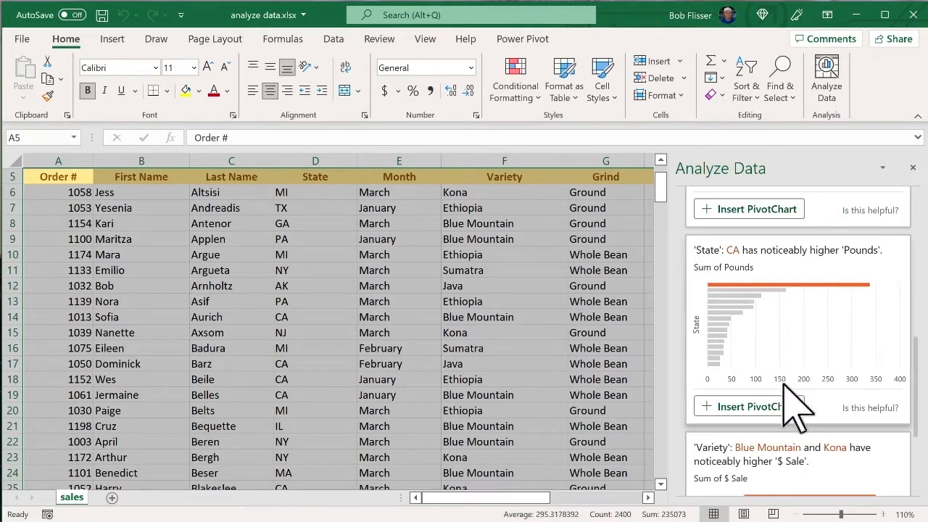
pyautogui.moveTo(783, 413)
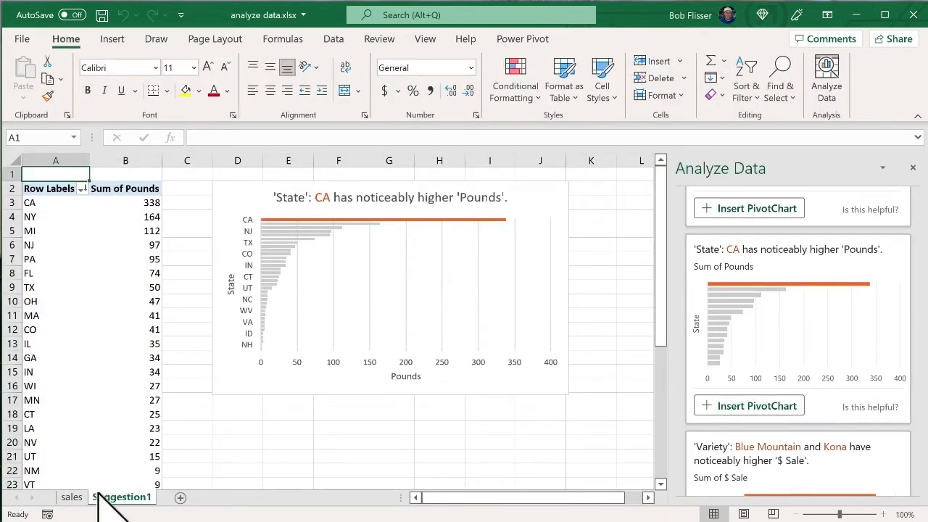
# Insert the suggested State/Pounds PivotChart on a new sheet and enlarge the chart
pyautogui.click(71, 496)
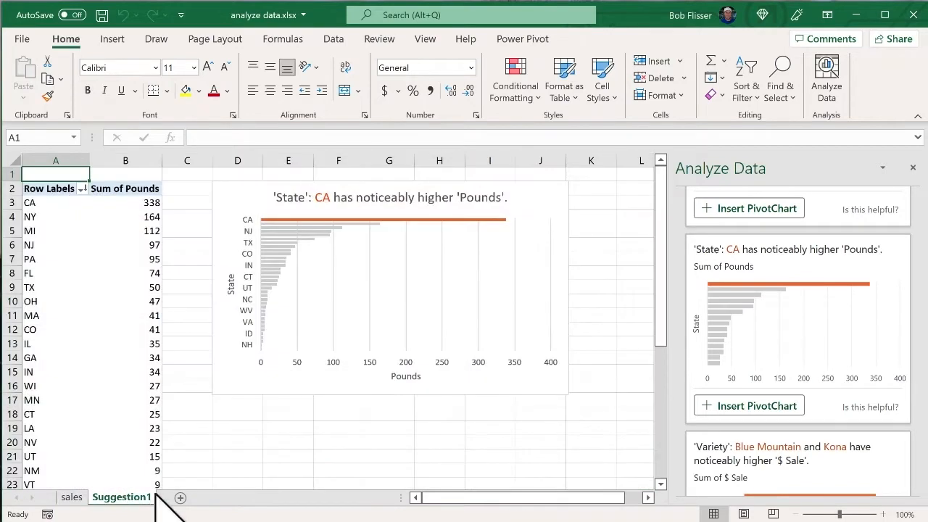
pyautogui.moveTo(210, 464)
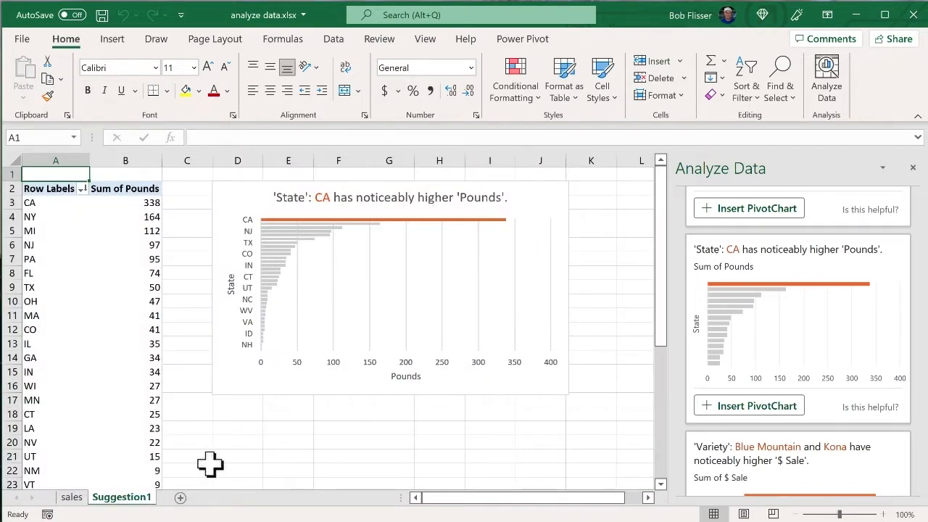
pyautogui.moveTo(109, 247)
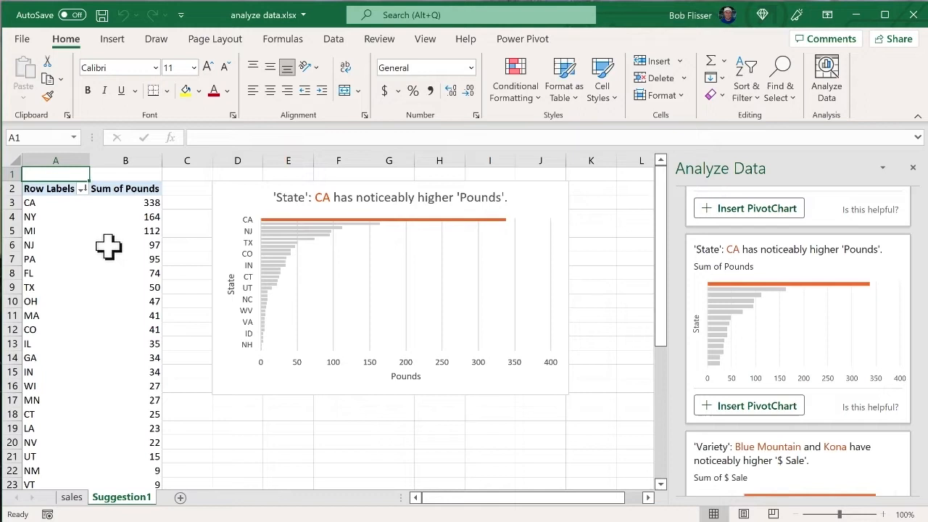
pyautogui.moveTo(115, 328)
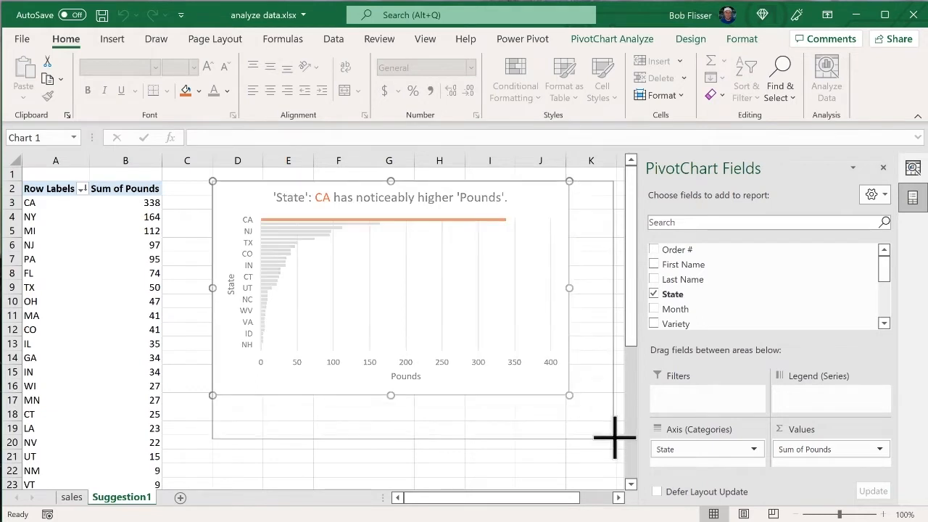
pyautogui.moveTo(569, 395); pyautogui.dragTo(616, 439)
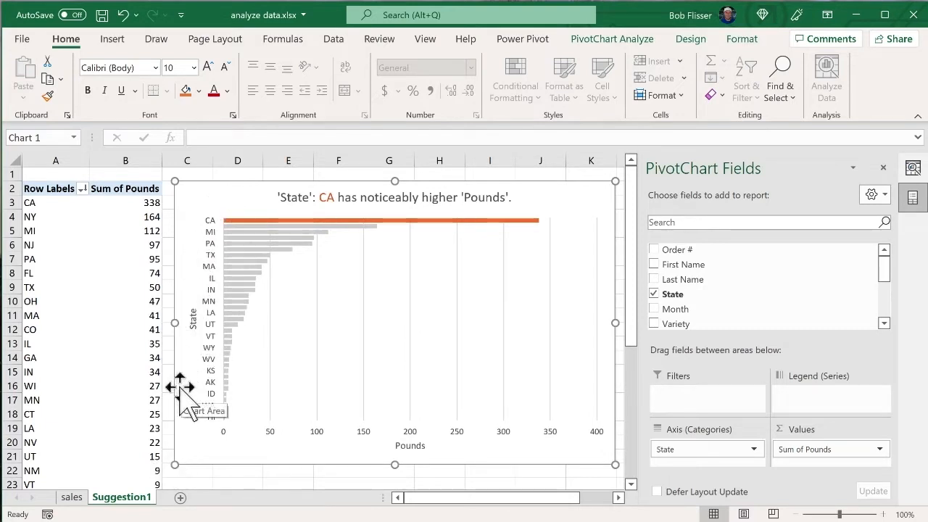
pyautogui.moveTo(500, 246)
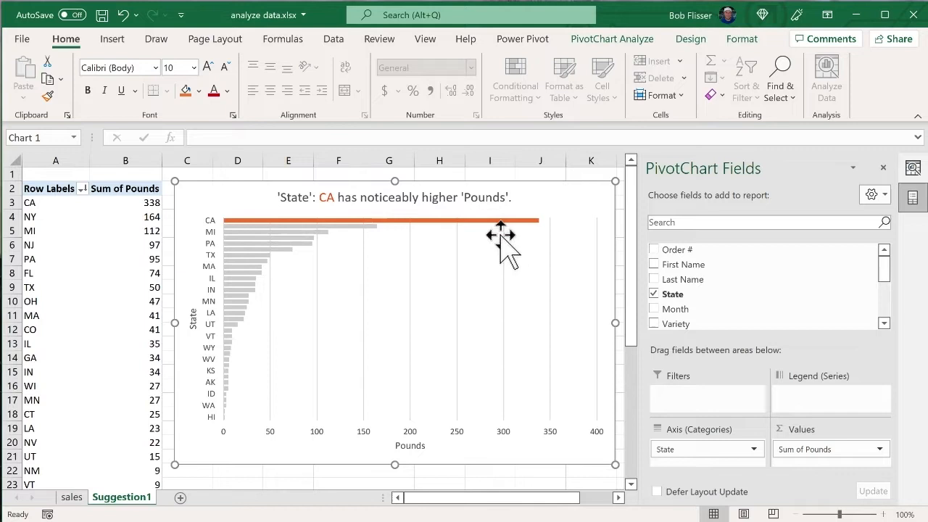
pyautogui.moveTo(515, 214)
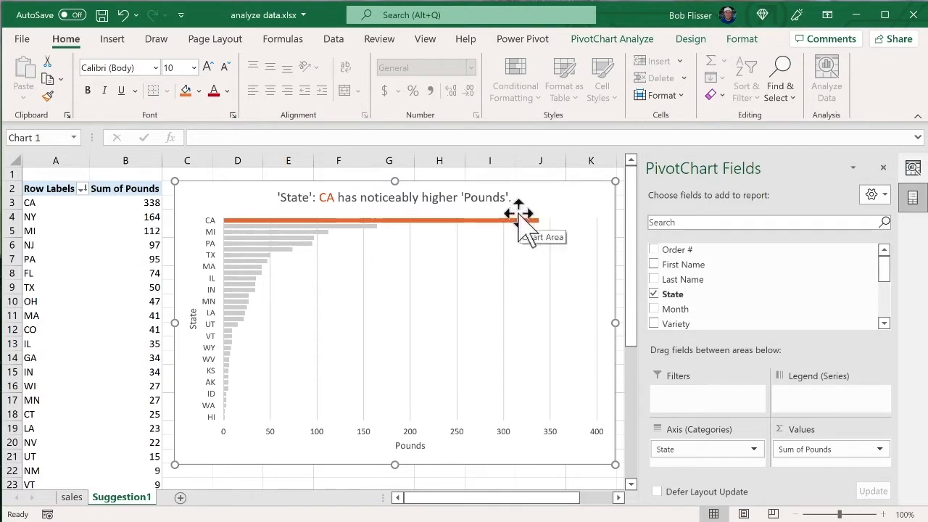
pyautogui.moveTo(367, 217)
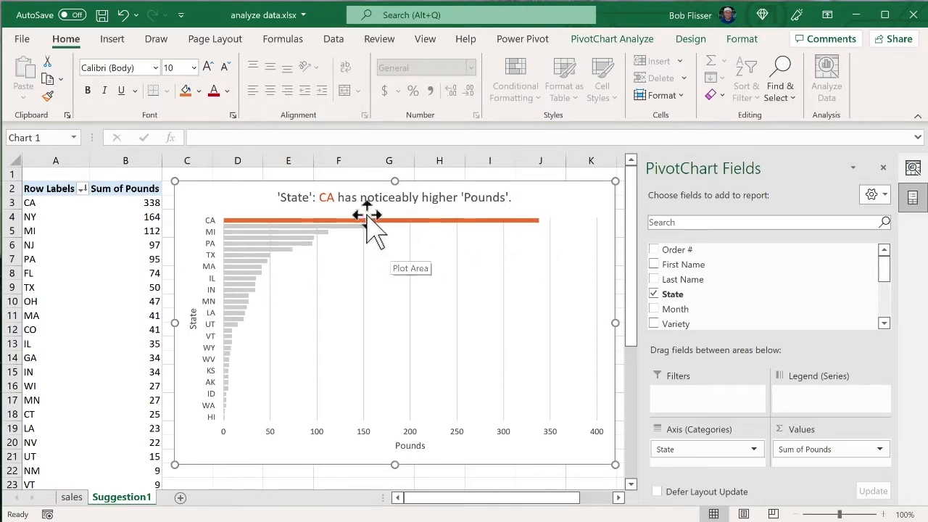
pyautogui.moveTo(337, 250)
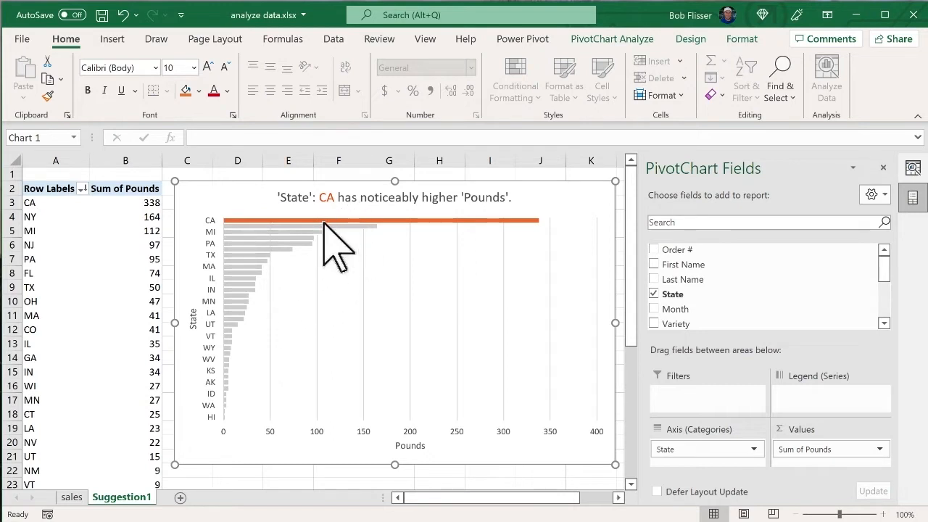
pyautogui.moveTo(290, 406)
pyautogui.write('pounds by')
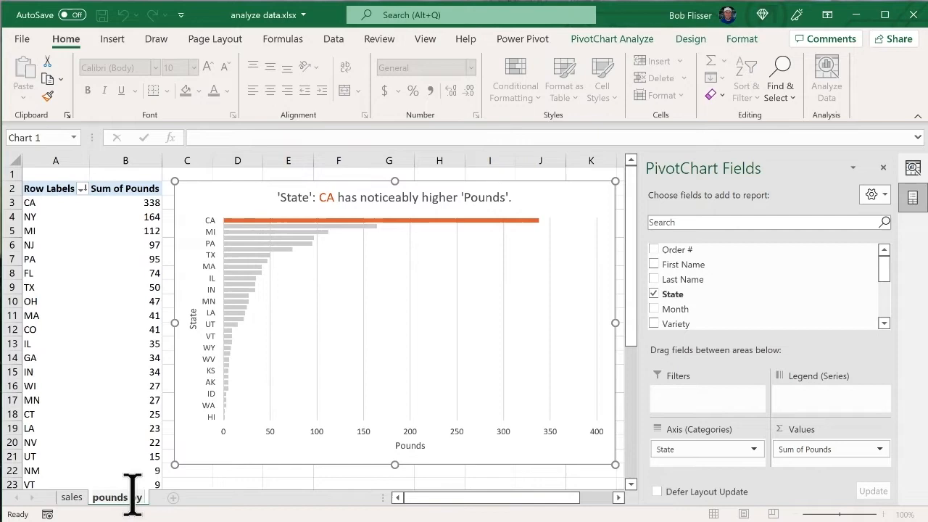
# Rename the Suggestion1 sheet to 'pounds by state'
pyautogui.doubleClick(110, 496)
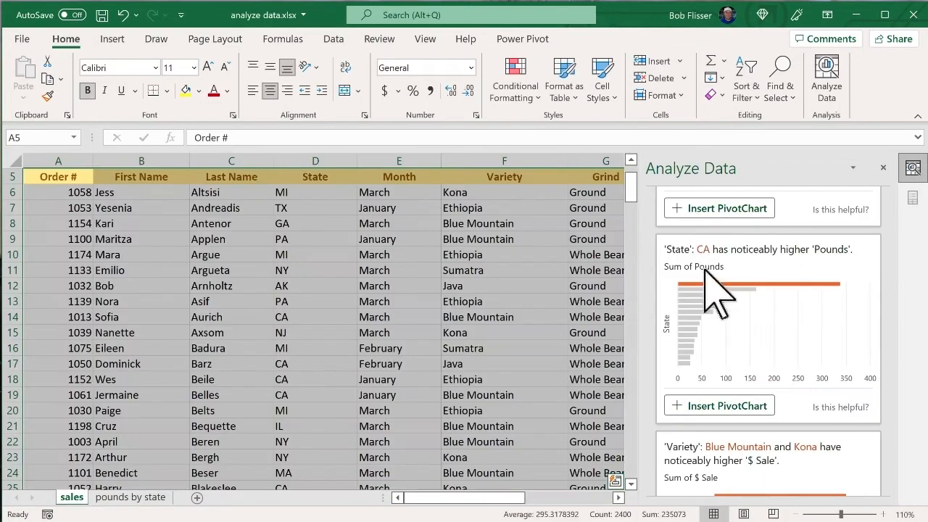
# Scroll Analyze Data to the insight showing Blue Mountain and Kona with higher sales
pyautogui.scroll(-3)
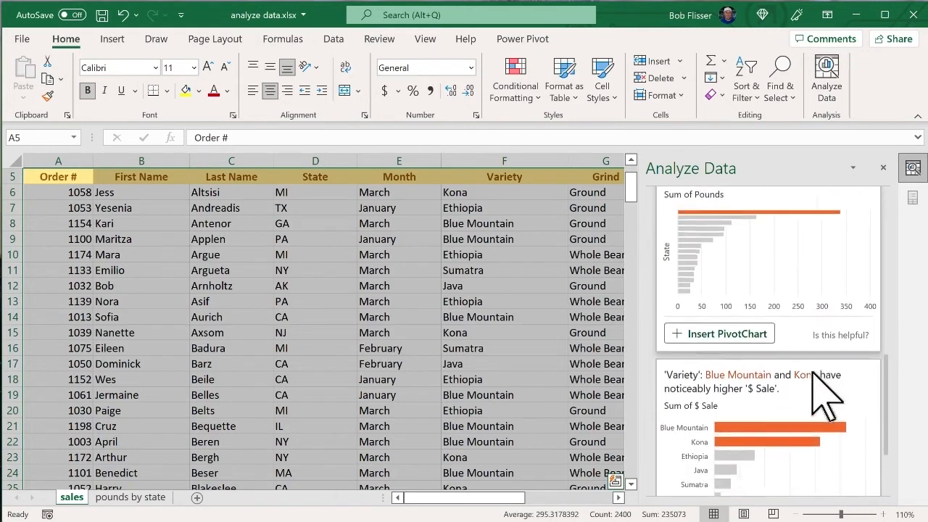
pyautogui.scroll(-3)
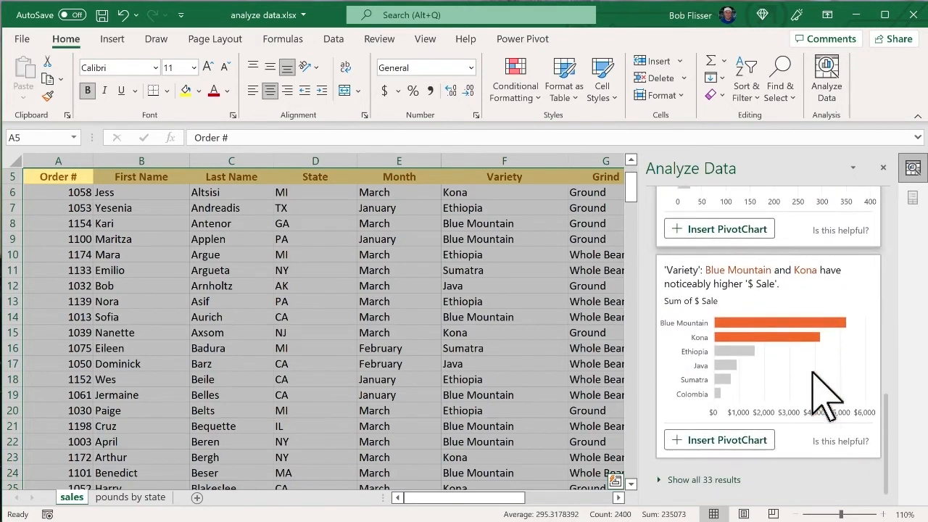
pyautogui.moveTo(659, 359)
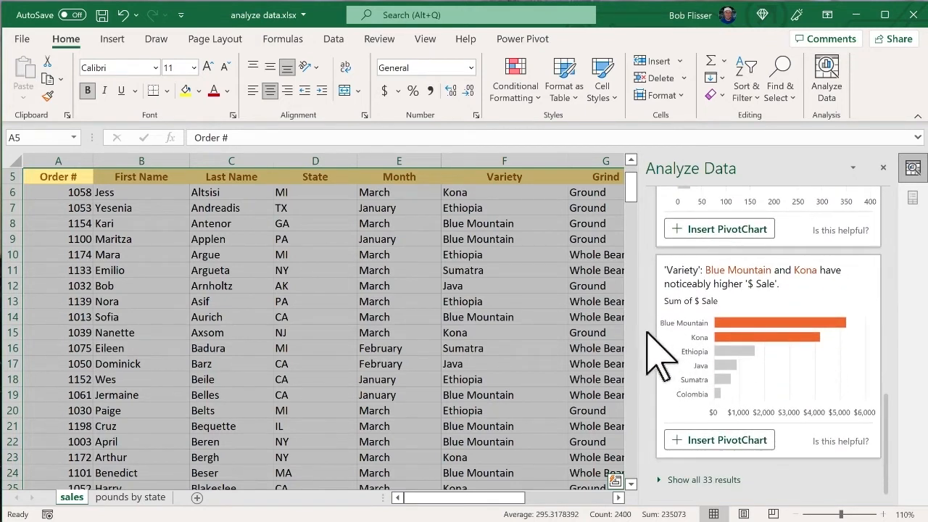
pyautogui.moveTo(870, 334)
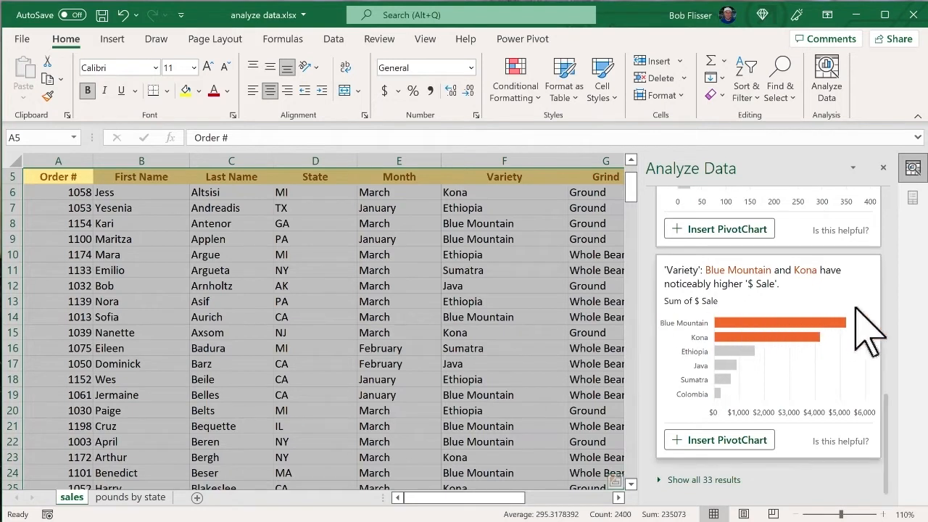
pyautogui.moveTo(859, 305)
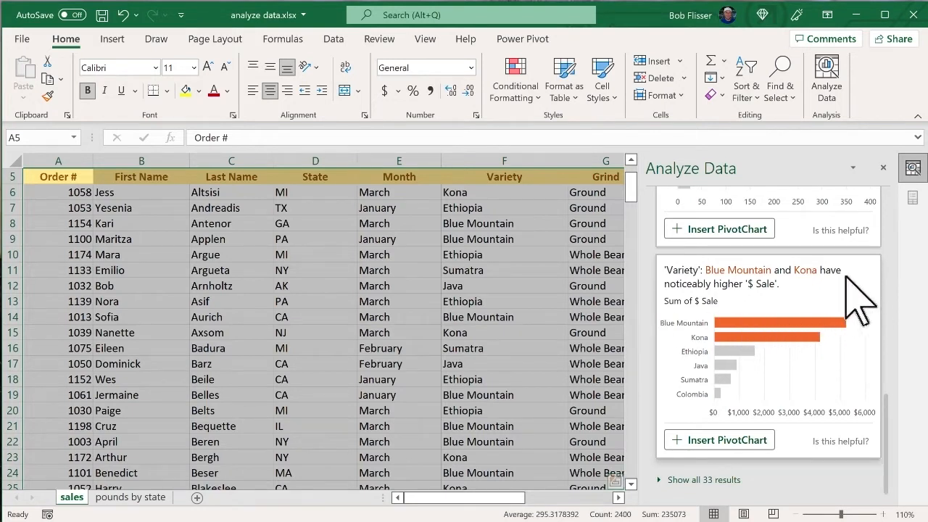
pyautogui.moveTo(841, 312)
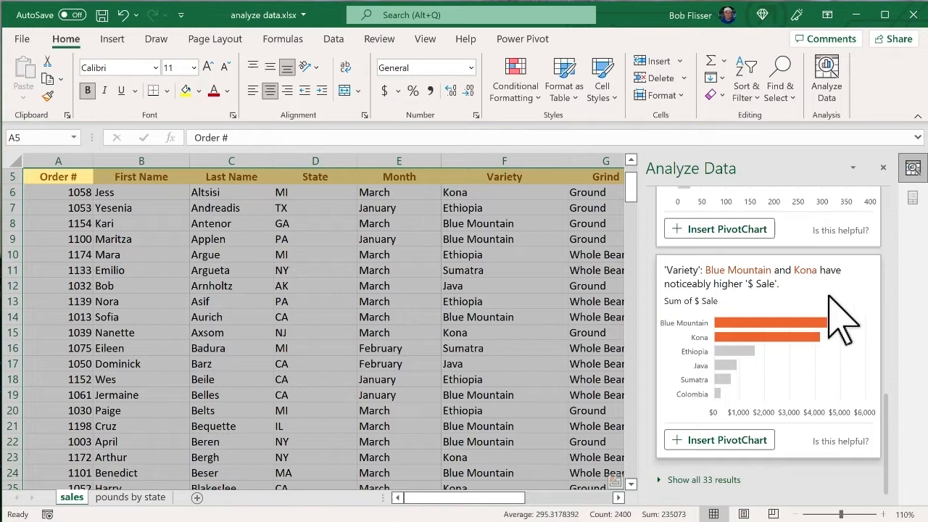
pyautogui.moveTo(736, 450)
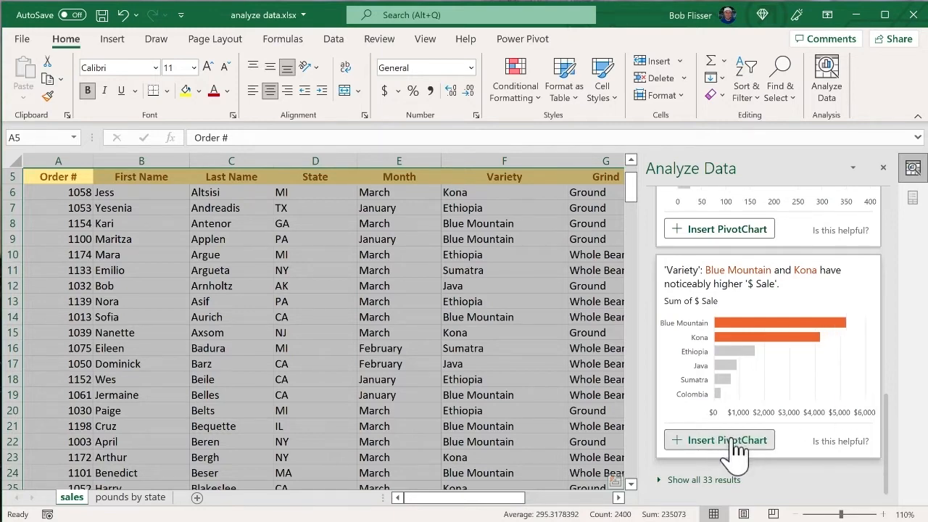
# Insert the suggested sales-by-variety PivotChart onto a new Suggestion2 sheet
pyautogui.click(718, 440)
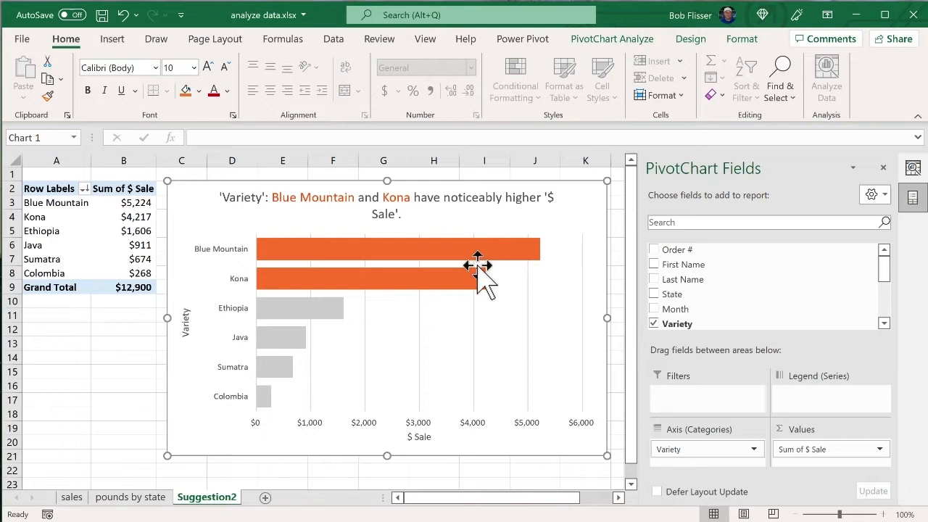
pyautogui.moveTo(290, 355)
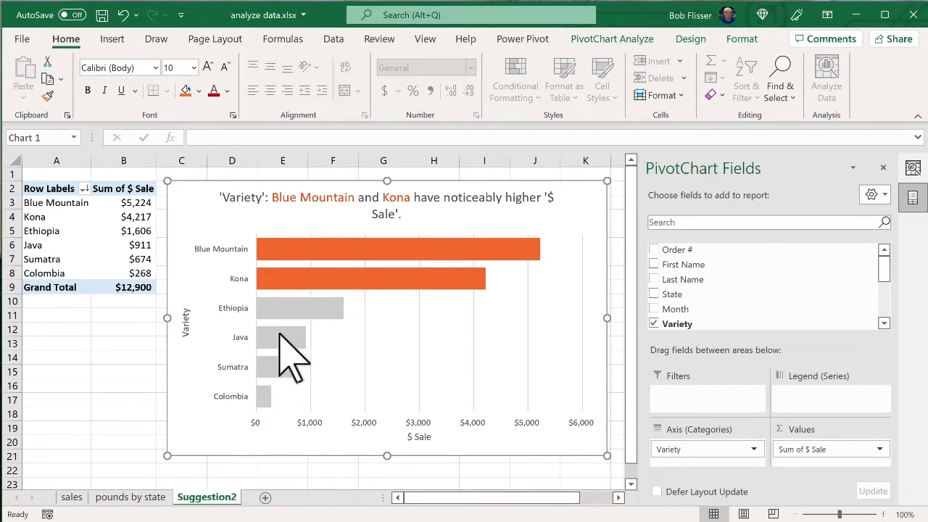
pyautogui.moveTo(410, 271)
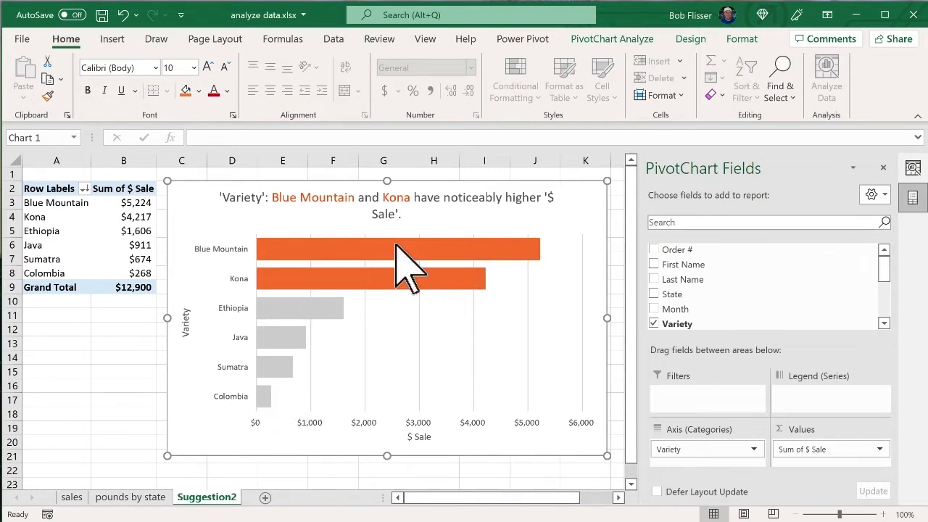
pyautogui.moveTo(93, 368)
pyautogui.write('variety pounds')
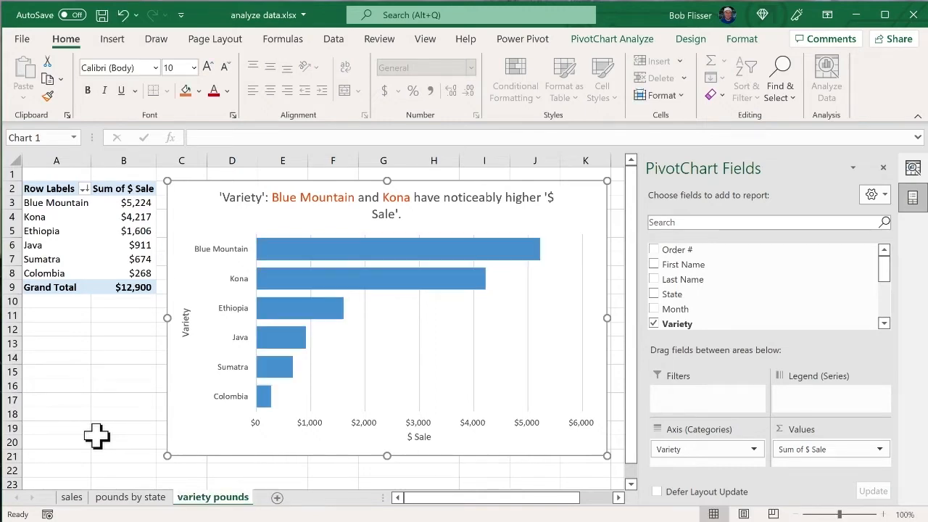
# Browse the workbook and return to the 'pounds by state' pivot table and bar chart
pyautogui.click(72, 496)
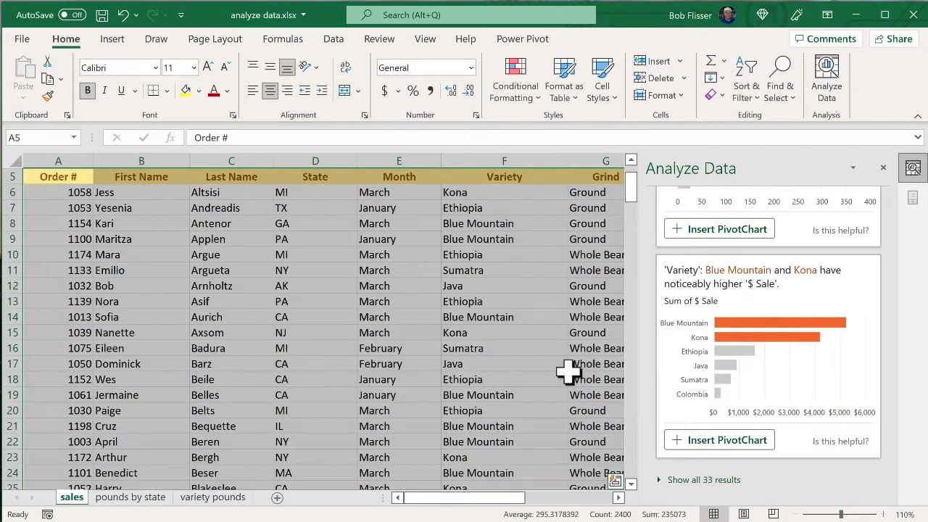
pyautogui.scroll(3)
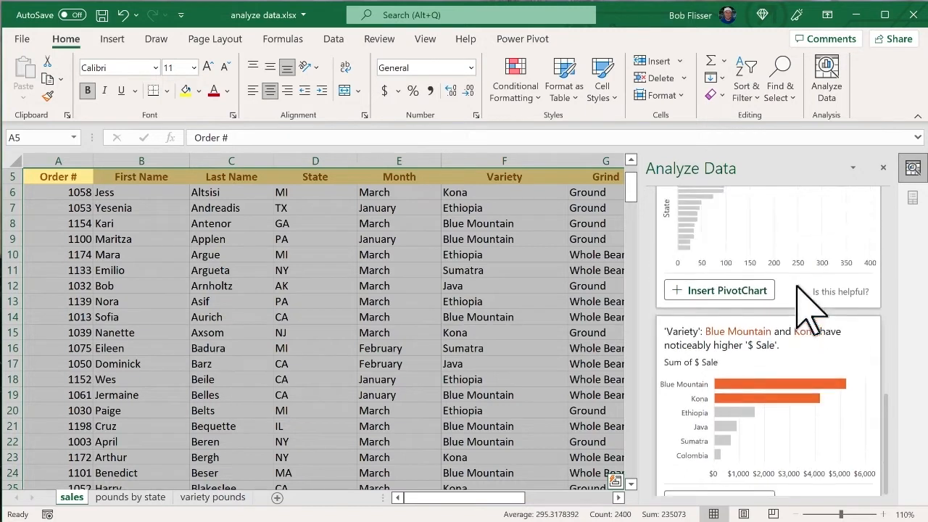
pyautogui.scroll(-3)
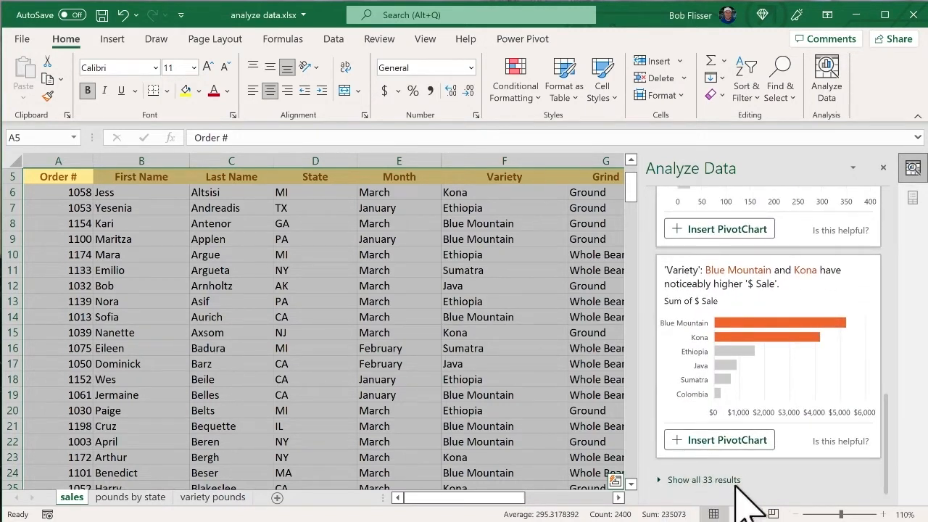
pyautogui.moveTo(681, 500)
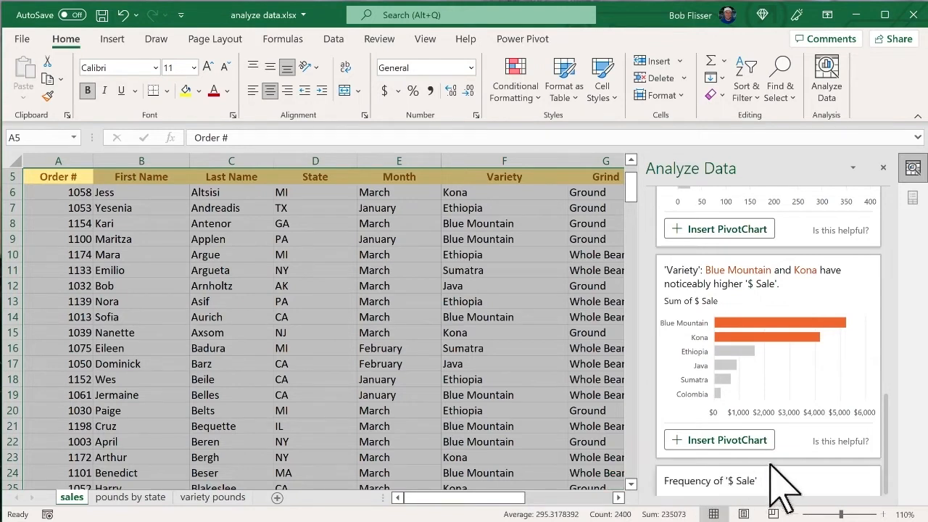
pyautogui.scroll(-3)
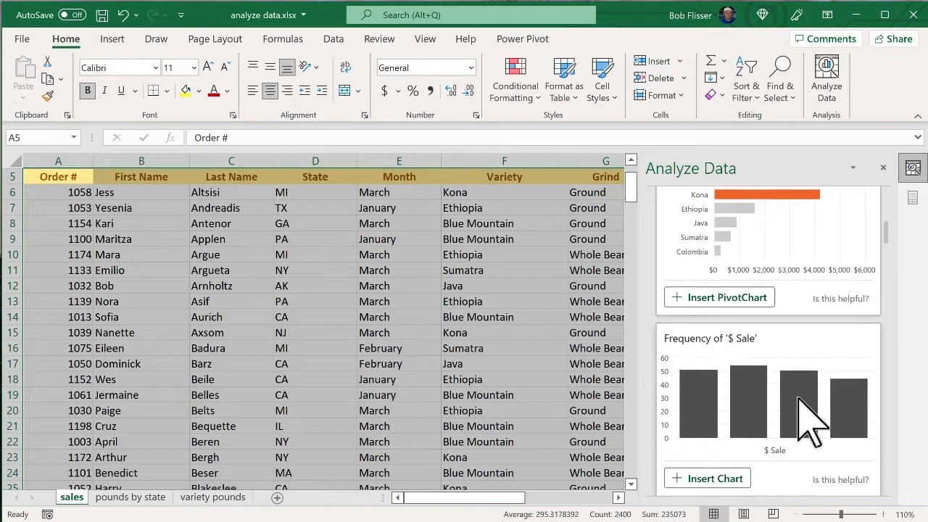
pyautogui.scroll(-3)
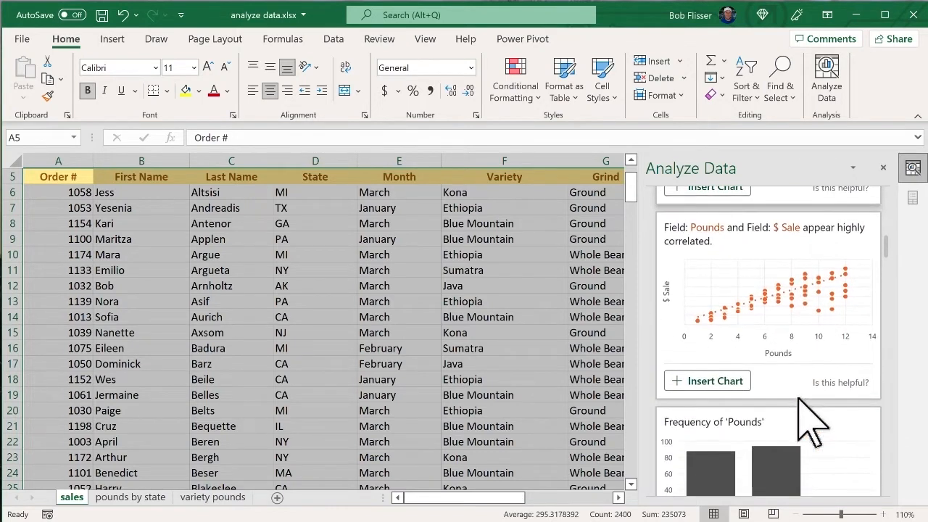
pyautogui.scroll(-3)
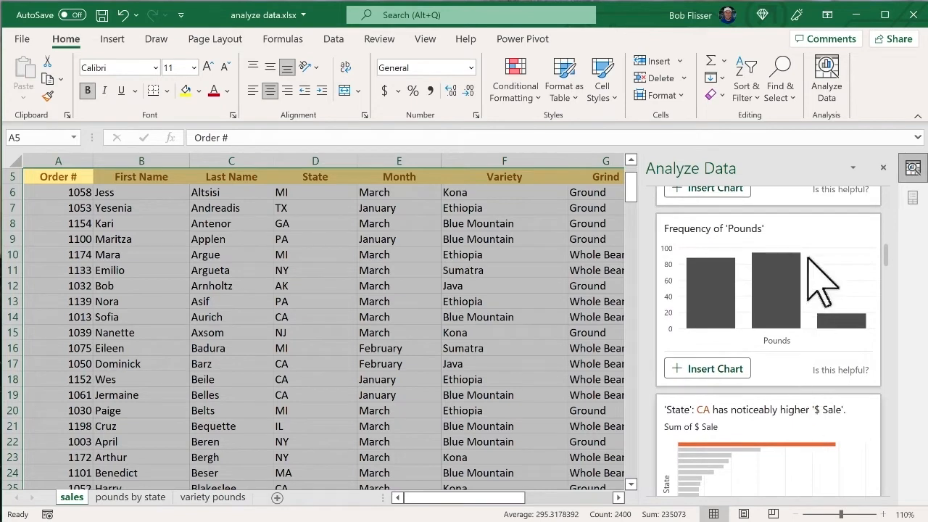
pyautogui.moveTo(837, 298)
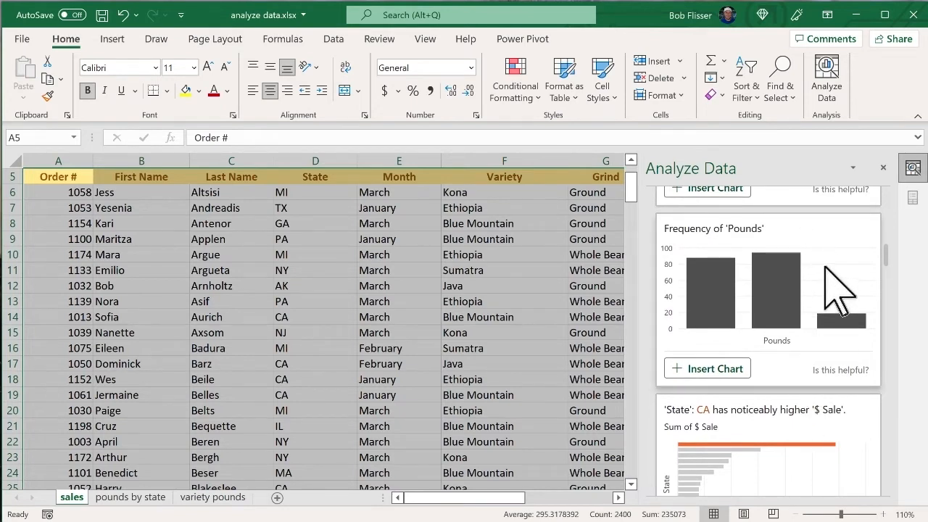
pyautogui.scroll(-3)
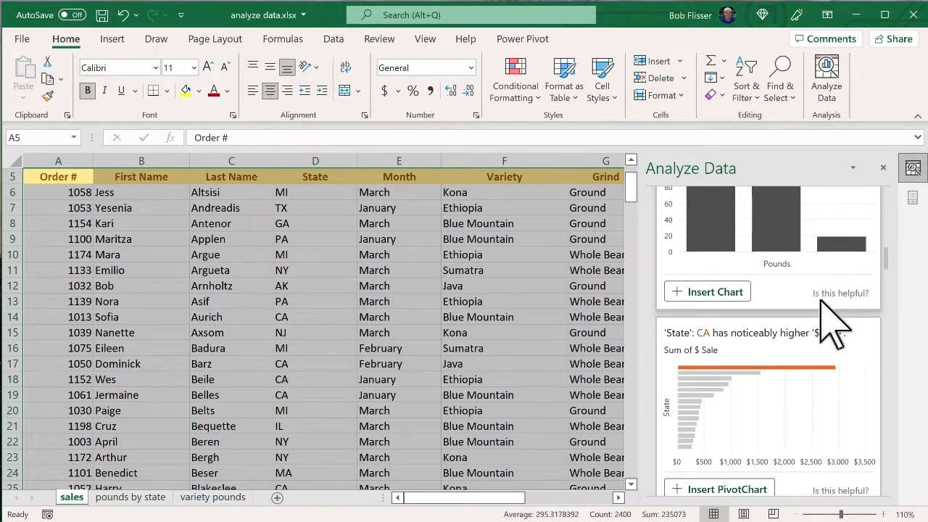
pyautogui.scroll(-3)
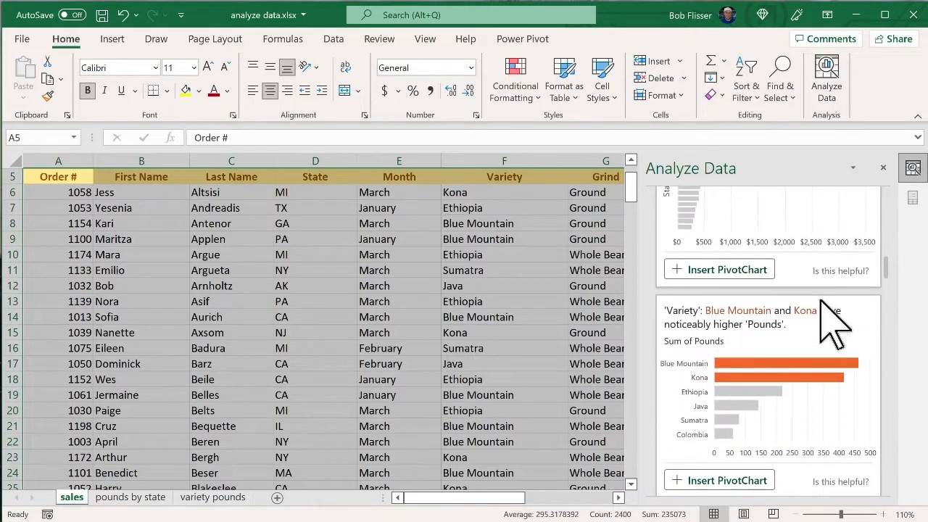
pyautogui.scroll(-3)
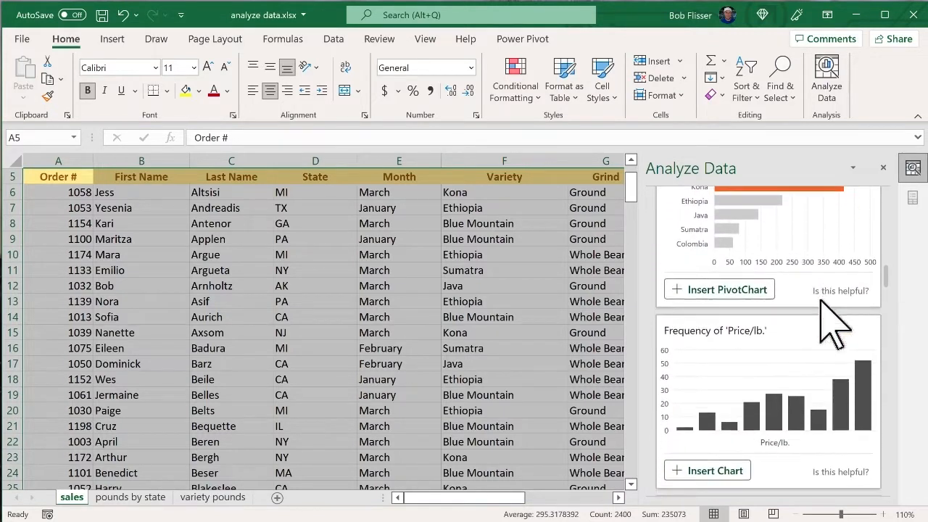
pyautogui.scroll(-3)
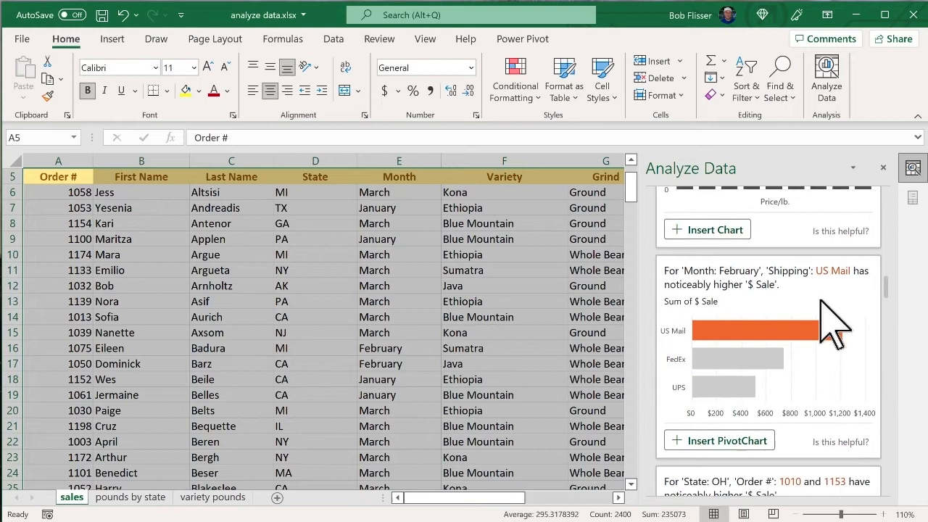
pyautogui.scroll(-3)
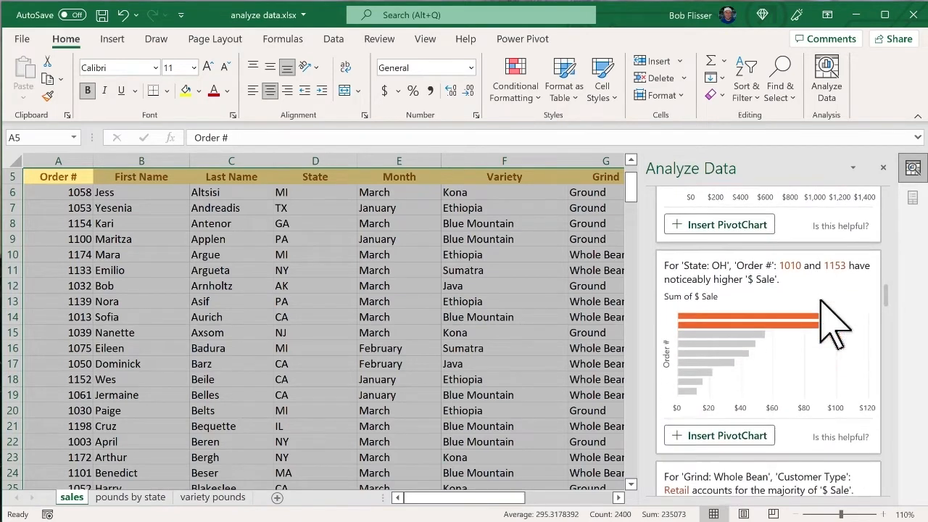
pyautogui.scroll(3)
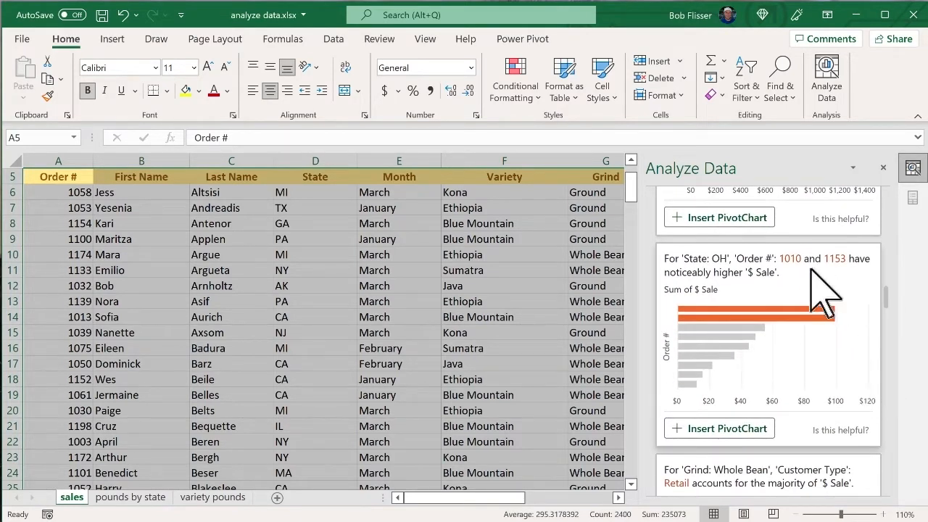
pyautogui.moveTo(866, 312)
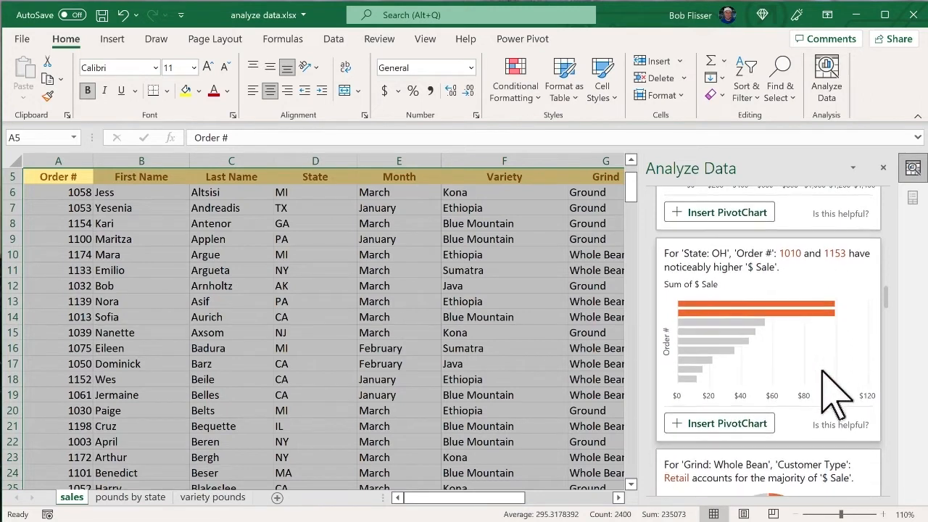
pyautogui.scroll(3)
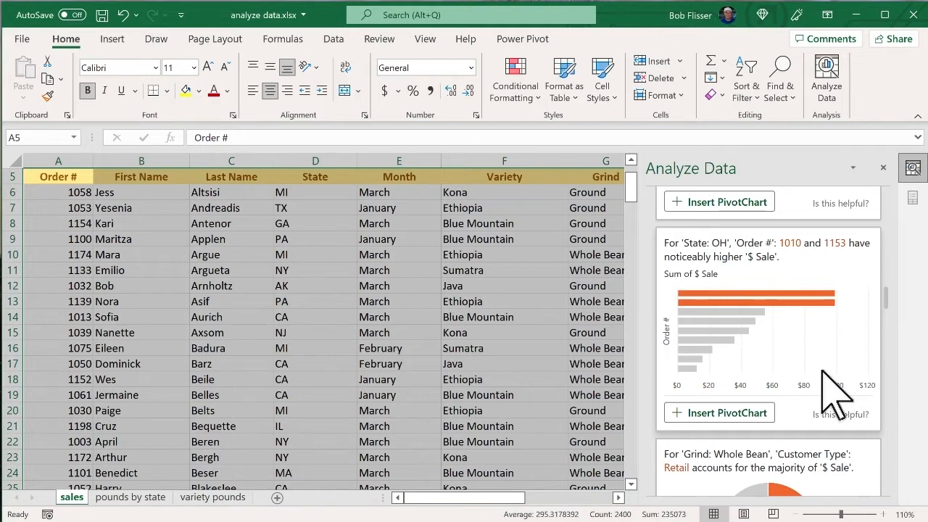
pyautogui.scroll(-3)
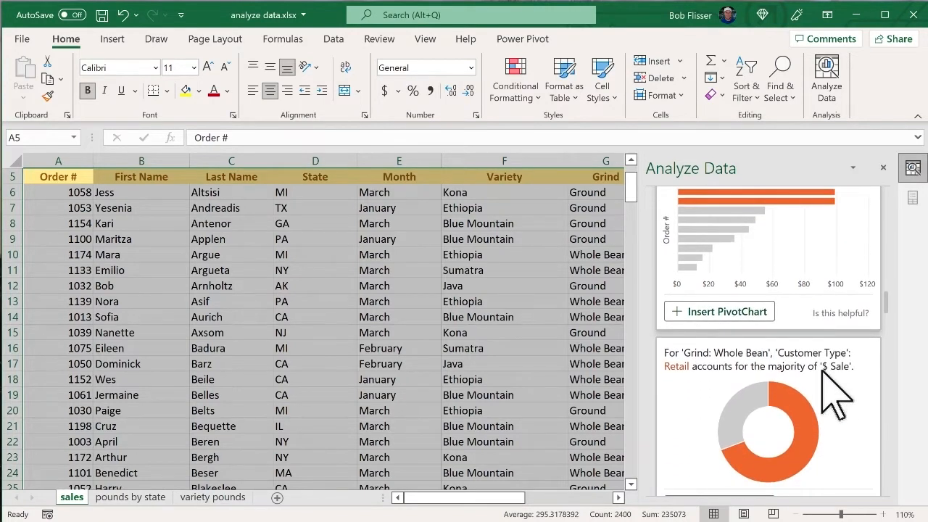
pyautogui.scroll(-3)
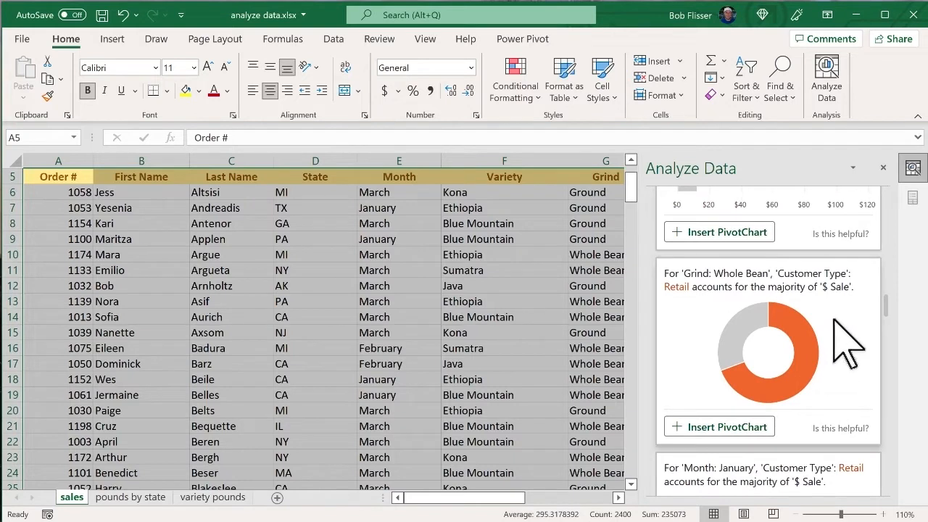
pyautogui.scroll(-3)
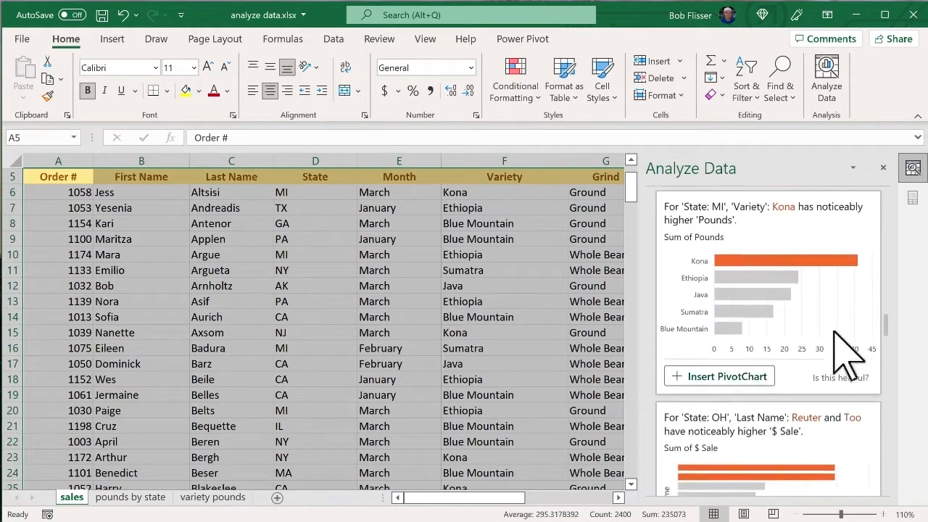
pyautogui.scroll(-3)
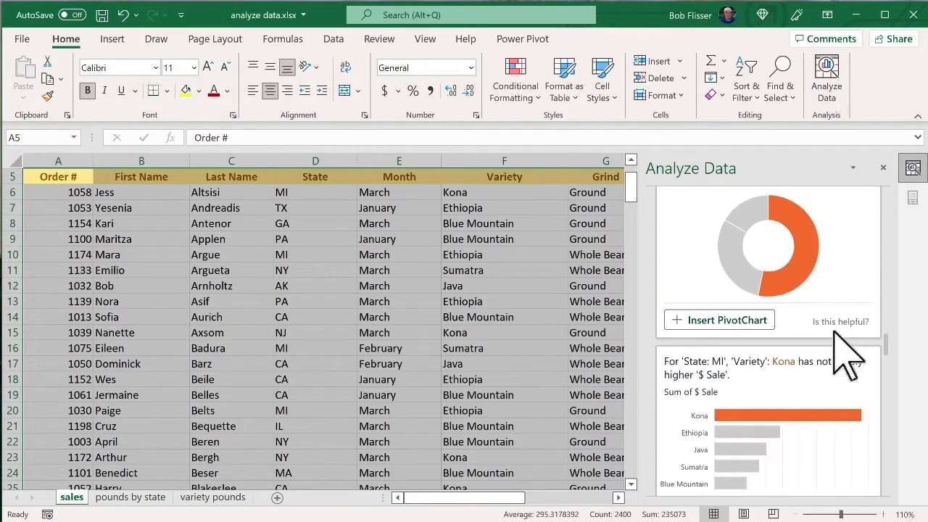
pyautogui.scroll(-3)
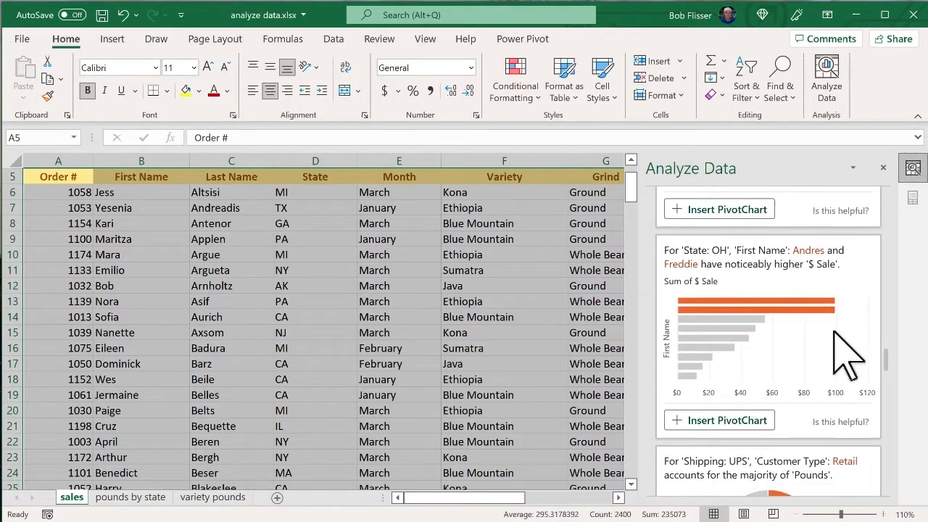
pyautogui.scroll(-3)
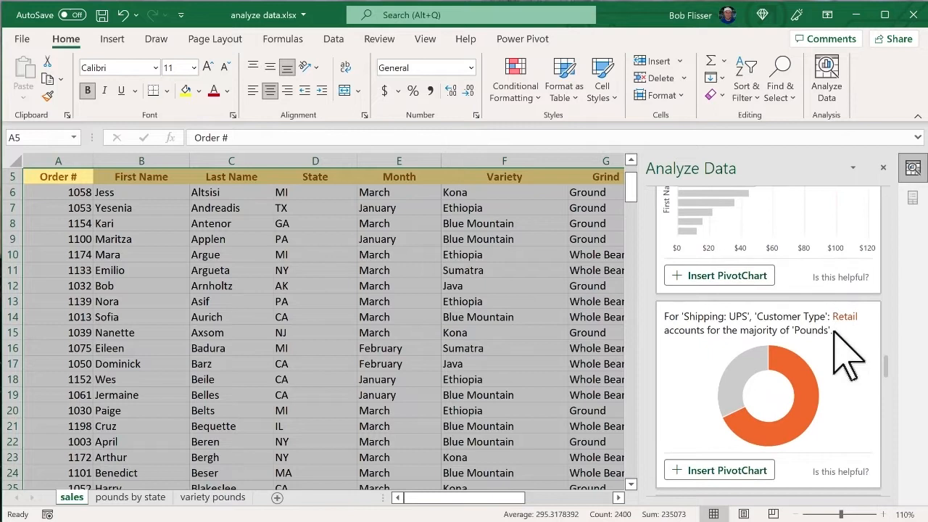
pyautogui.scroll(-3)
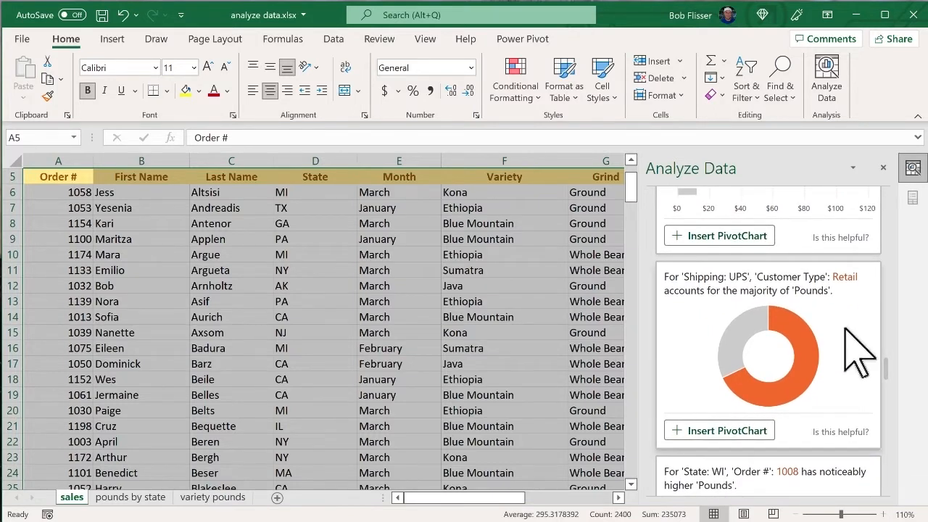
pyautogui.moveTo(862, 341)
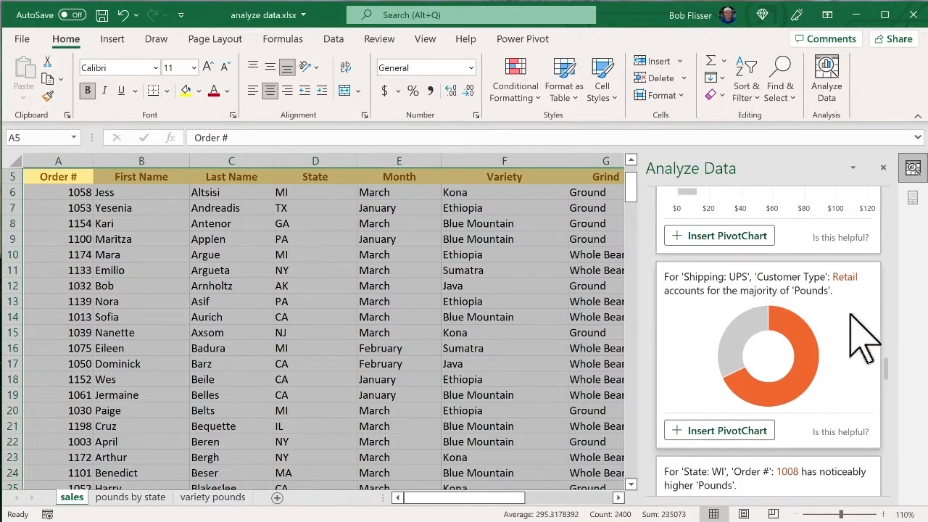
pyautogui.moveTo(859, 356)
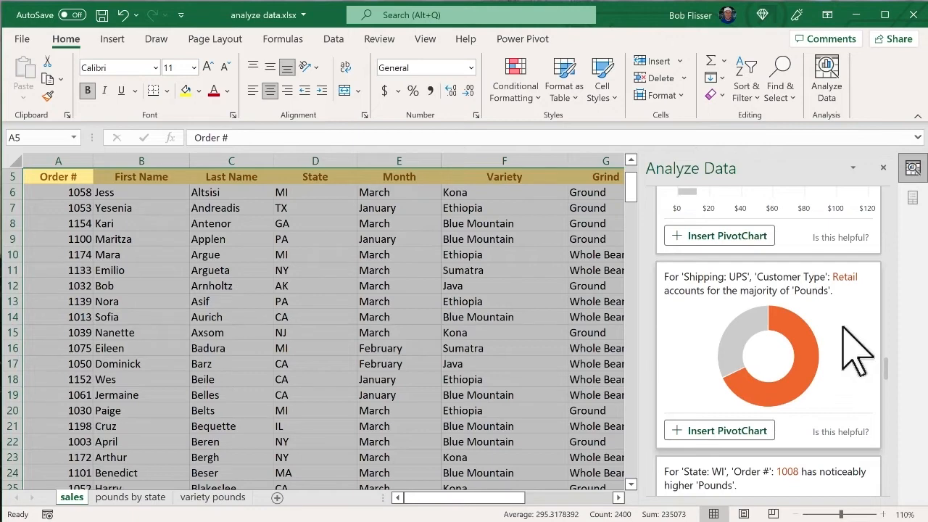
pyautogui.scroll(-3)
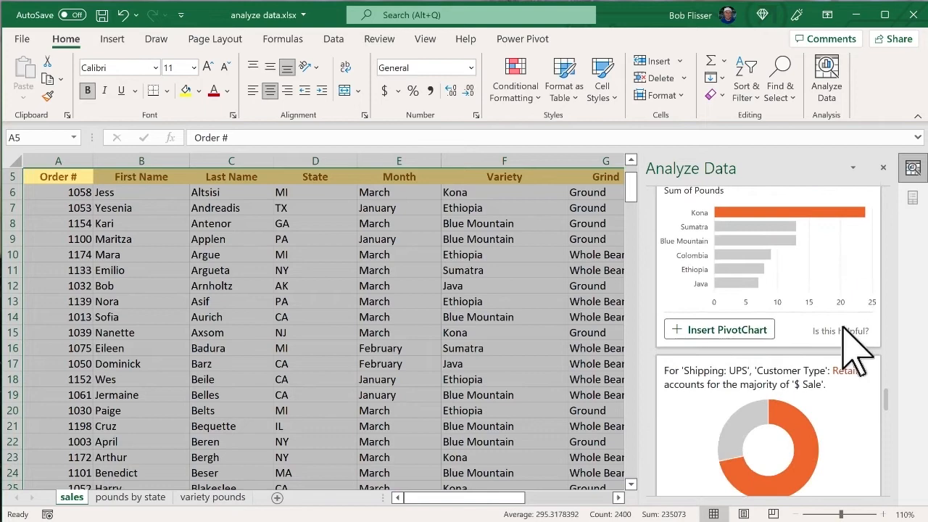
pyautogui.scroll(-3)
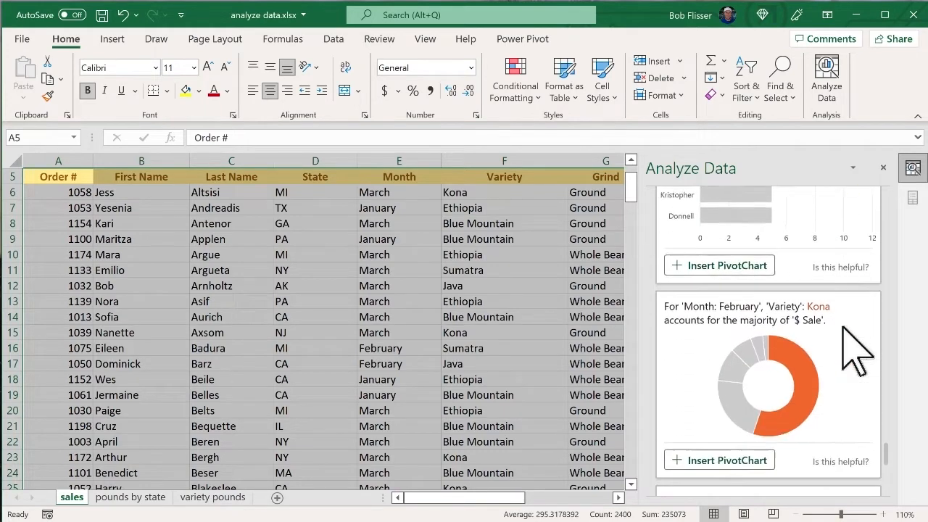
pyautogui.scroll(-3)
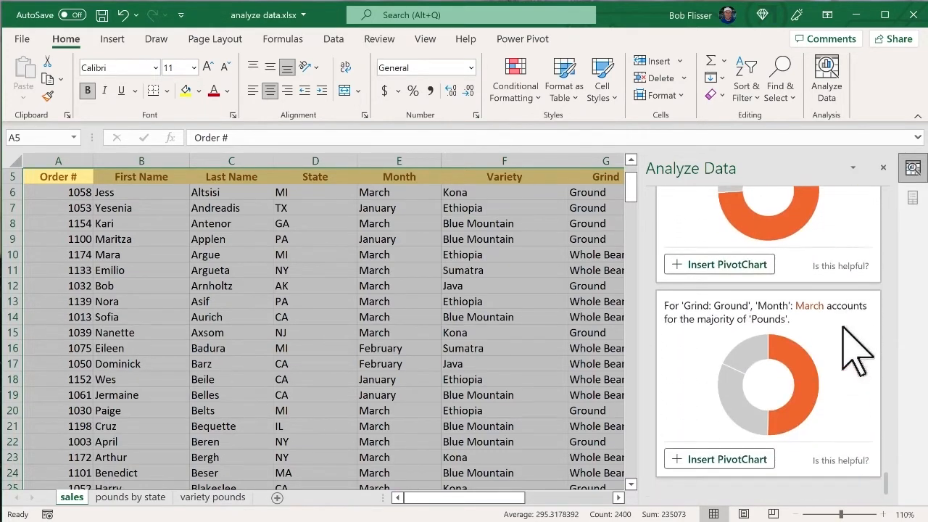
pyautogui.moveTo(308, 377)
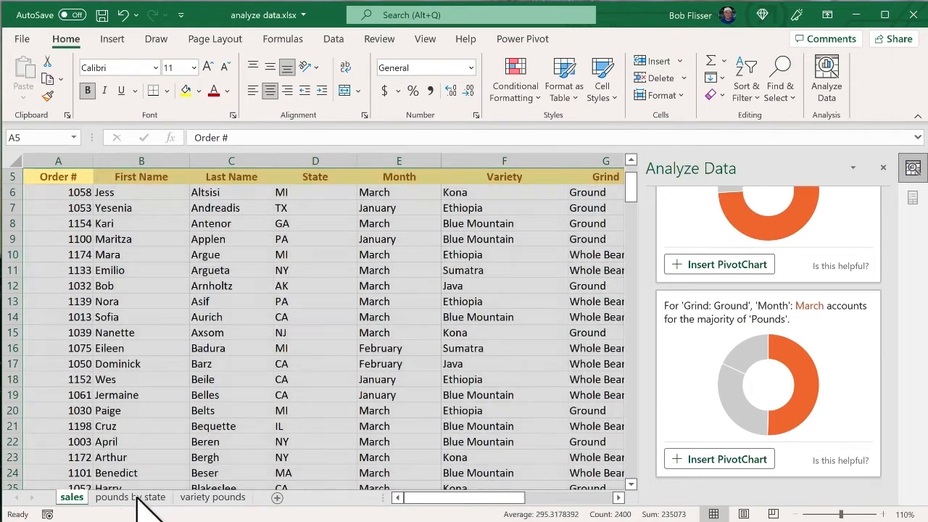
pyautogui.click(131, 497)
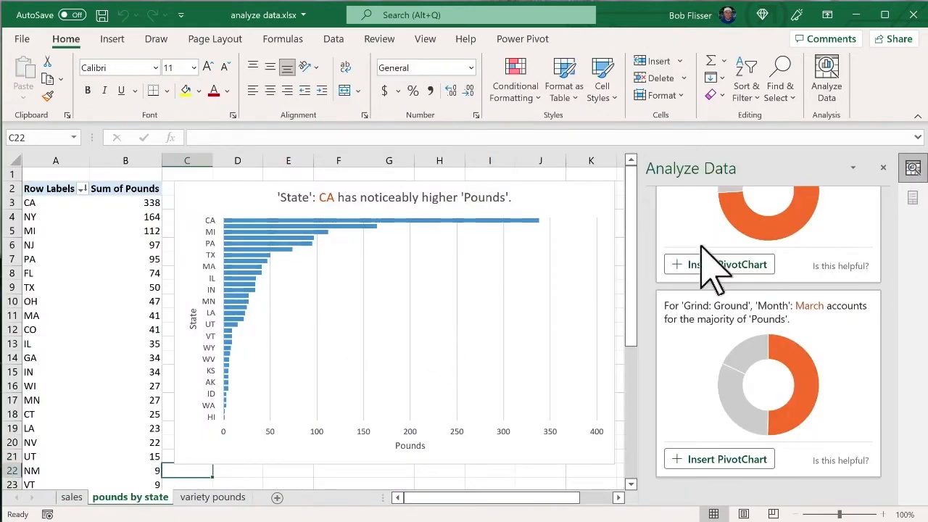
pyautogui.moveTo(792, 173)
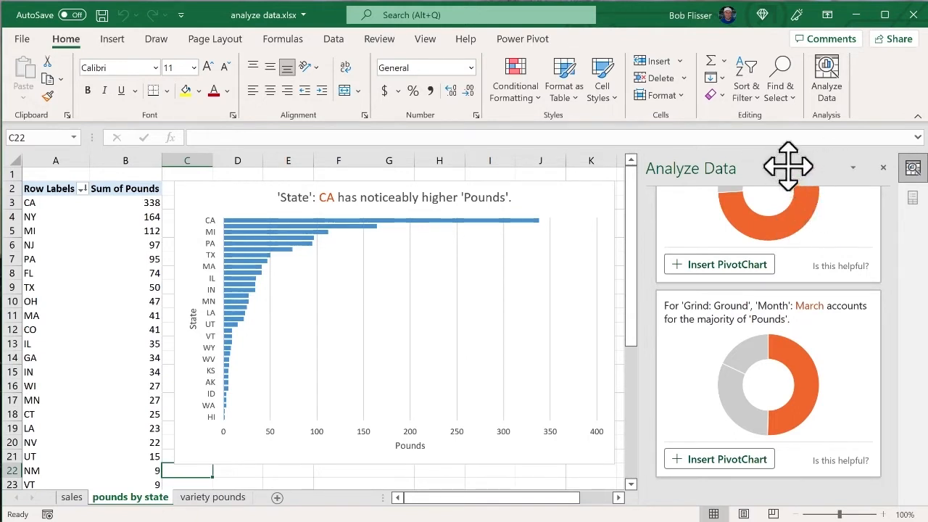
pyautogui.moveTo(812, 168)
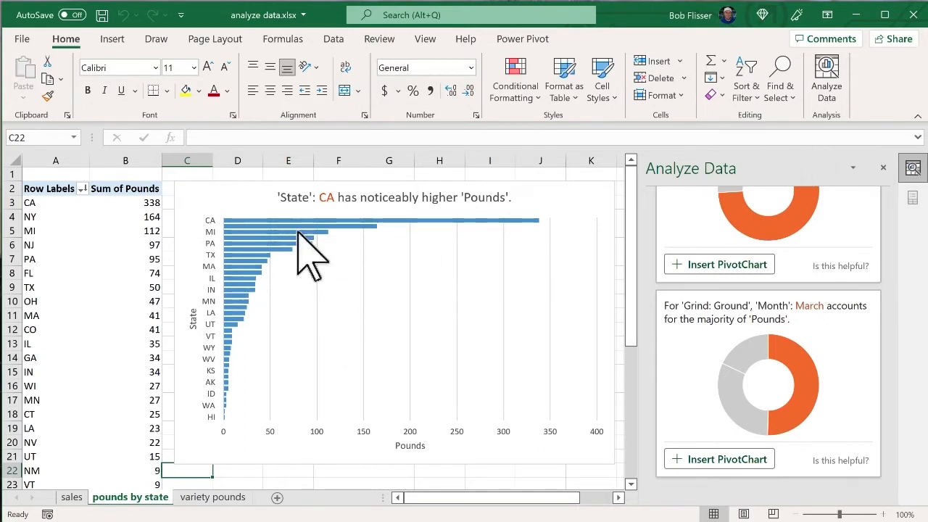
pyautogui.moveTo(265, 207)
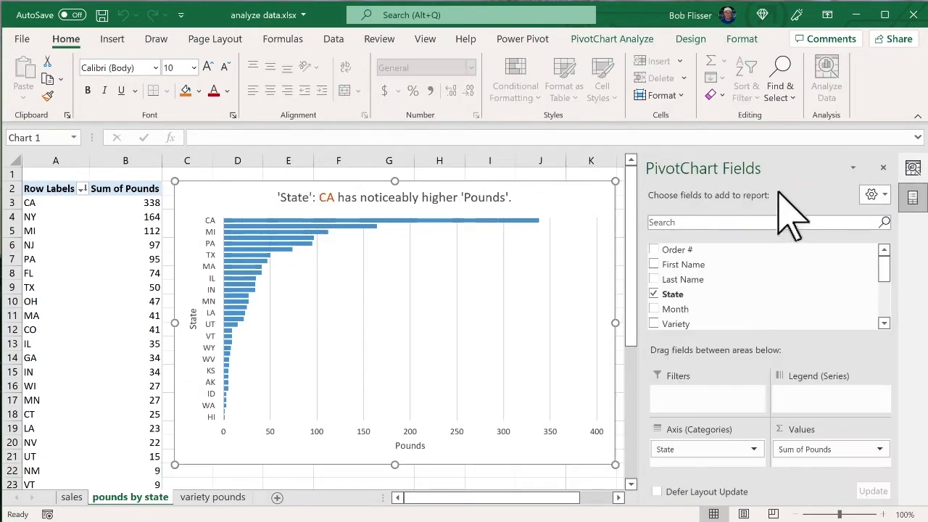
pyautogui.moveTo(798, 174)
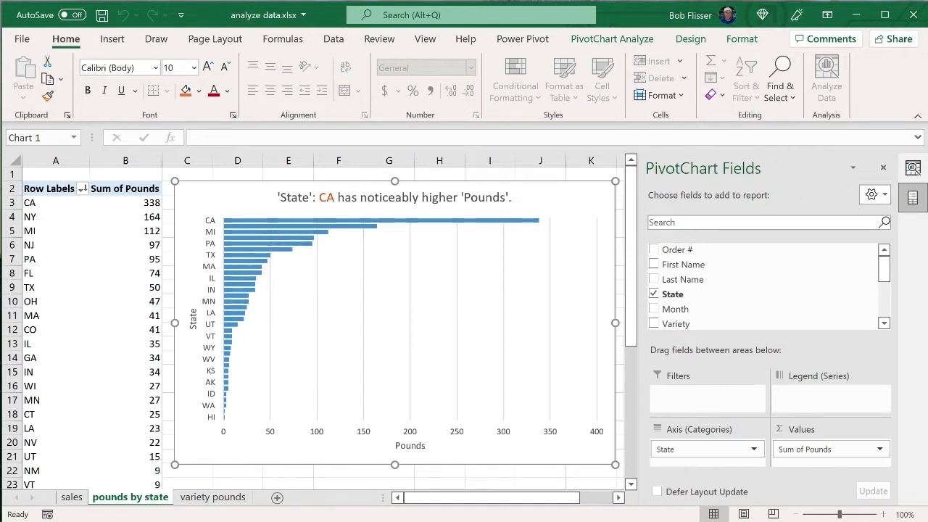
pyautogui.moveTo(917, 265)
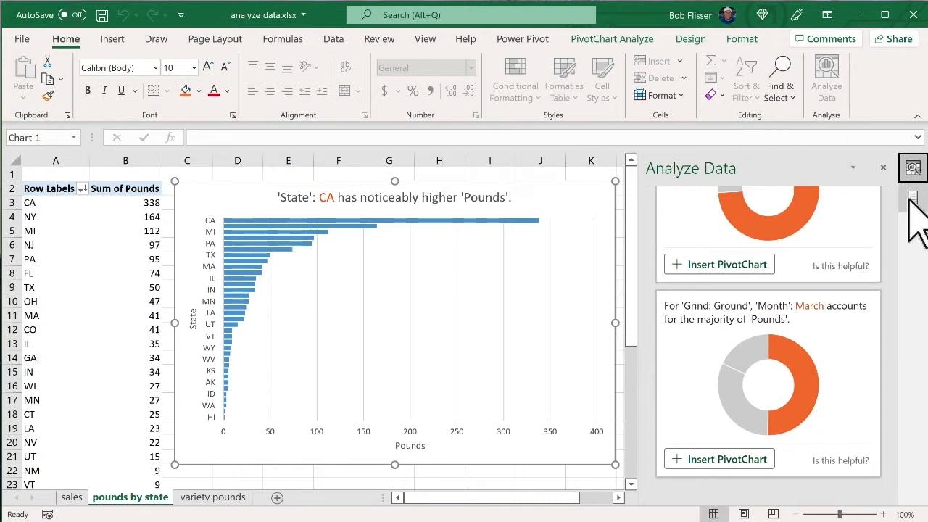
# Show the PivotChart Fields pane with State as axis and Sum of Pounds as values
pyautogui.click(912, 195)
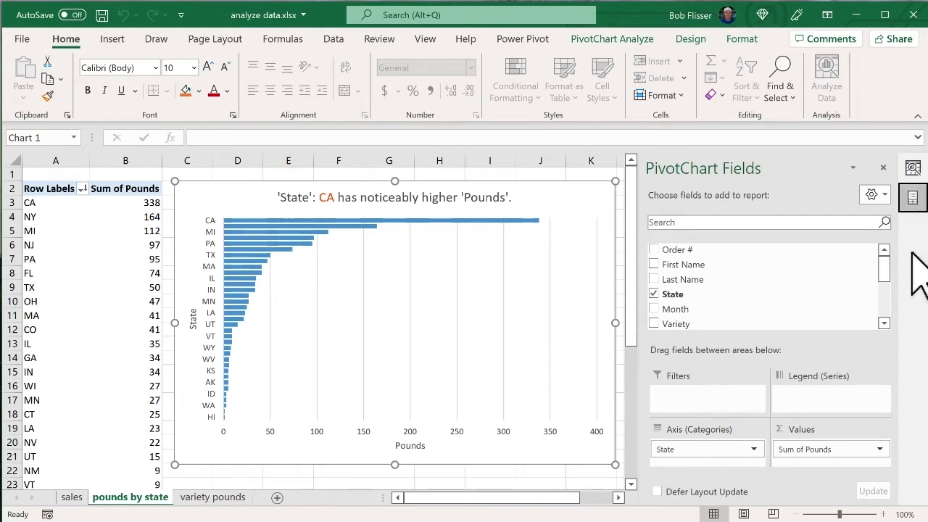
pyautogui.moveTo(203, 217)
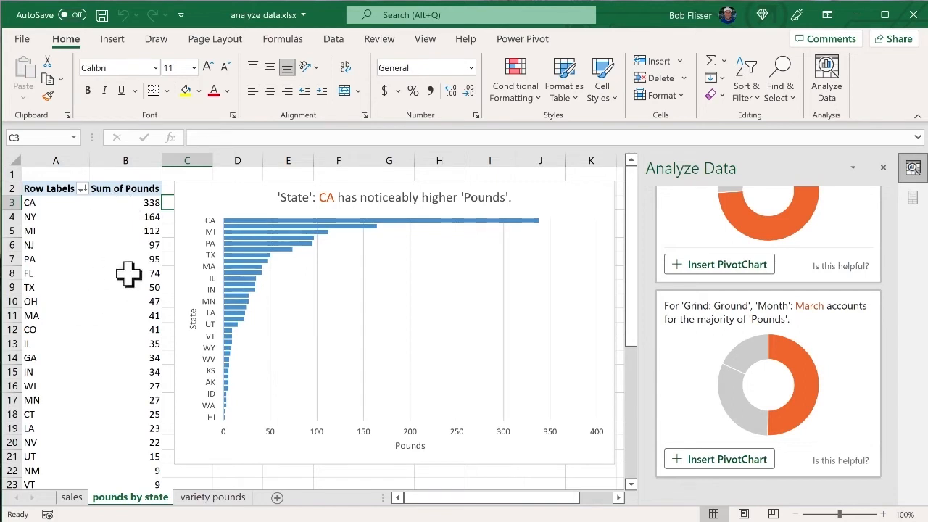
pyautogui.moveTo(775, 206)
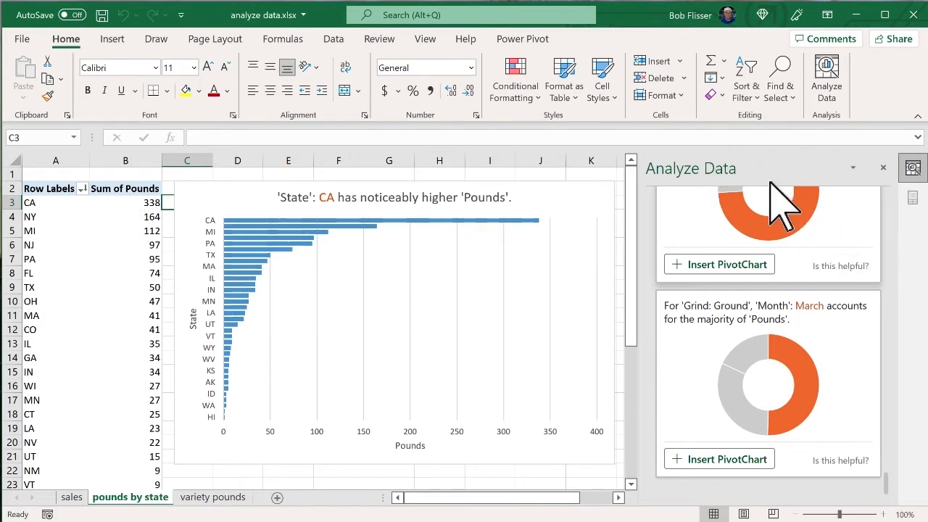
pyautogui.moveTo(826, 203)
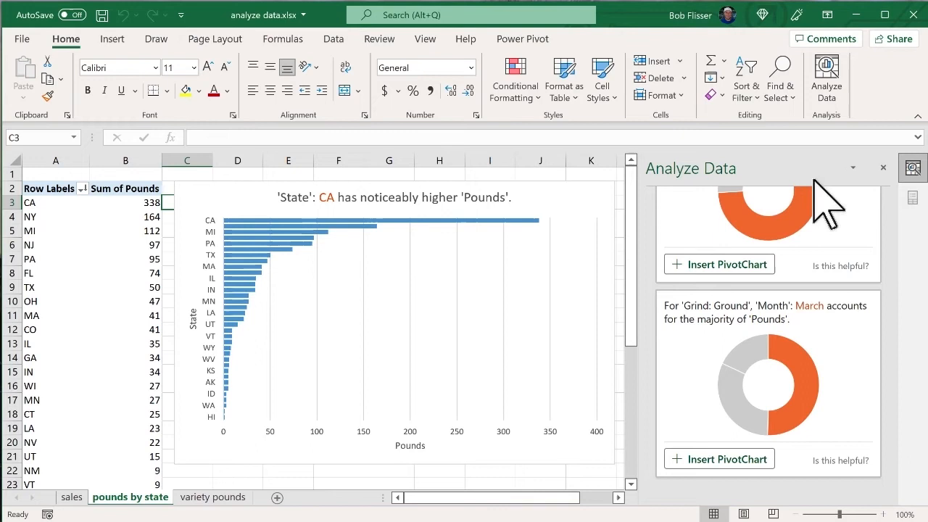
pyautogui.moveTo(921, 217)
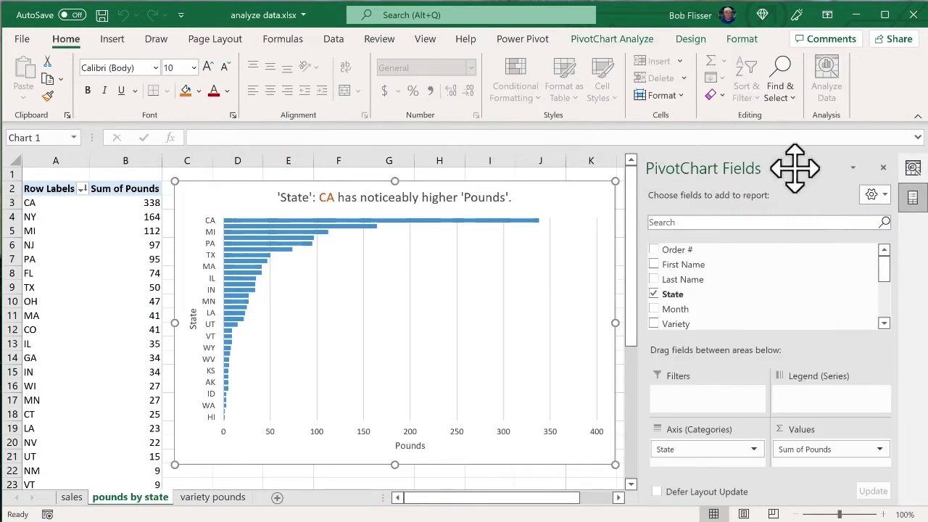
pyautogui.moveTo(917, 272)
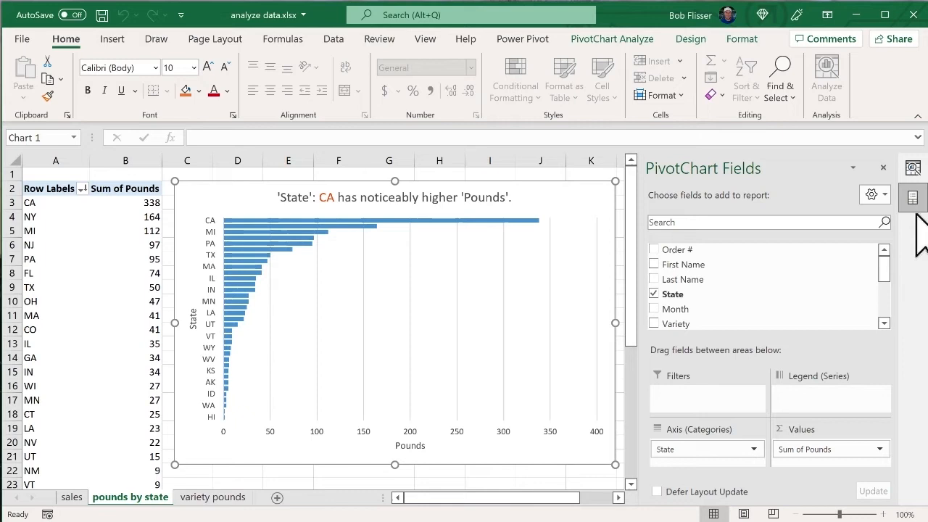
pyautogui.moveTo(580, 224)
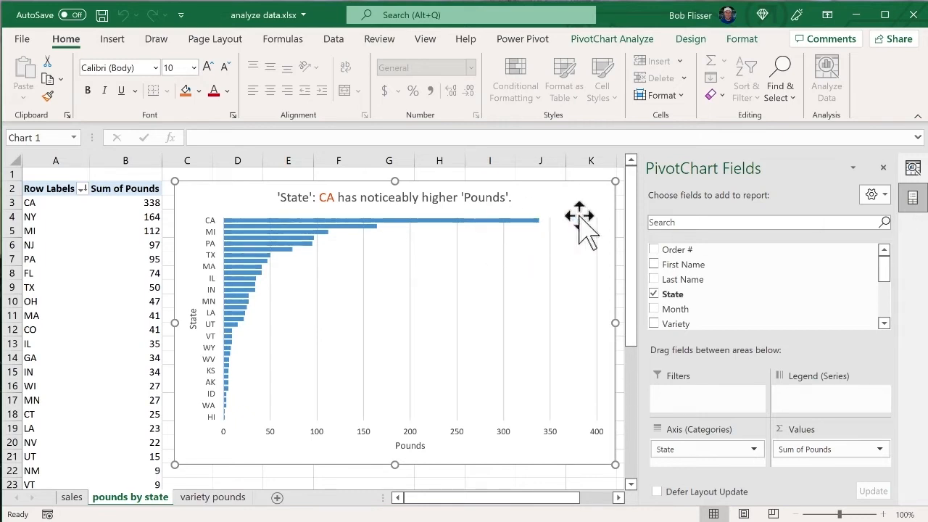
pyautogui.moveTo(764, 210)
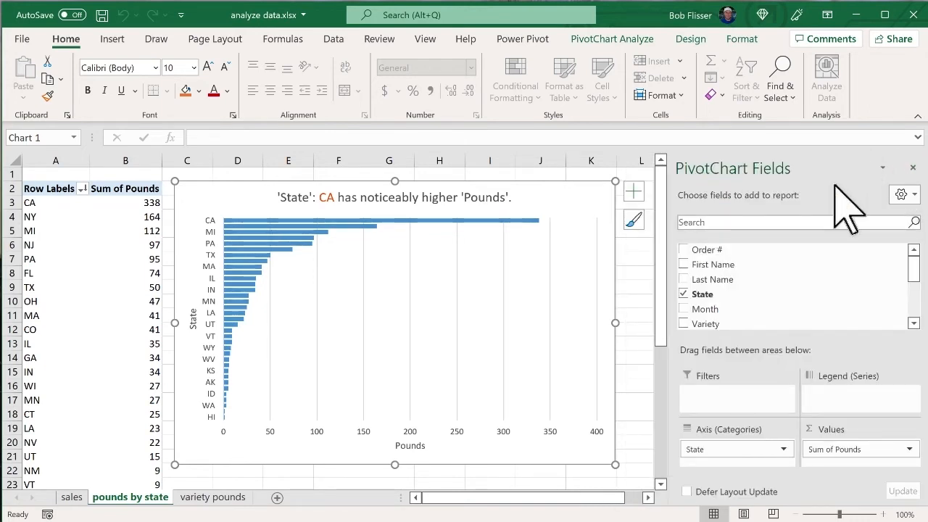
pyautogui.moveTo(743, 65)
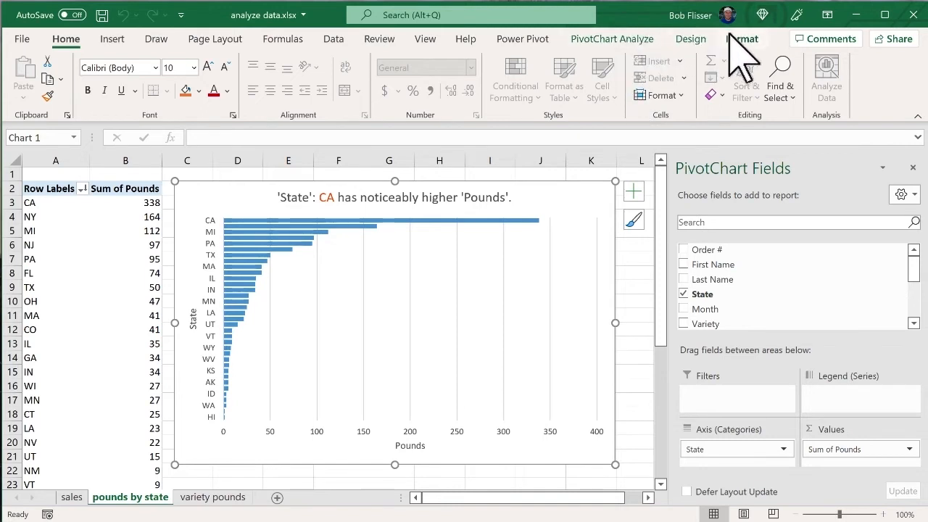
pyautogui.moveTo(714, 72)
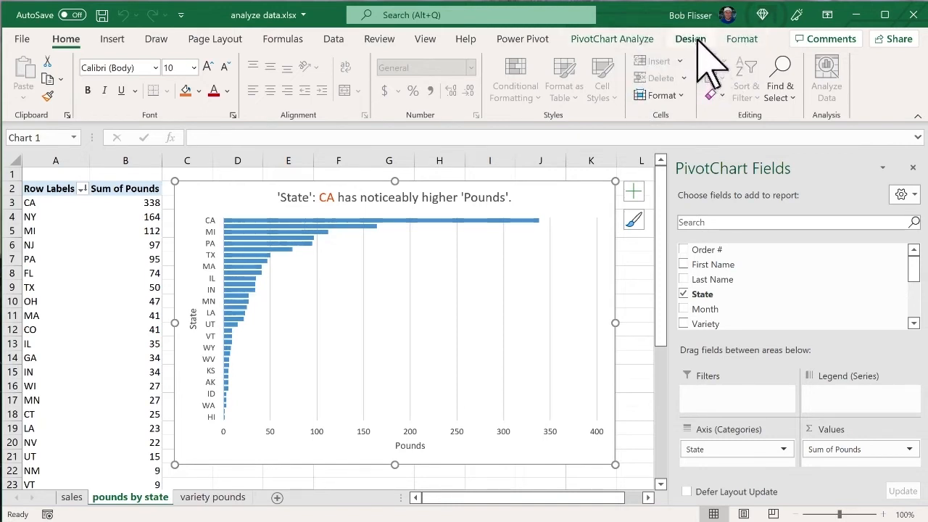
# Show the Design tab's Chart Styles and move to the 'variety pounds' sheet
pyautogui.click(689, 39)
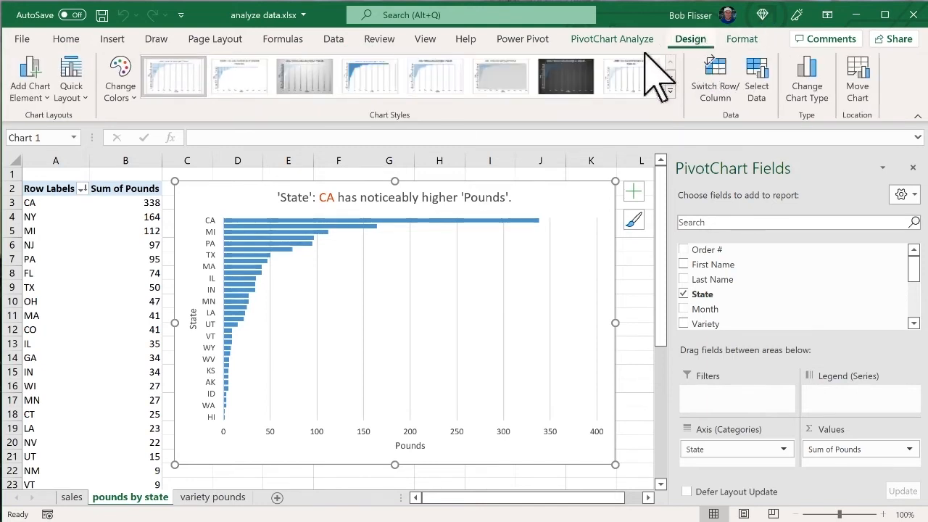
pyautogui.click(565, 75)
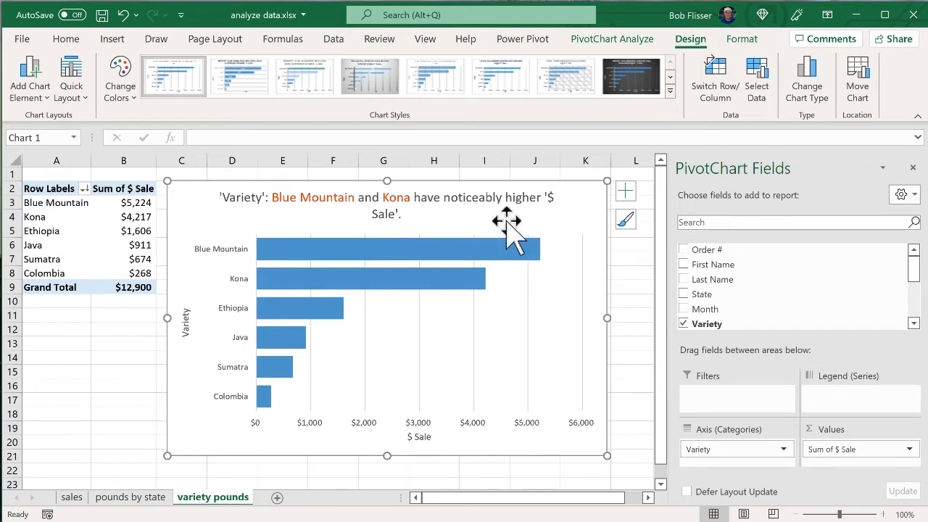
# Apply the dark chart style to the variety sales chart, giving white title and axis text
pyautogui.click(387, 206)
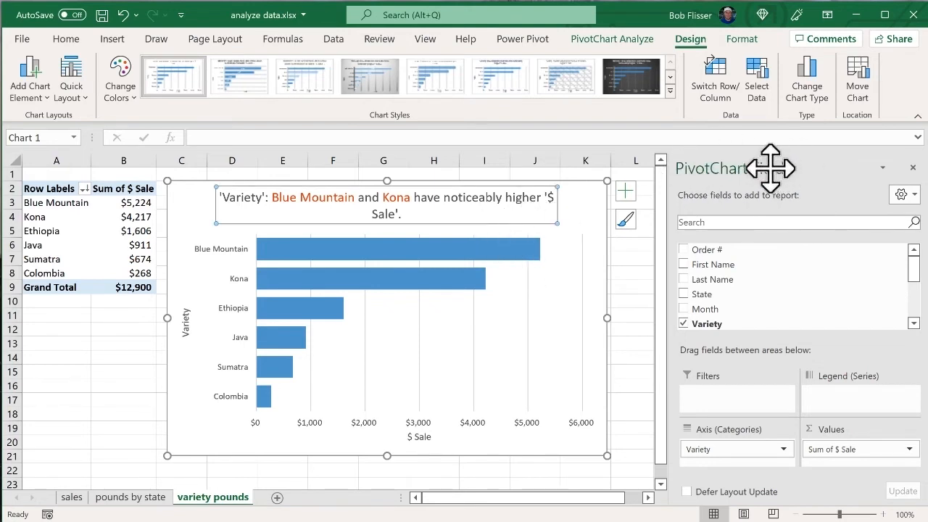
pyautogui.click(636, 274)
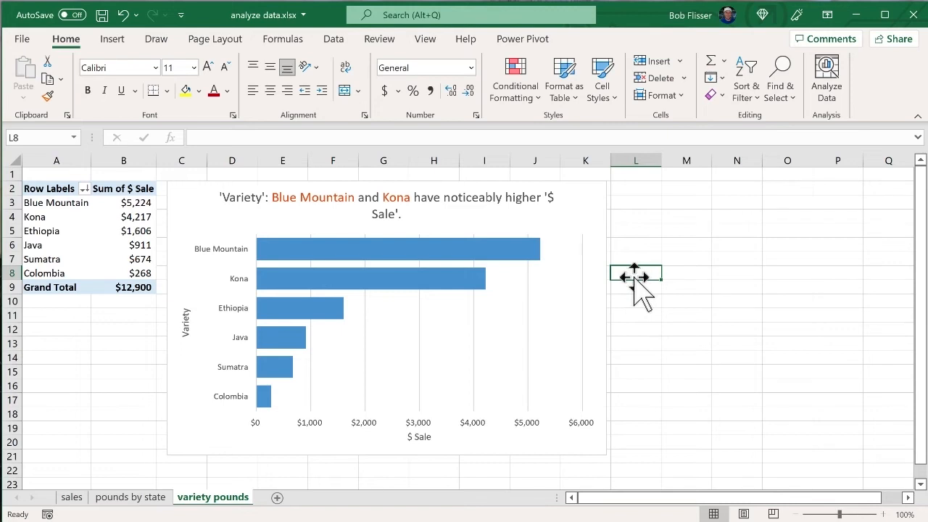
pyautogui.click(386, 319)
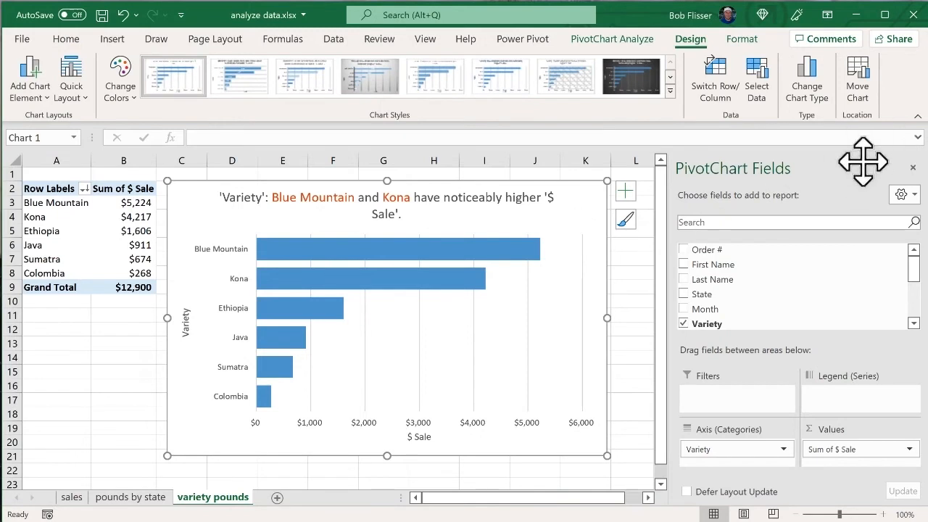
pyautogui.click(630, 75)
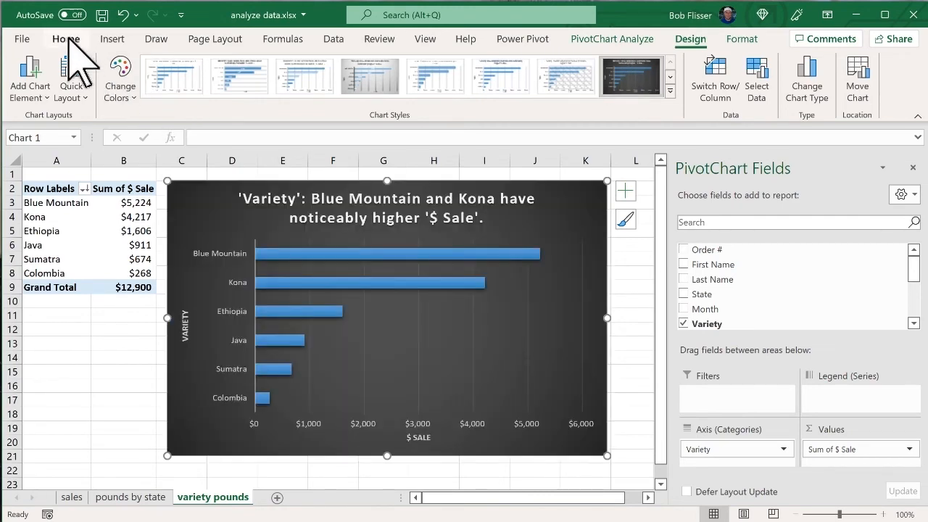
pyautogui.click(66, 38)
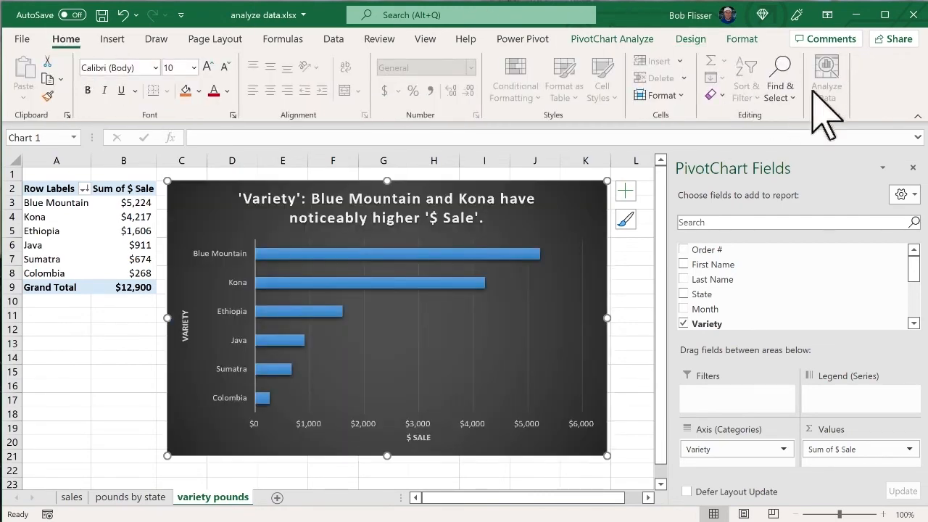
pyautogui.moveTo(827, 77)
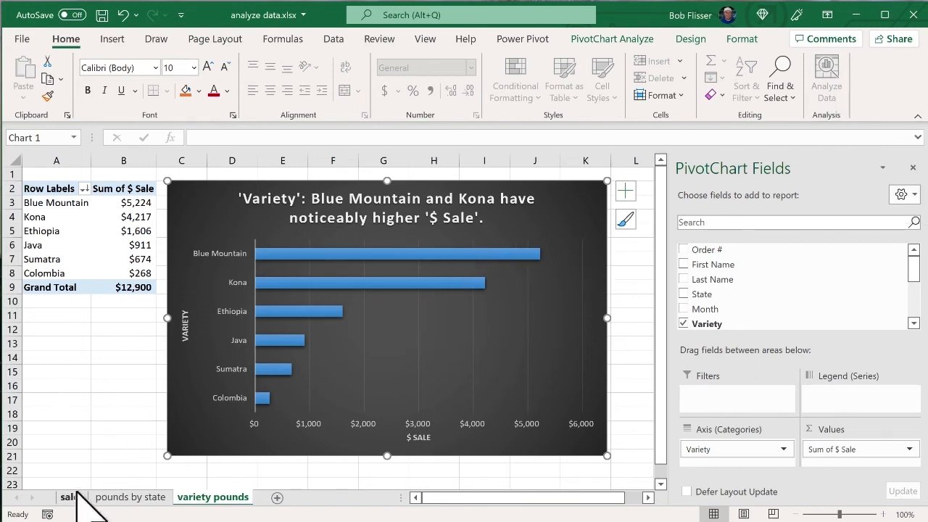
pyautogui.moveTo(103, 393)
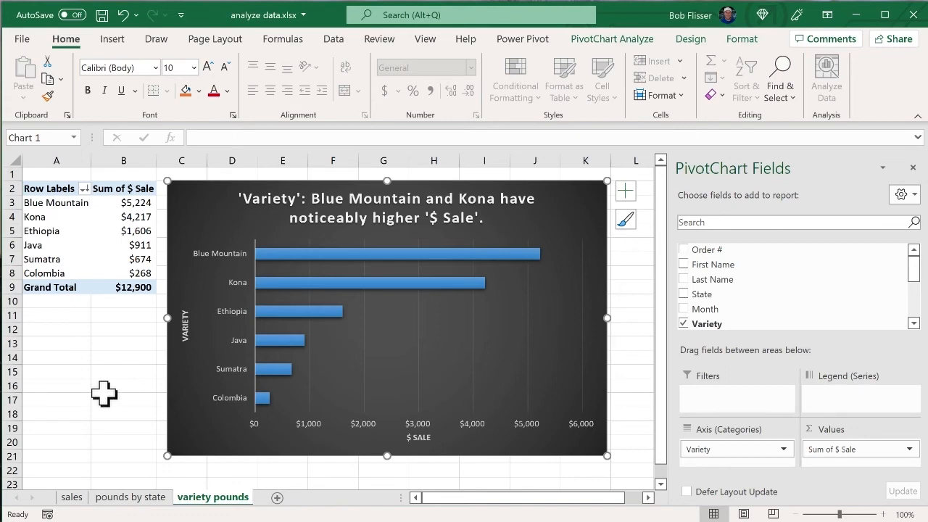
# Switch to the 'sales' sheet and run Analyze Data on the order data
pyautogui.click(71, 497)
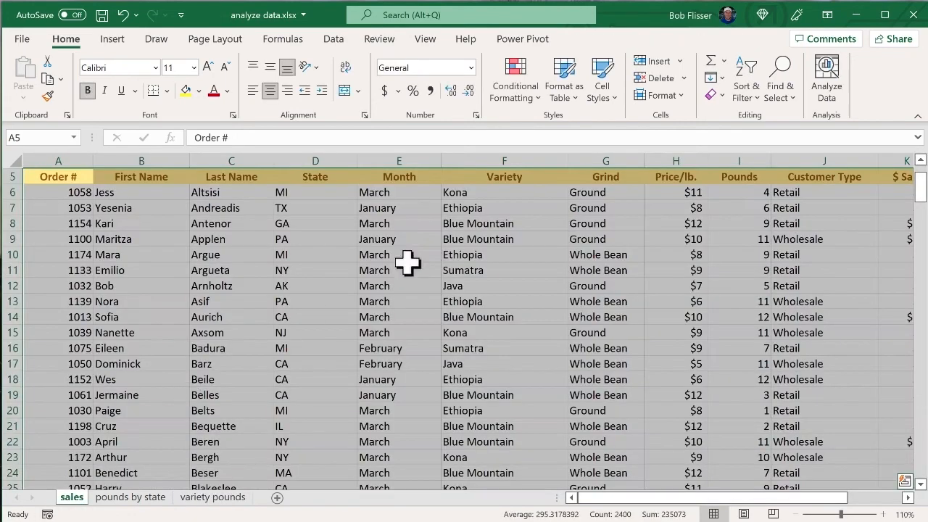
pyautogui.click(826, 78)
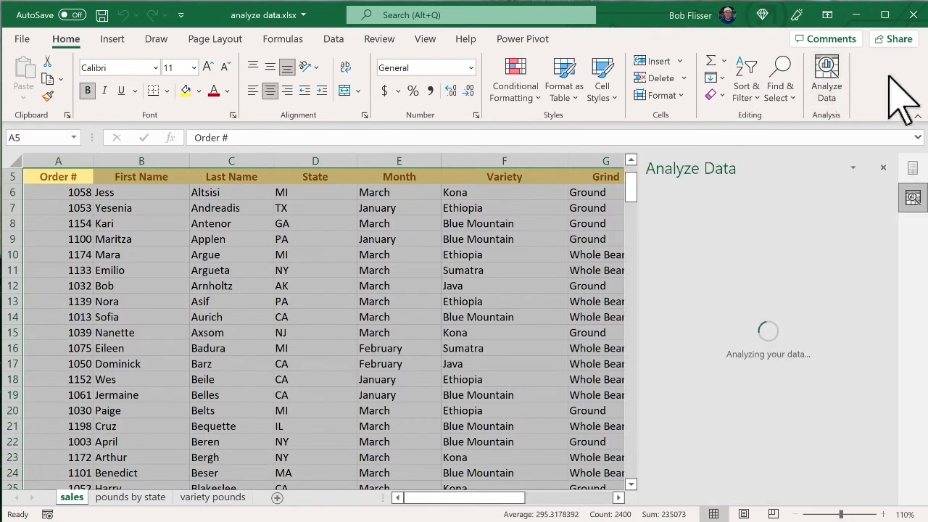